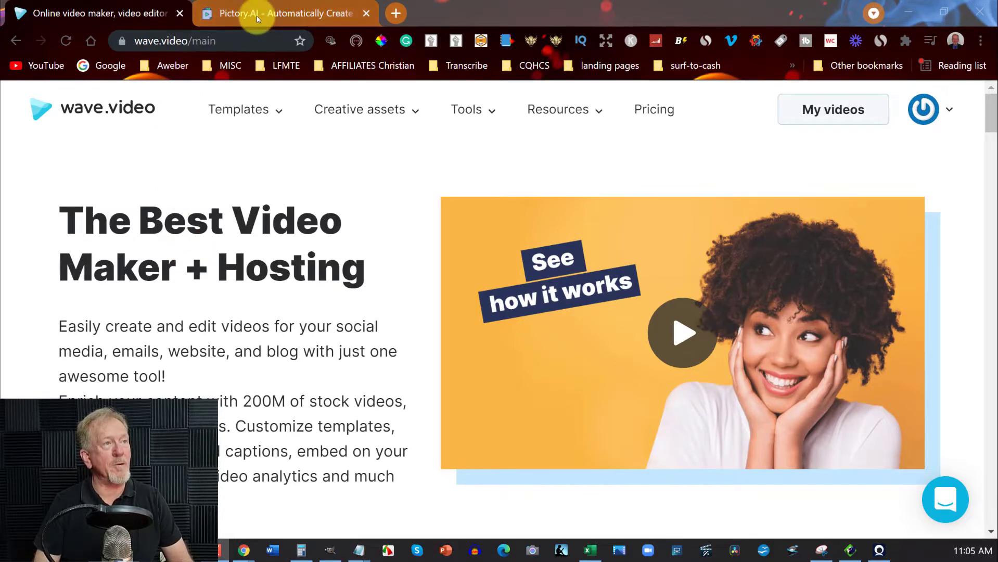
{"action": "mouse_move", "coordinate": [283, 12]}
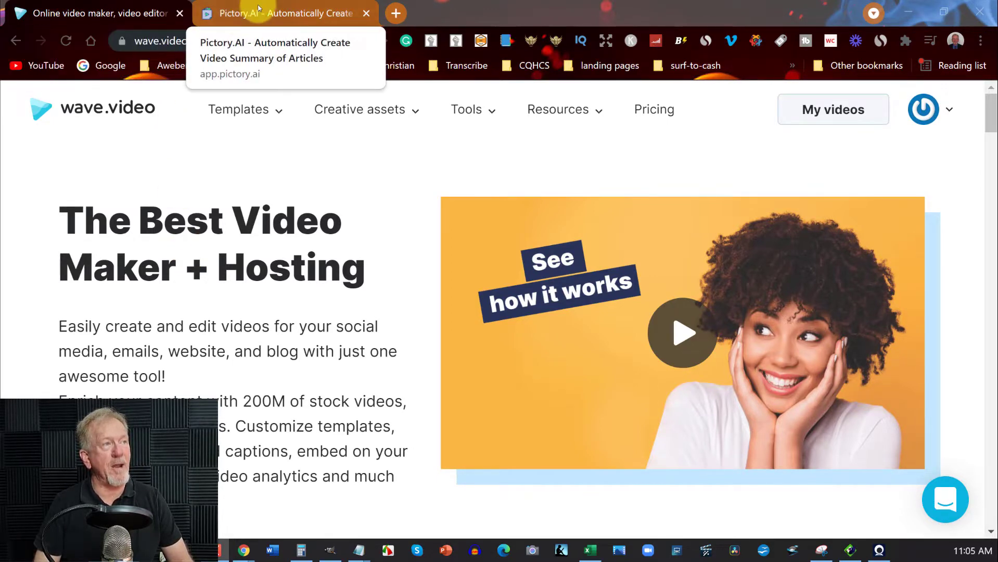
Step: Switch tabs, scroll the page, and return to the Wave.video home page
{"action": "left_click", "coordinate": [283, 12]}
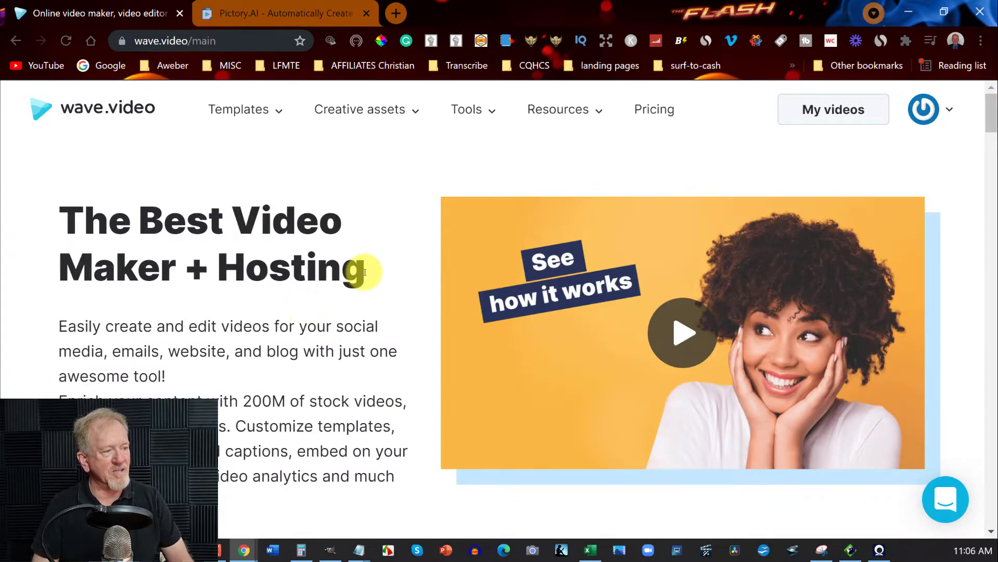
{"action": "scroll", "scroll_direction": "down", "scroll_amount": 3}
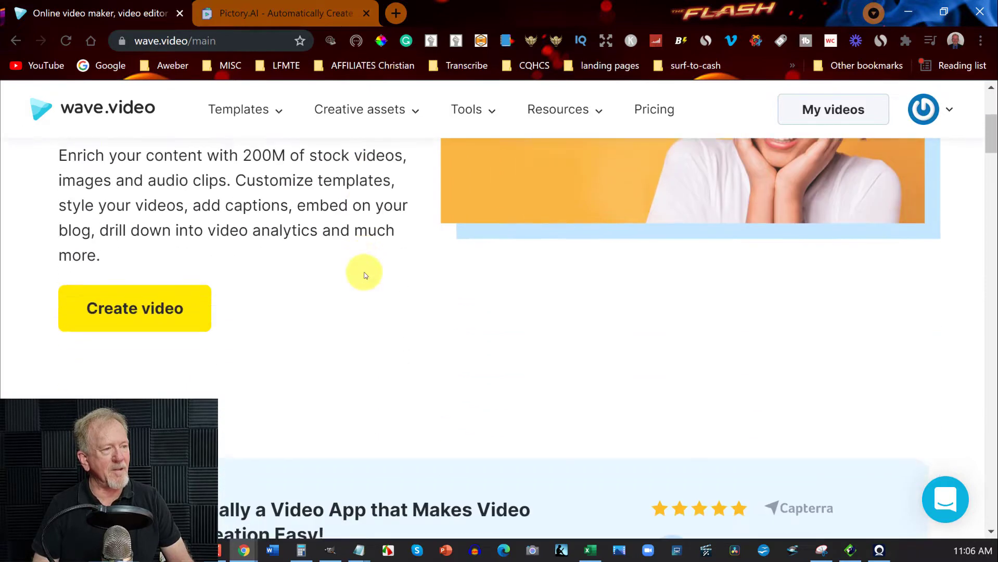
{"action": "scroll", "scroll_direction": "down", "scroll_amount": 3}
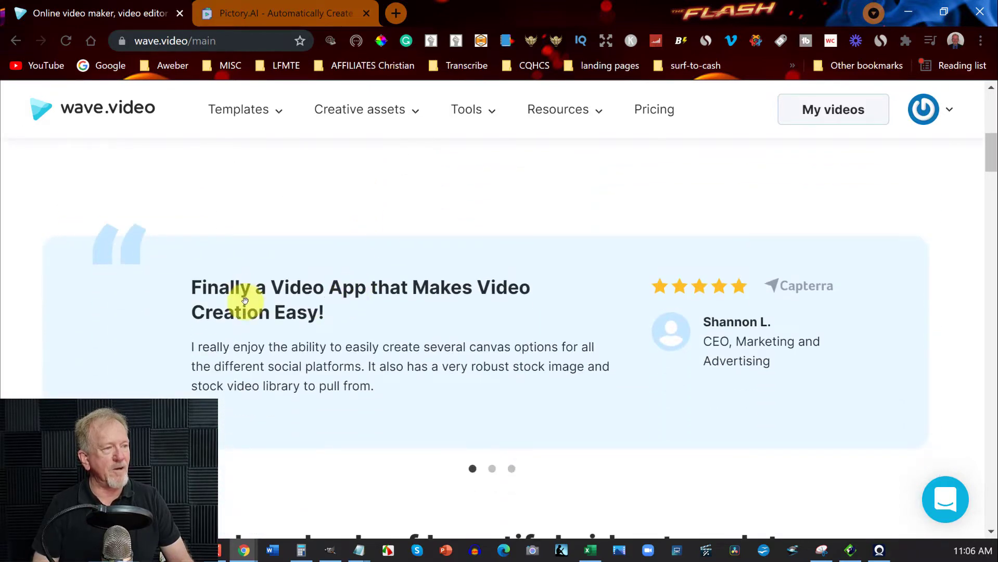
{"action": "mouse_move", "coordinate": [221, 321]}
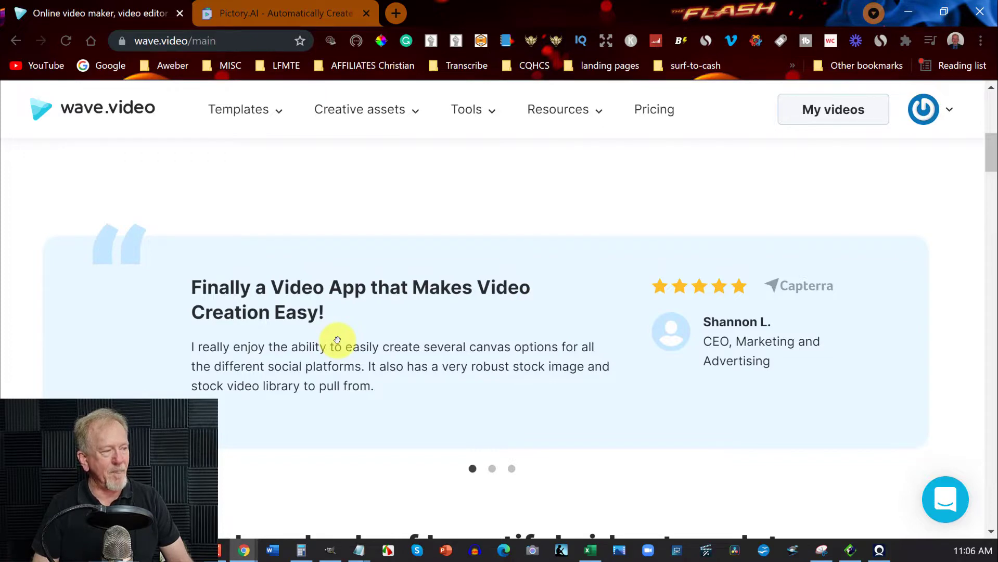
{"action": "scroll", "scroll_direction": "down", "scroll_amount": 3}
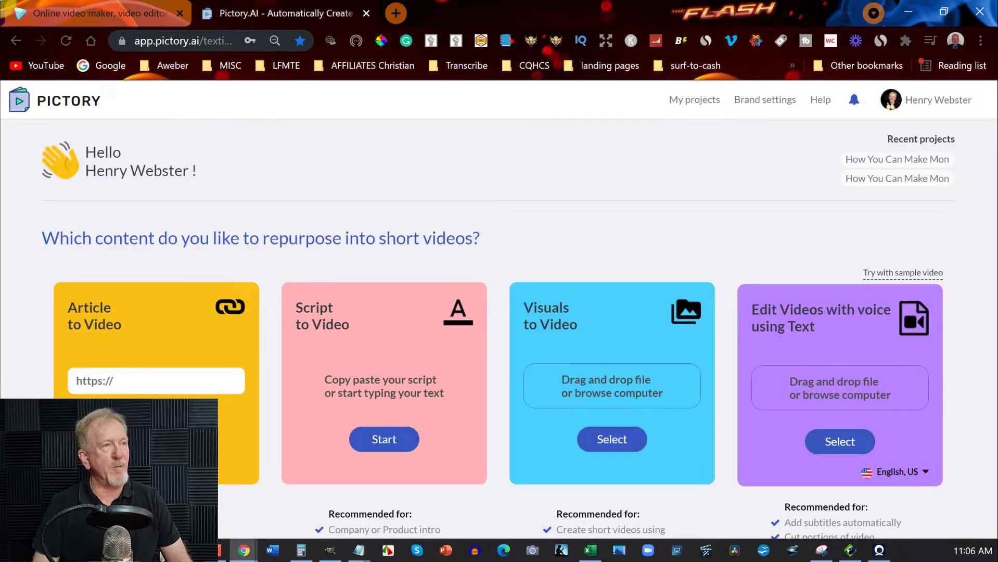
{"action": "mouse_move", "coordinate": [96, 12]}
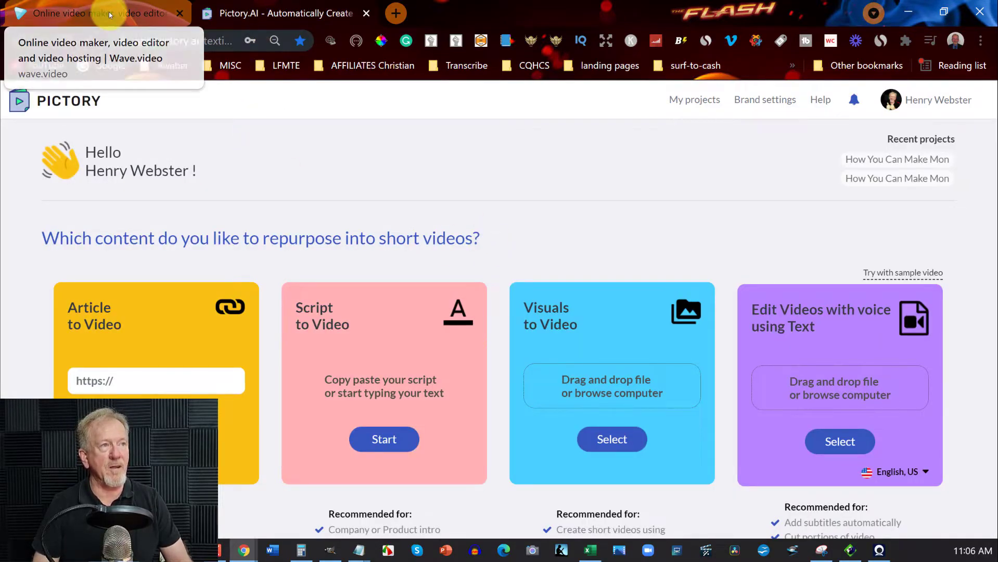
{"action": "left_click", "coordinate": [89, 12]}
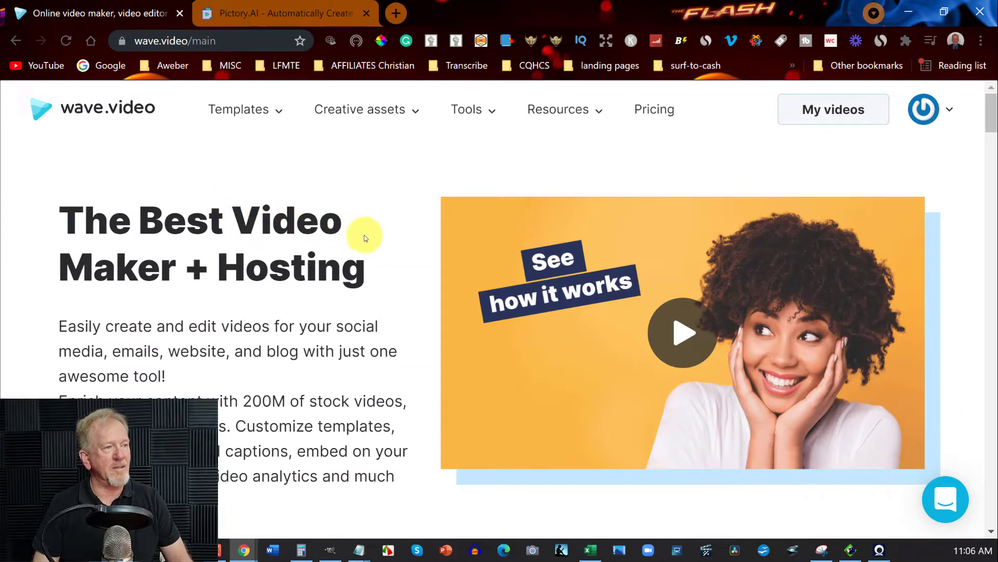
{"action": "mouse_move", "coordinate": [374, 235]}
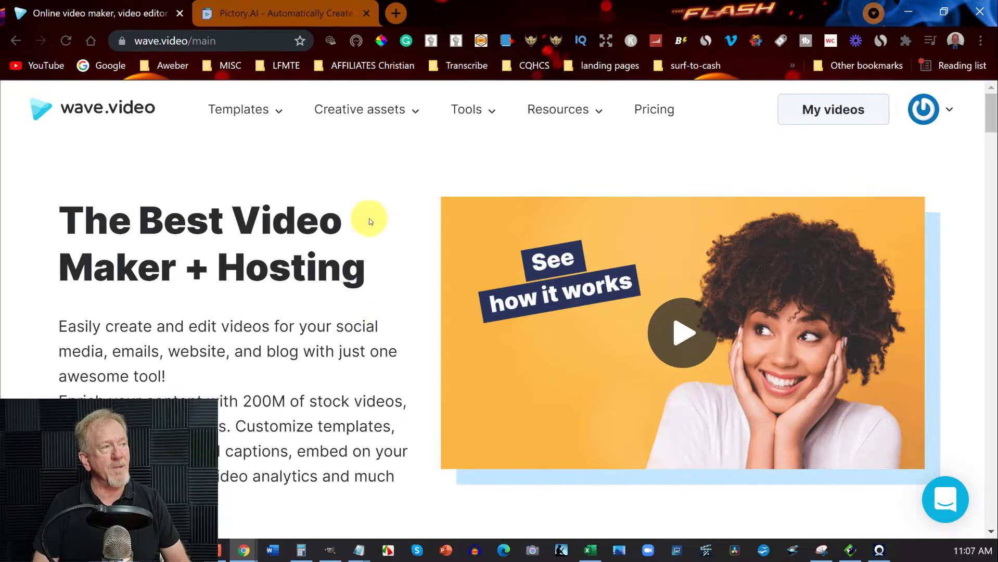
{"action": "mouse_move", "coordinate": [350, 185]}
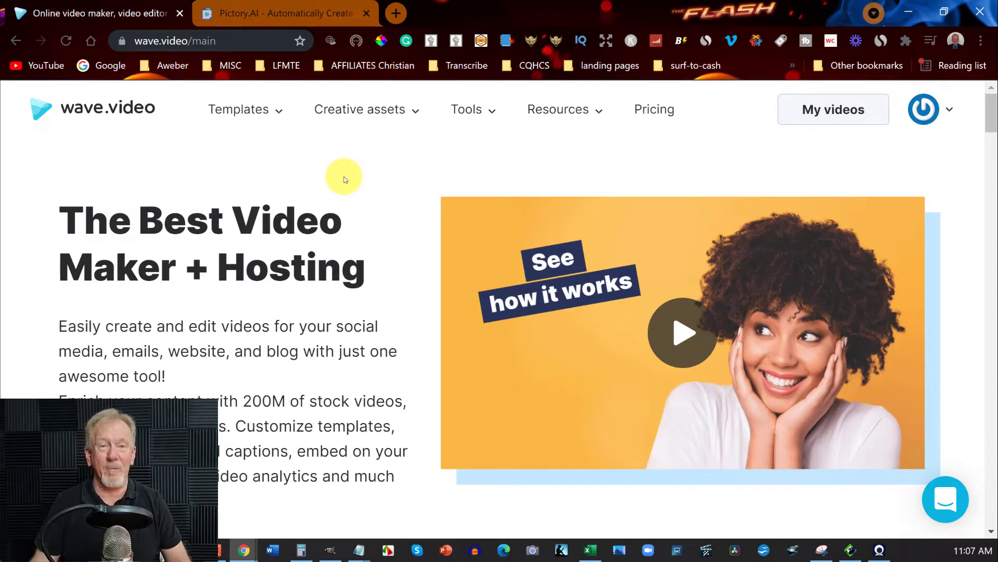
{"action": "mouse_move", "coordinate": [346, 170]}
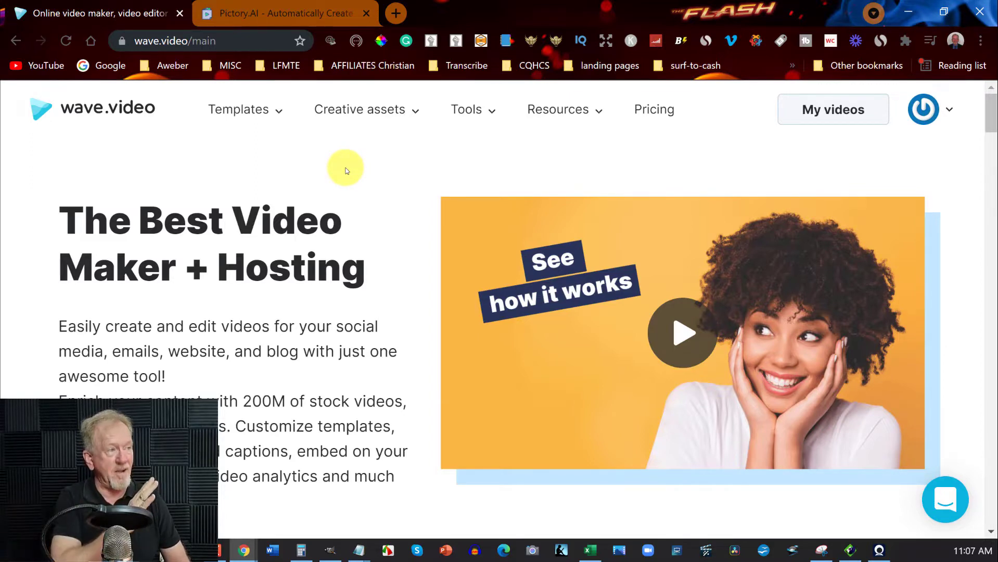
{"action": "mouse_move", "coordinate": [343, 165]}
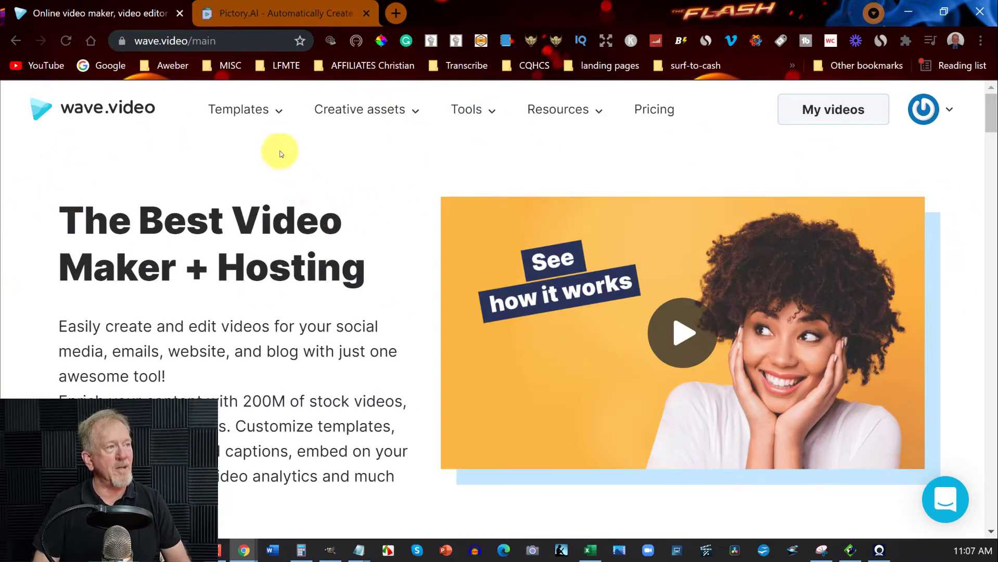
Step: Go through Templates to the Add text to video tool and start creating
{"action": "left_click", "coordinate": [238, 109]}
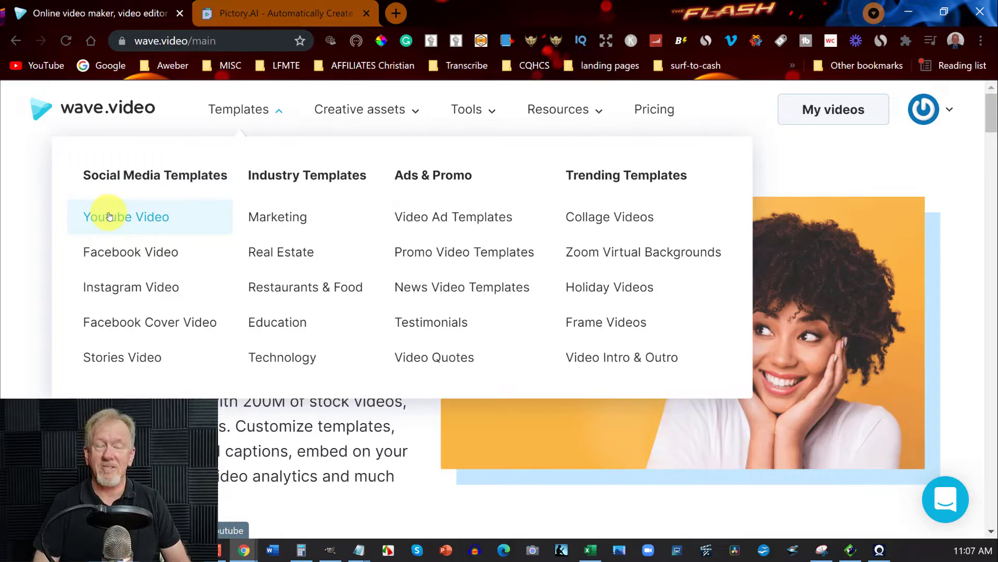
{"action": "mouse_move", "coordinate": [179, 160]}
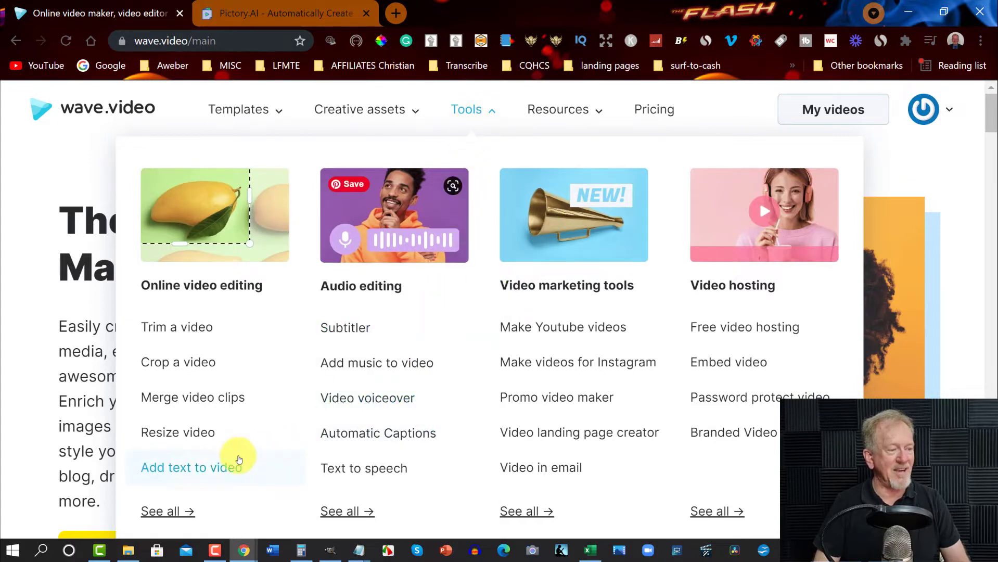
{"action": "mouse_move", "coordinate": [191, 467]}
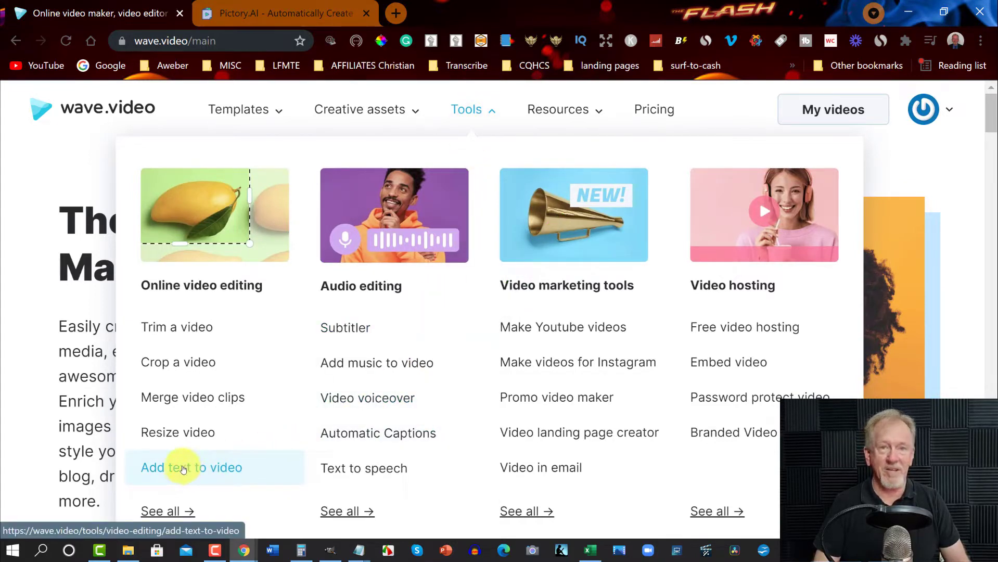
{"action": "left_click", "coordinate": [191, 466]}
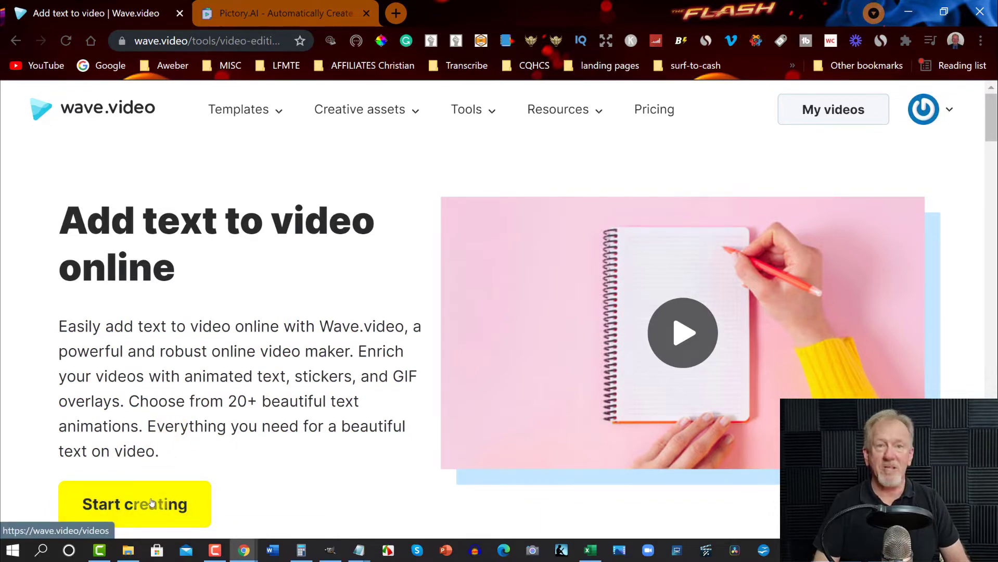
{"action": "left_click", "coordinate": [833, 108]}
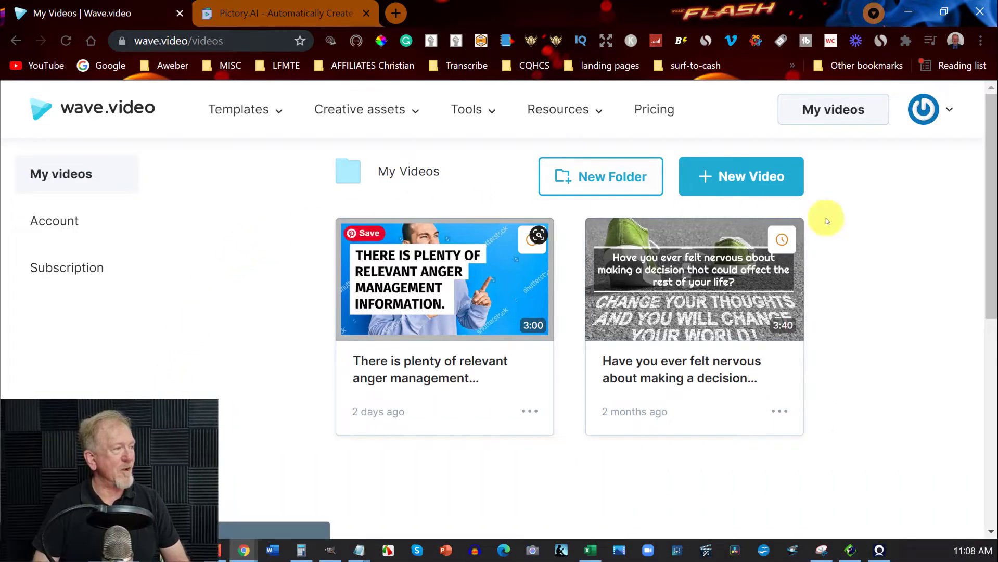
Step: Start a New Video from Text, copy the article from Notepad, and minimize Notepad
{"action": "left_click", "coordinate": [741, 176]}
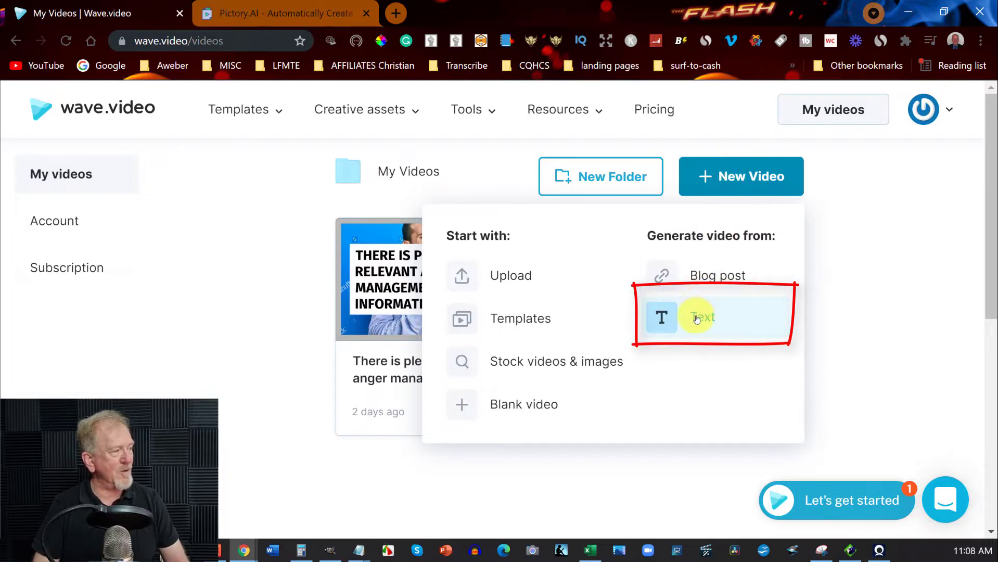
{"action": "left_click", "coordinate": [701, 319]}
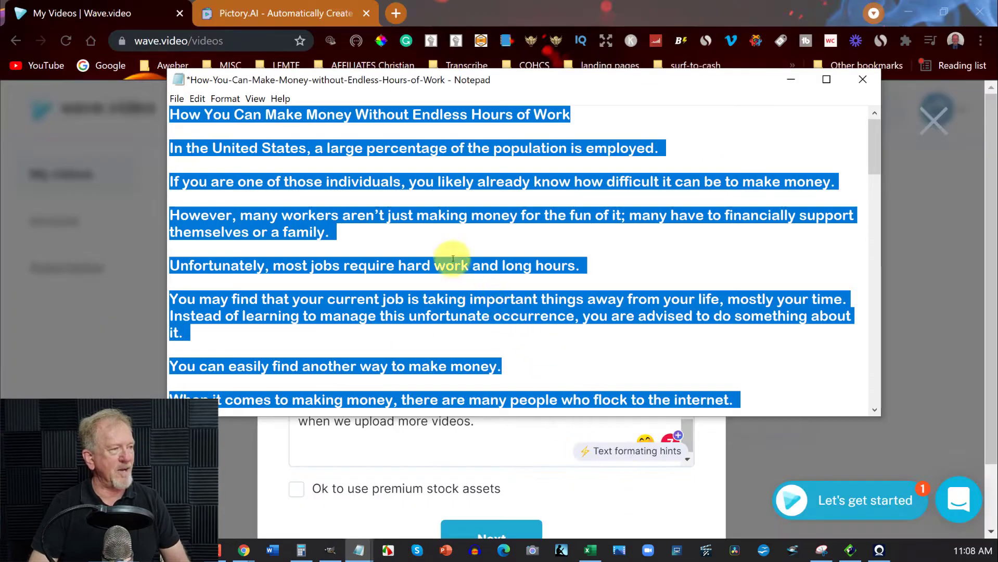
{"action": "mouse_move", "coordinate": [451, 191]}
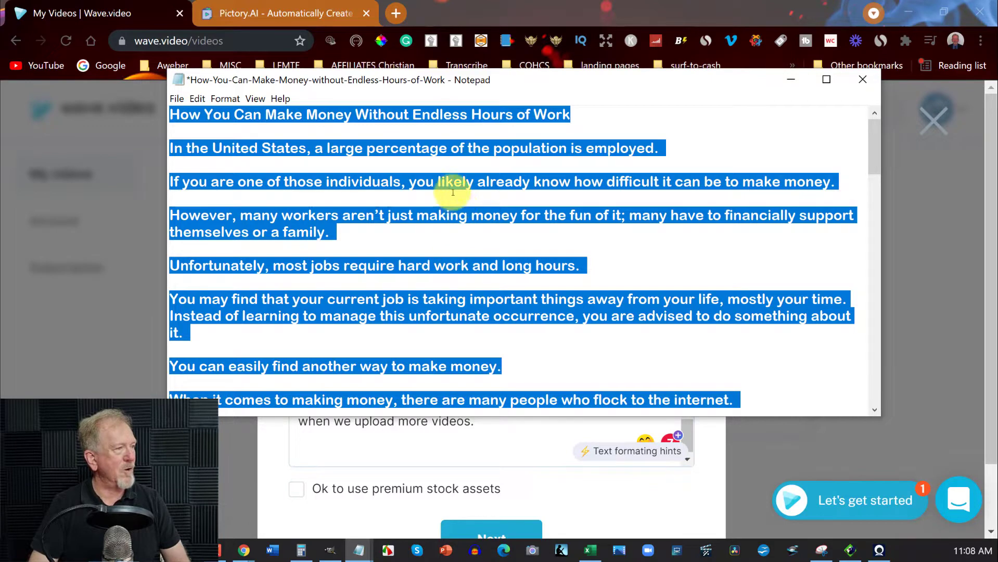
{"action": "right_click", "coordinate": [452, 192]}
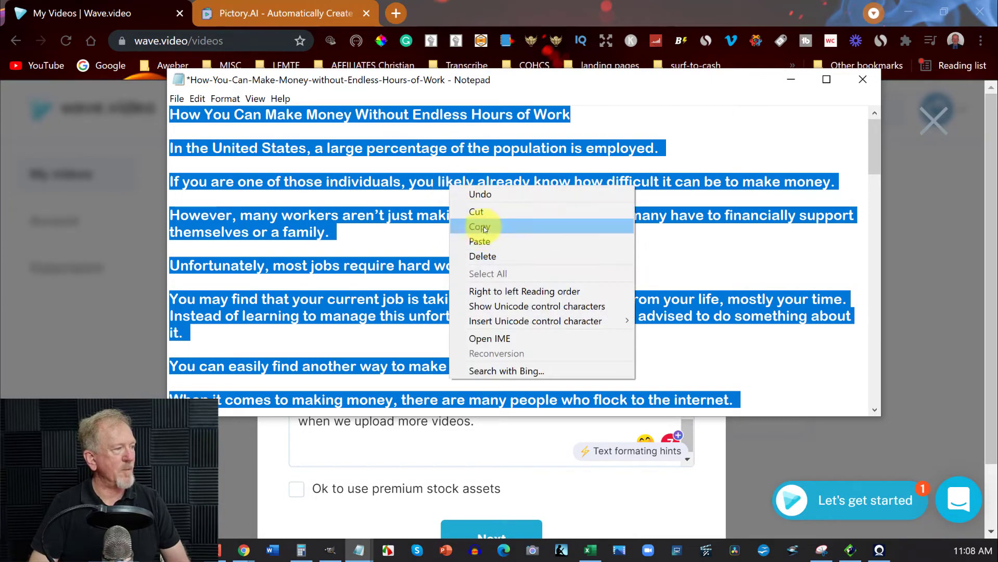
{"action": "left_click", "coordinate": [479, 227]}
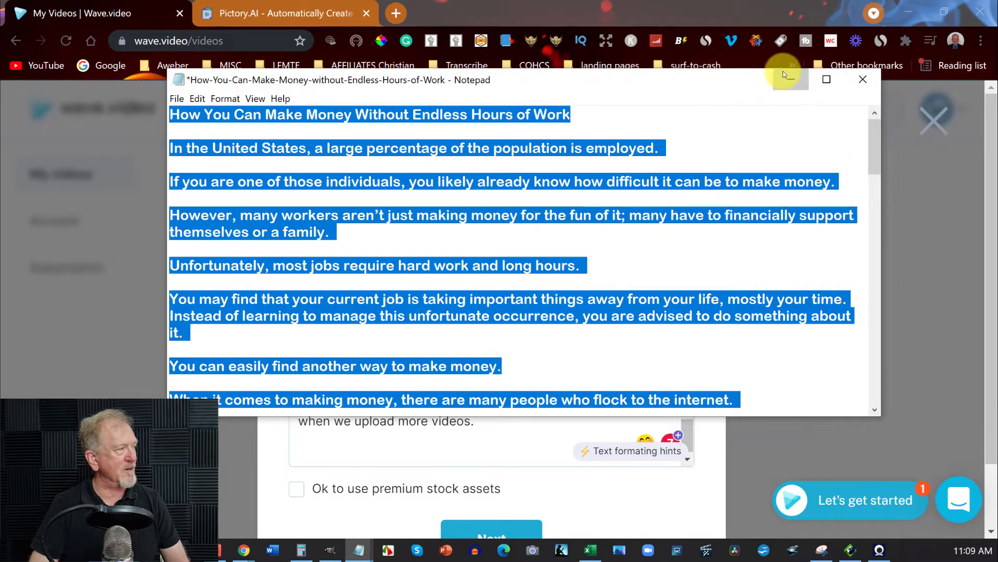
{"action": "left_click", "coordinate": [863, 80]}
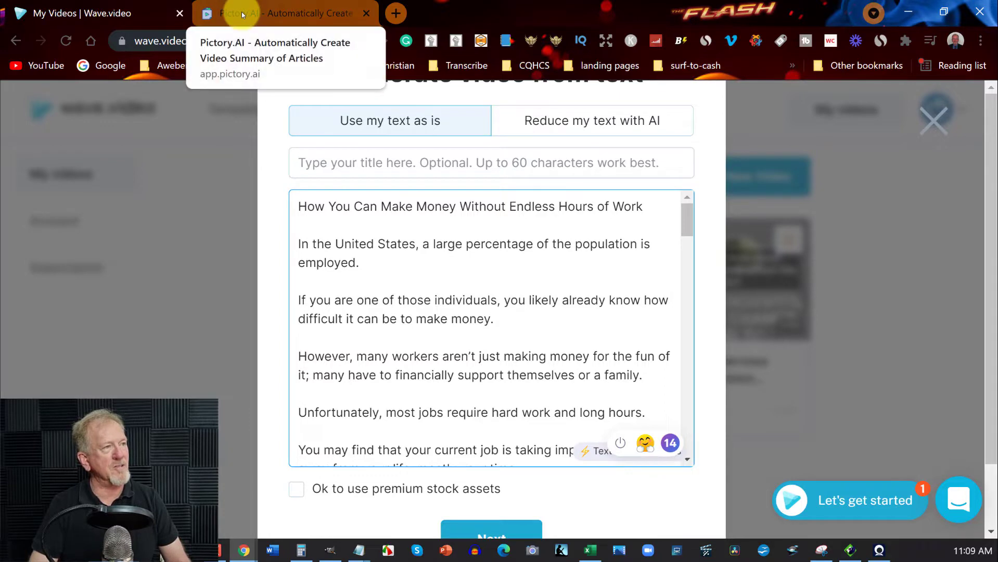
Step: In Pictory, submit the article to Script to Video and choose 16:9 Landscape
{"action": "left_click", "coordinate": [283, 12]}
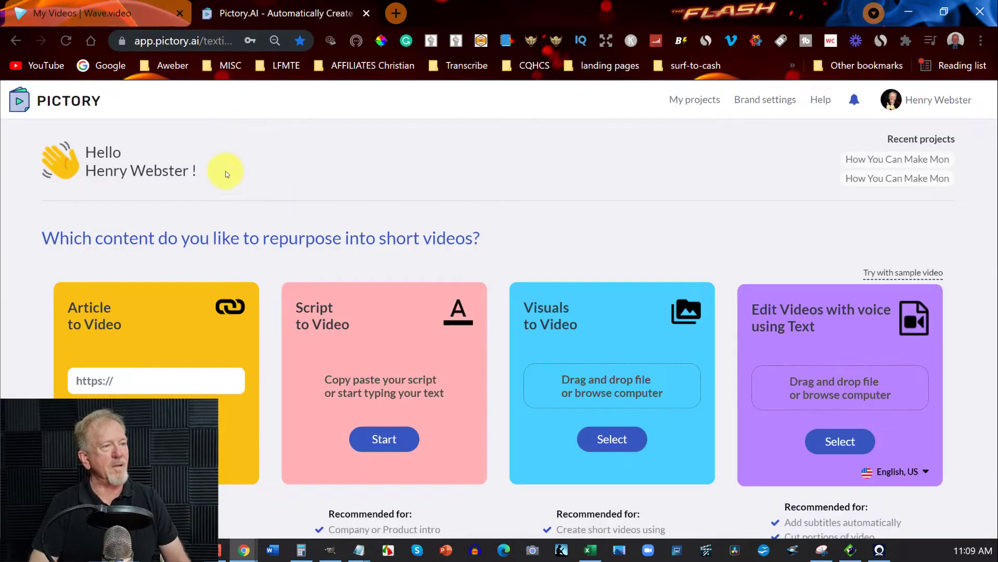
{"action": "mouse_move", "coordinate": [108, 342]}
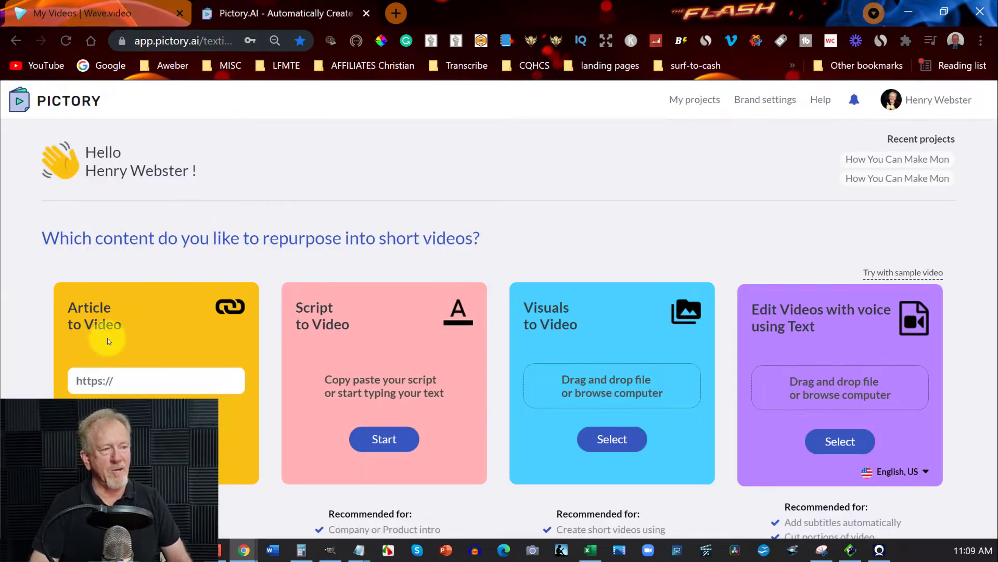
{"action": "mouse_move", "coordinate": [322, 325]}
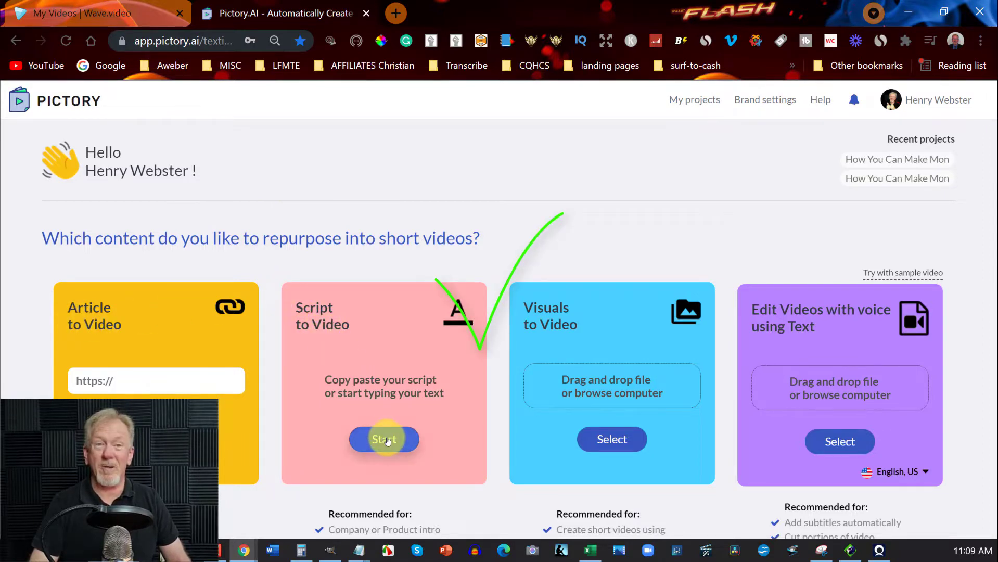
{"action": "left_click", "coordinate": [384, 439]}
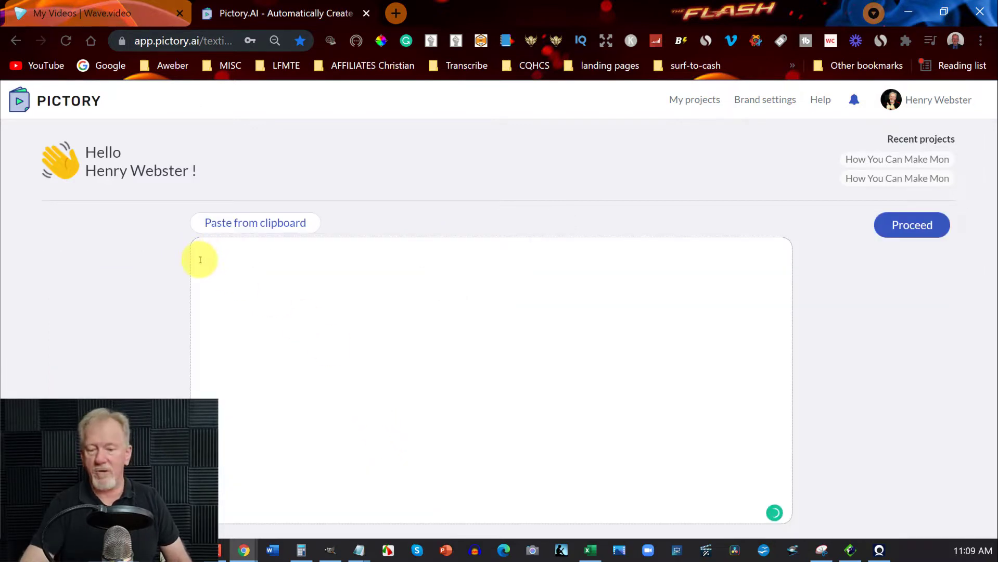
{"action": "left_click", "coordinate": [256, 223]}
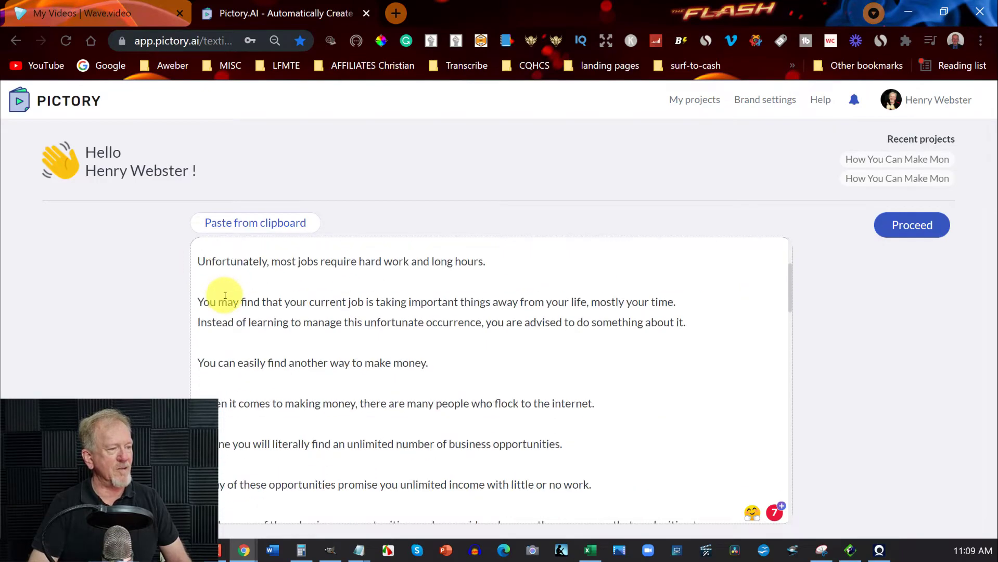
{"action": "scroll", "scroll_direction": "down", "scroll_amount": 3}
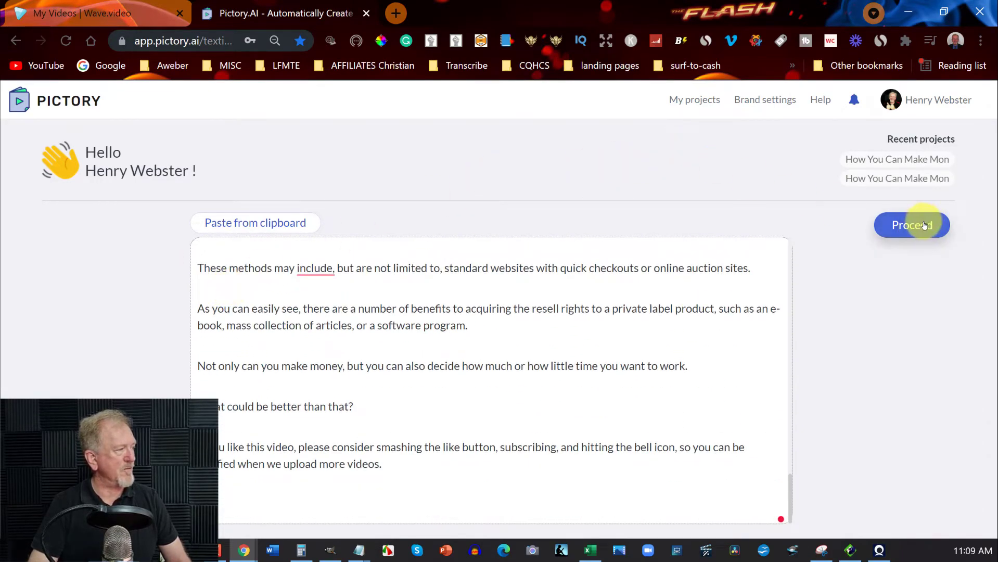
{"action": "left_click", "coordinate": [912, 225]}
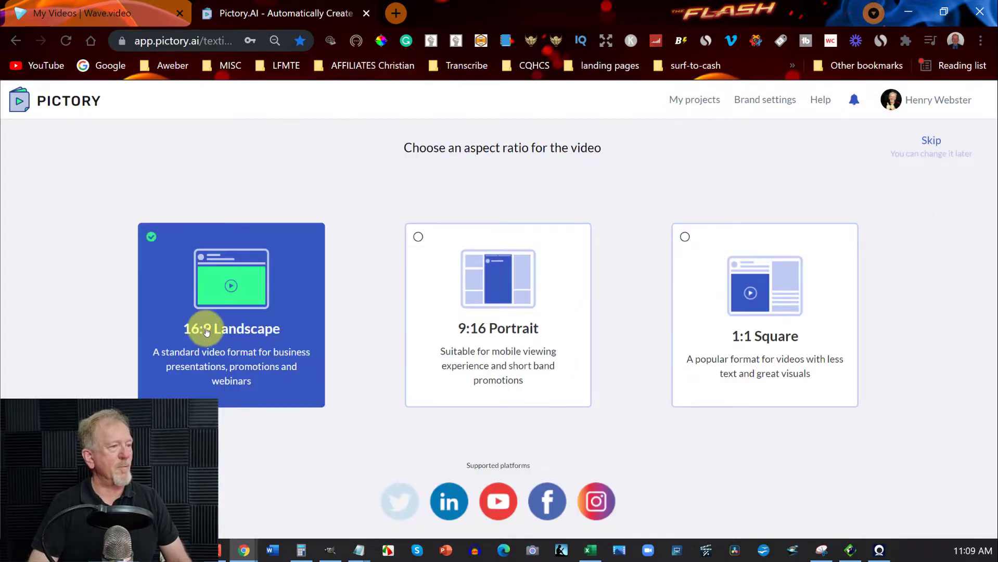
{"action": "left_click", "coordinate": [231, 328]}
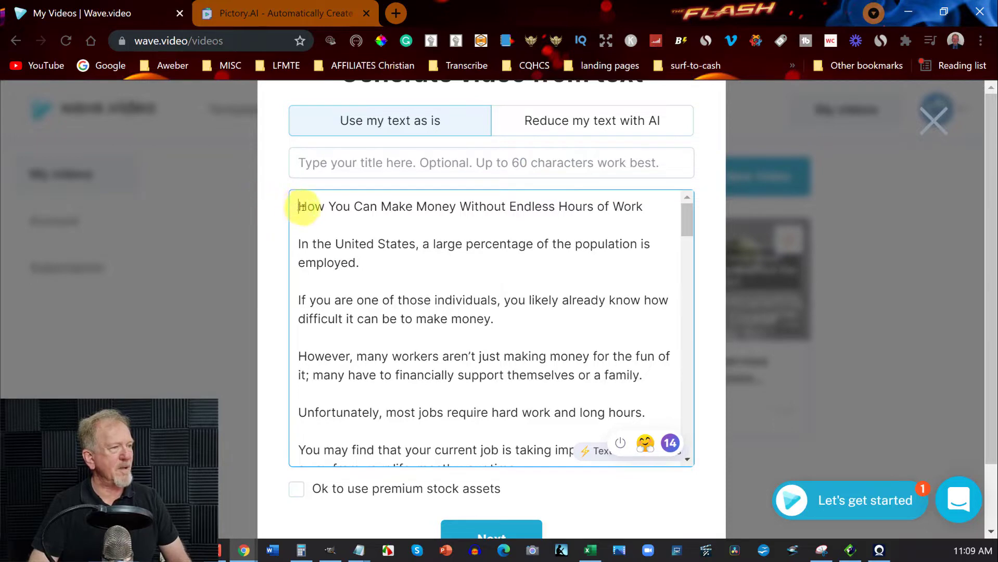
Step: Title the video 'How You Can Make Money Without Endless Hours of Work' and choose the Horizontal mountain template
{"action": "left_click_drag", "start_coordinate": [297, 206], "coordinate": [641, 206]}
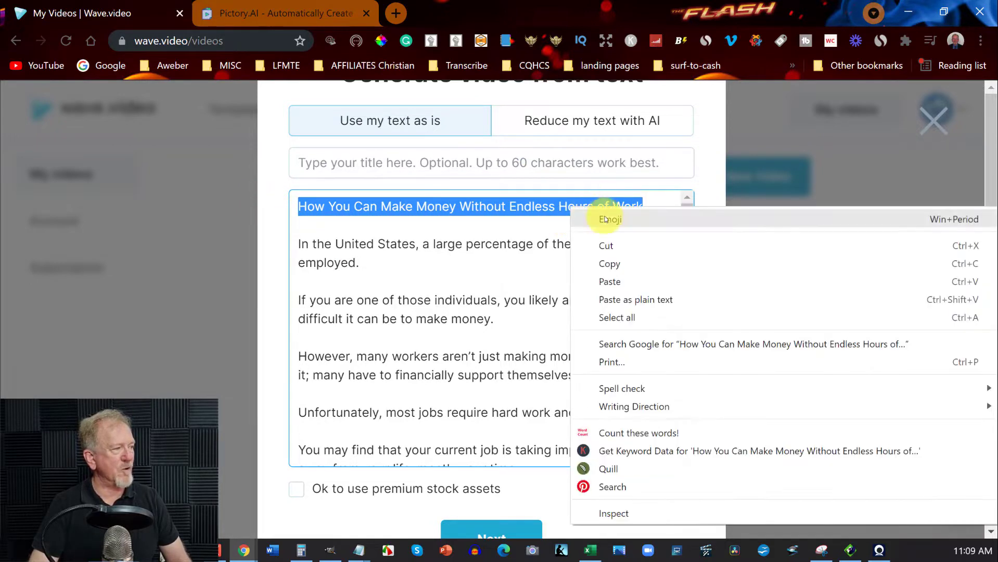
{"action": "left_click", "coordinate": [333, 162]}
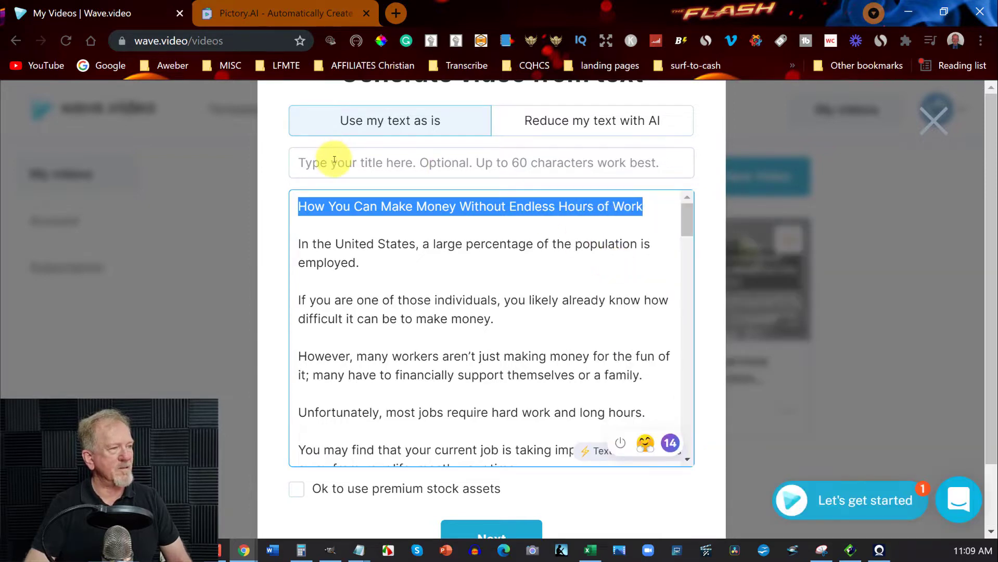
{"action": "type", "text": "How You Can Make Money Without Endless Hours of Work"}
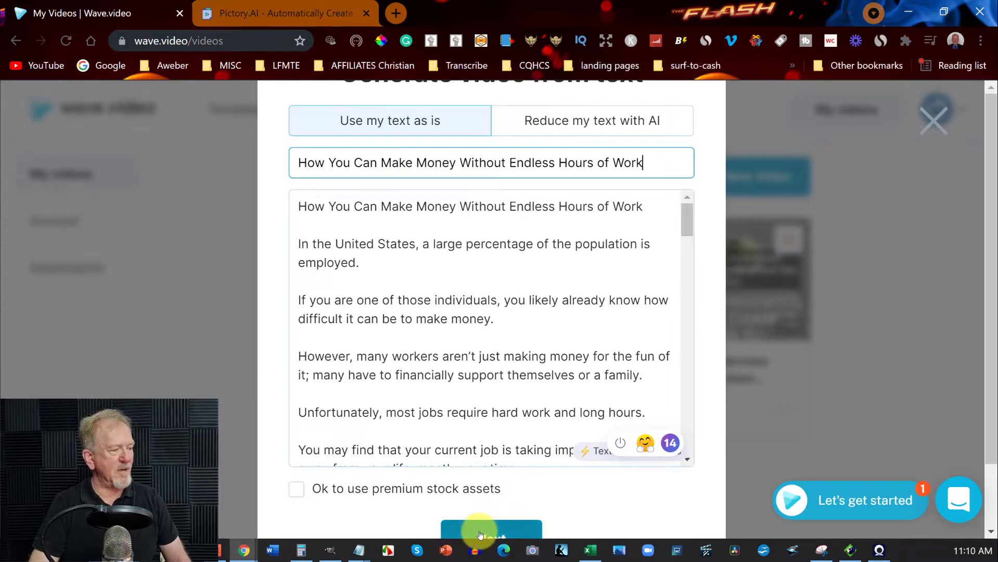
{"action": "left_click", "coordinate": [490, 530]}
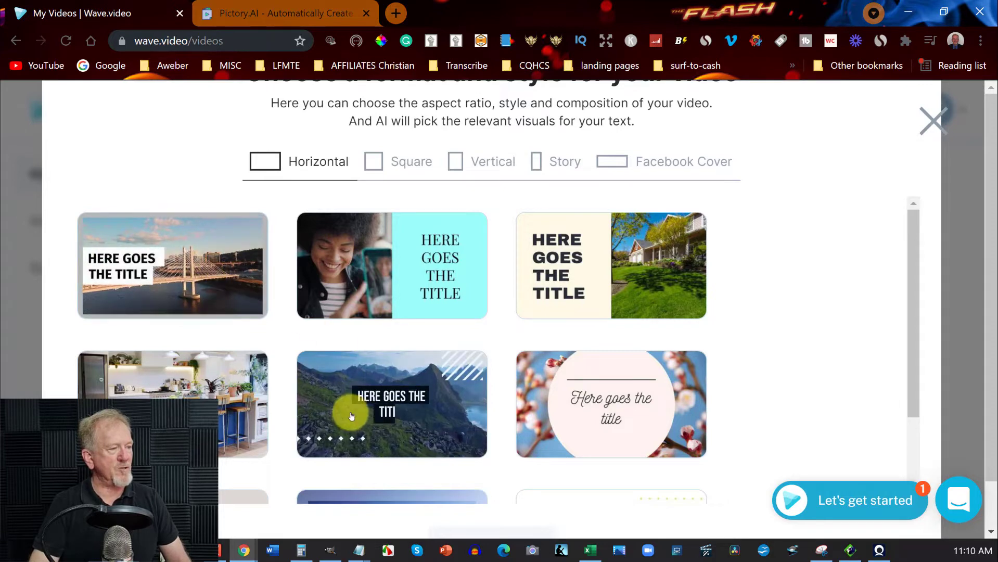
{"action": "left_click", "coordinate": [391, 404]}
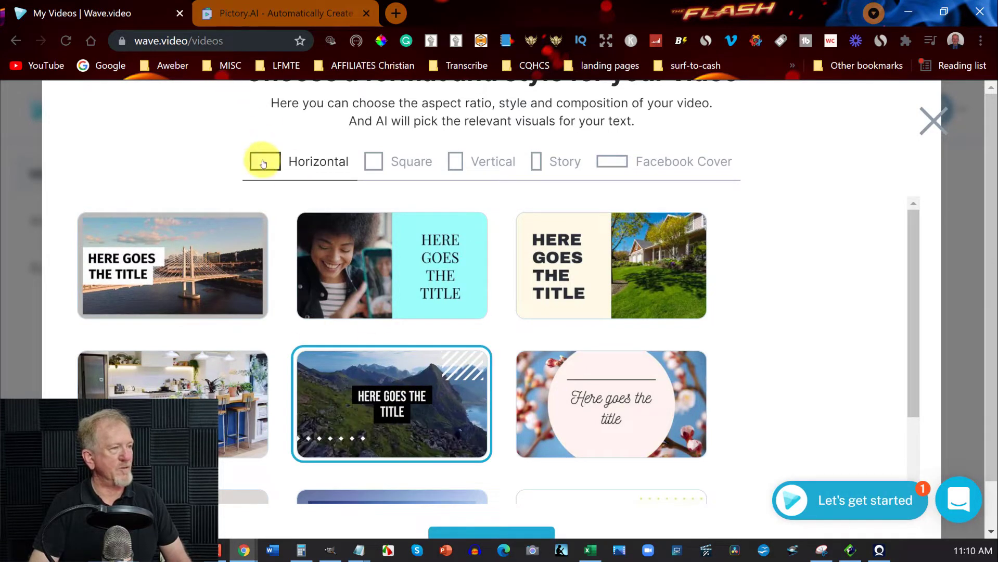
{"action": "mouse_move", "coordinate": [505, 533]}
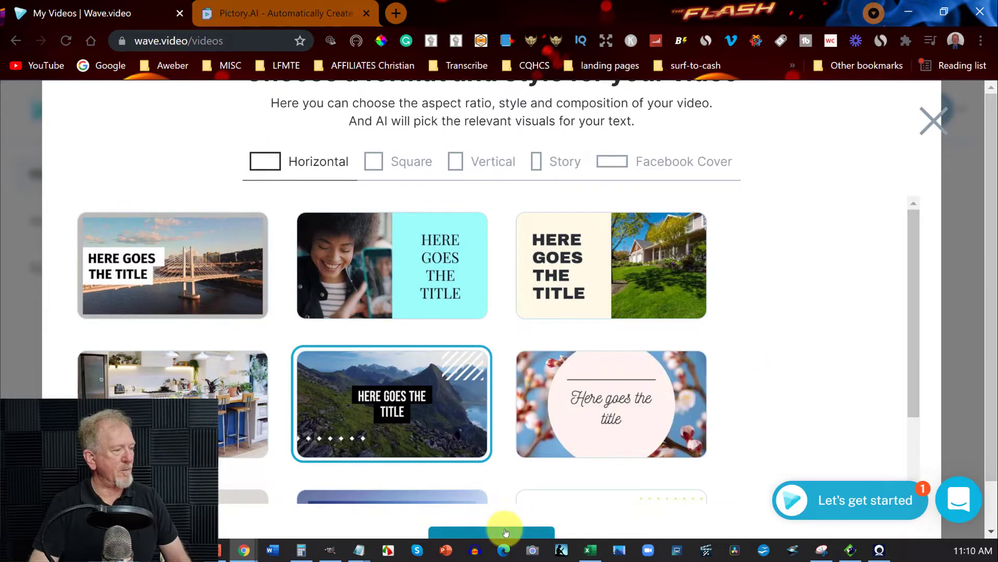
Step: Generate the video with the chosen mountain style and open it in the editor
{"action": "left_click", "coordinate": [490, 532]}
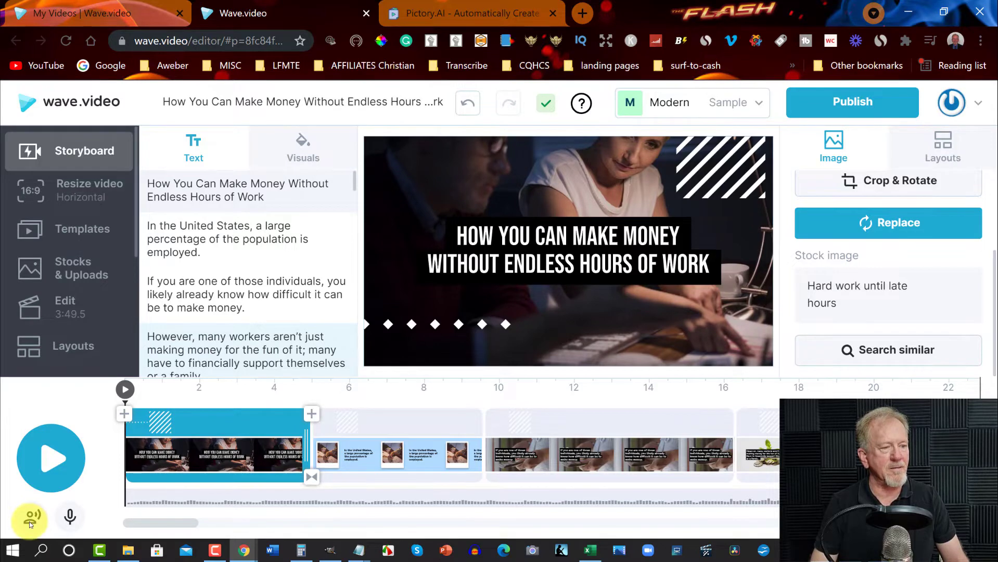
{"action": "left_click", "coordinate": [29, 517]}
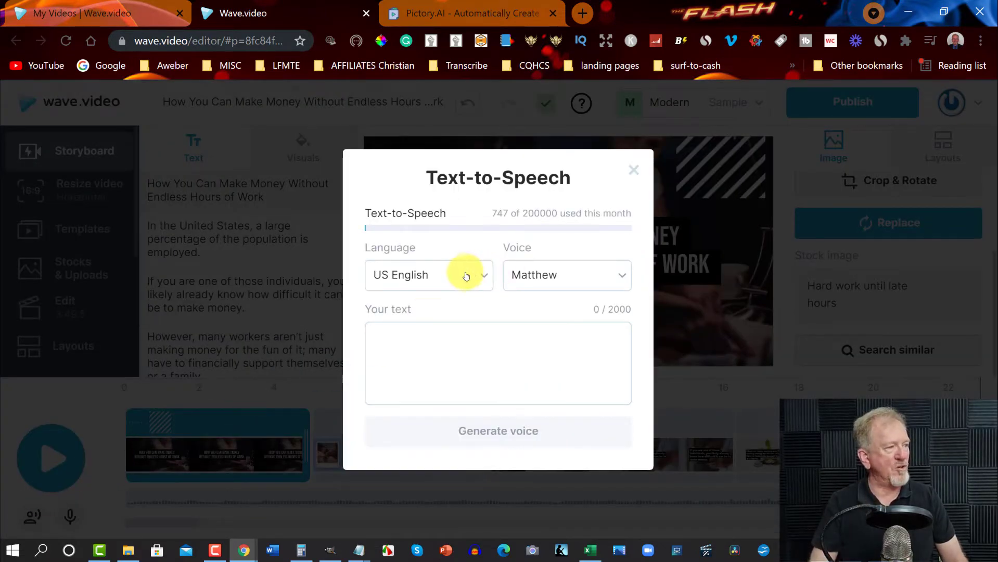
{"action": "left_click", "coordinate": [428, 274]}
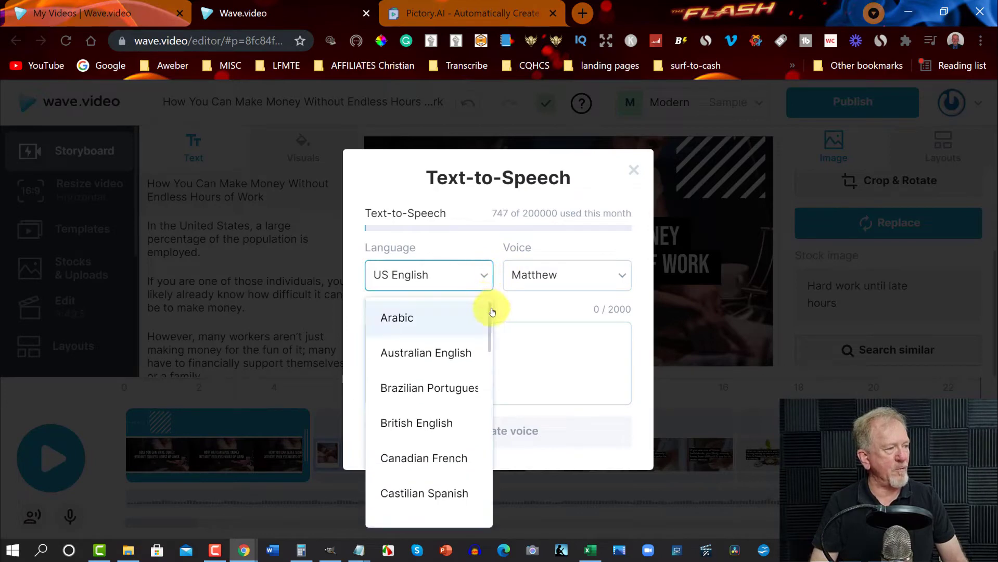
{"action": "scroll", "scroll_direction": "down", "scroll_amount": 3}
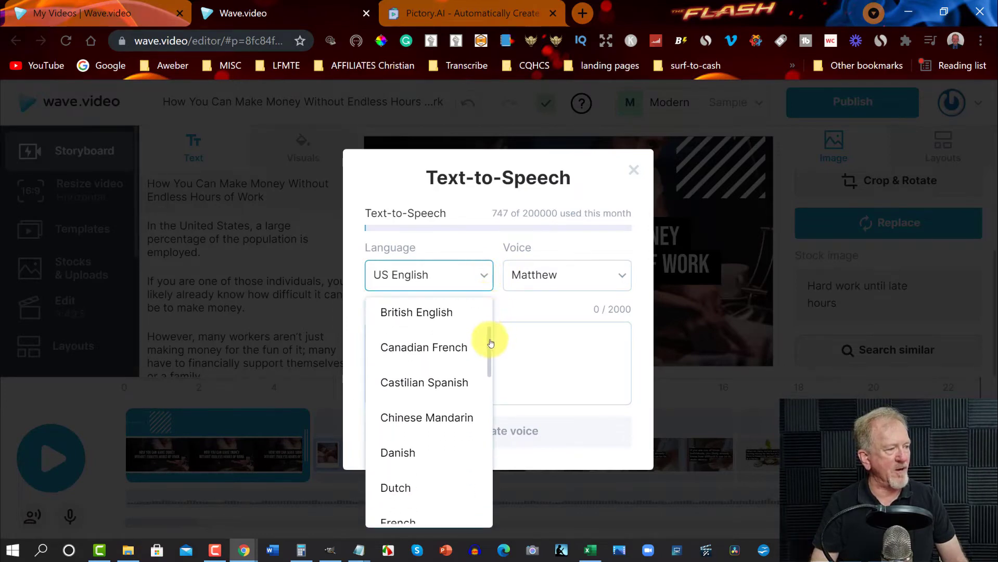
{"action": "scroll", "scroll_direction": "down", "scroll_amount": 3}
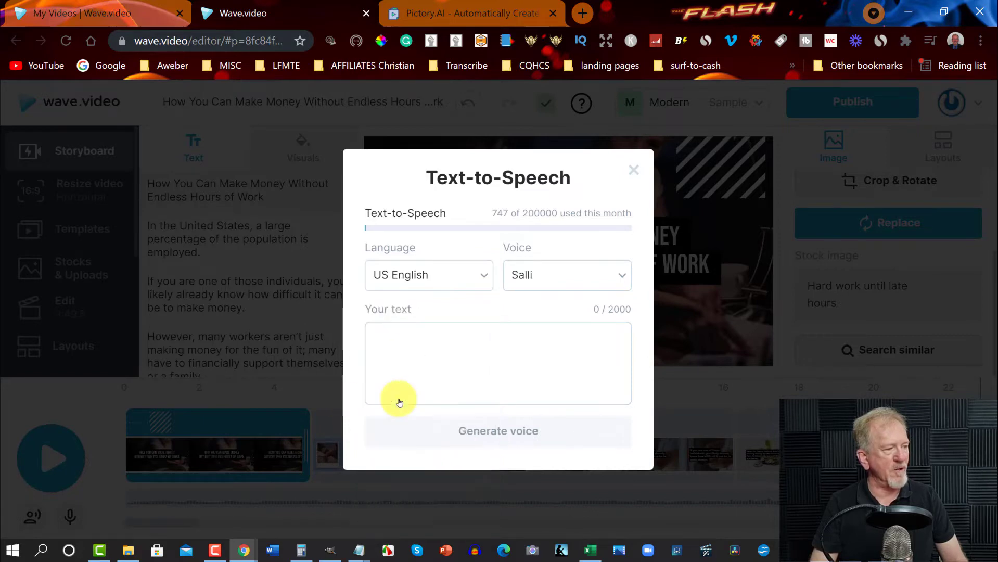
{"action": "mouse_move", "coordinate": [622, 274]}
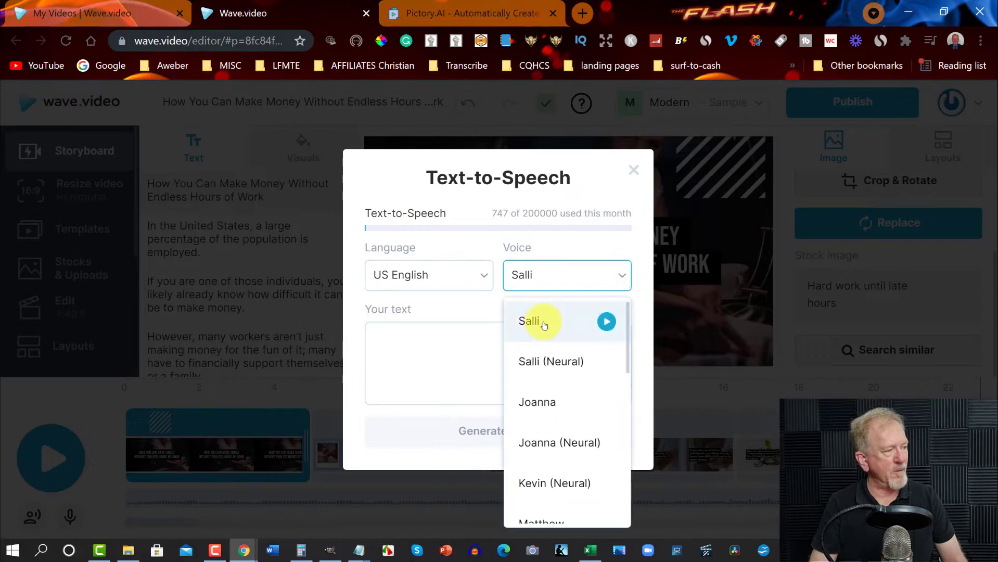
{"action": "mouse_move", "coordinate": [544, 361]}
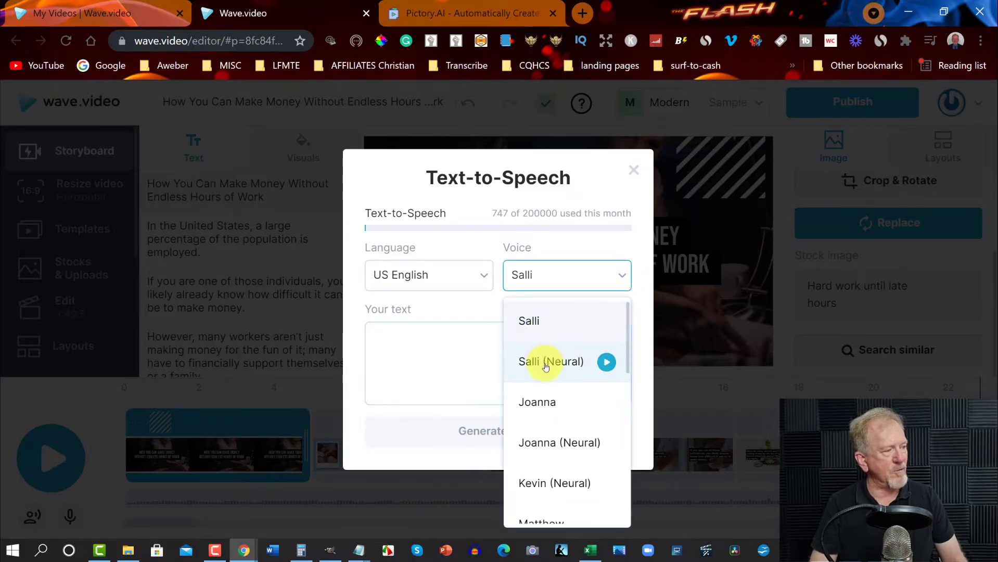
{"action": "scroll", "scroll_direction": "down", "scroll_amount": 3}
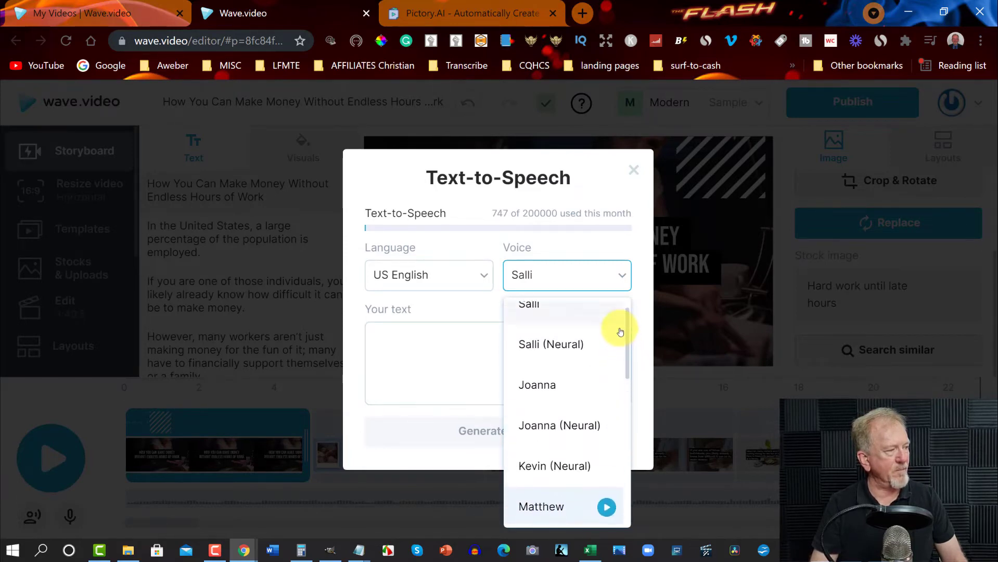
{"action": "left_click", "coordinate": [554, 465]}
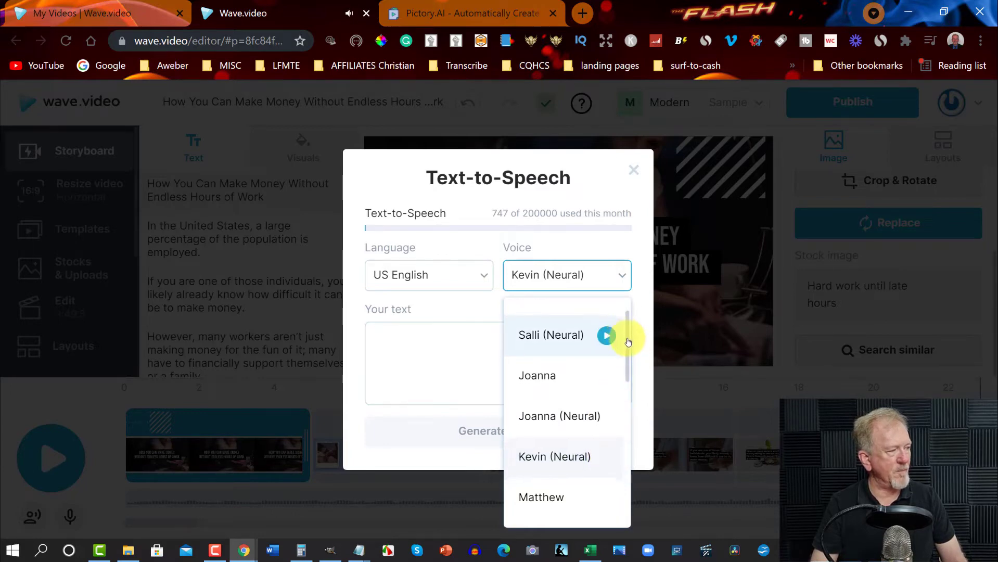
{"action": "left_click", "coordinate": [541, 364]}
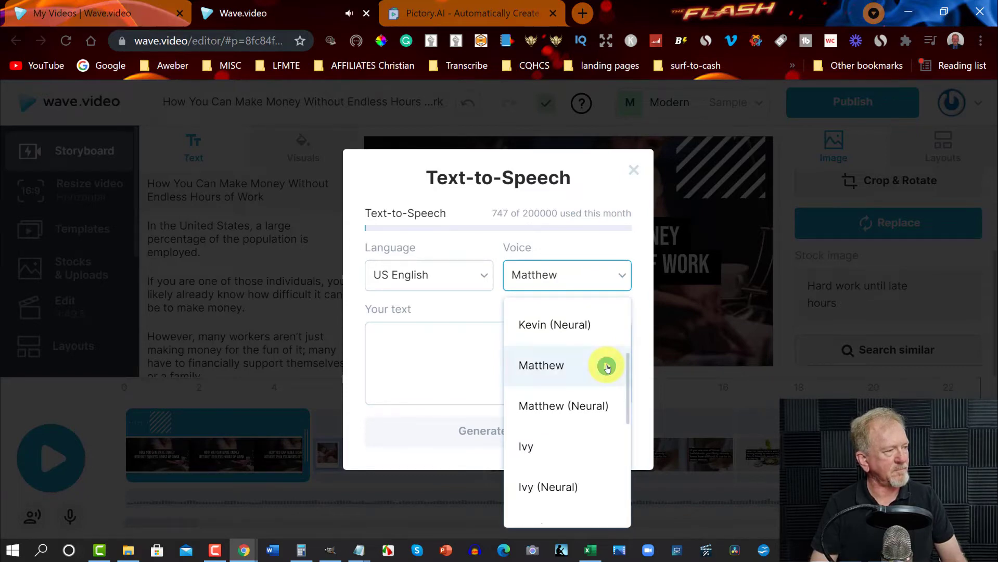
{"action": "left_click", "coordinate": [541, 365]}
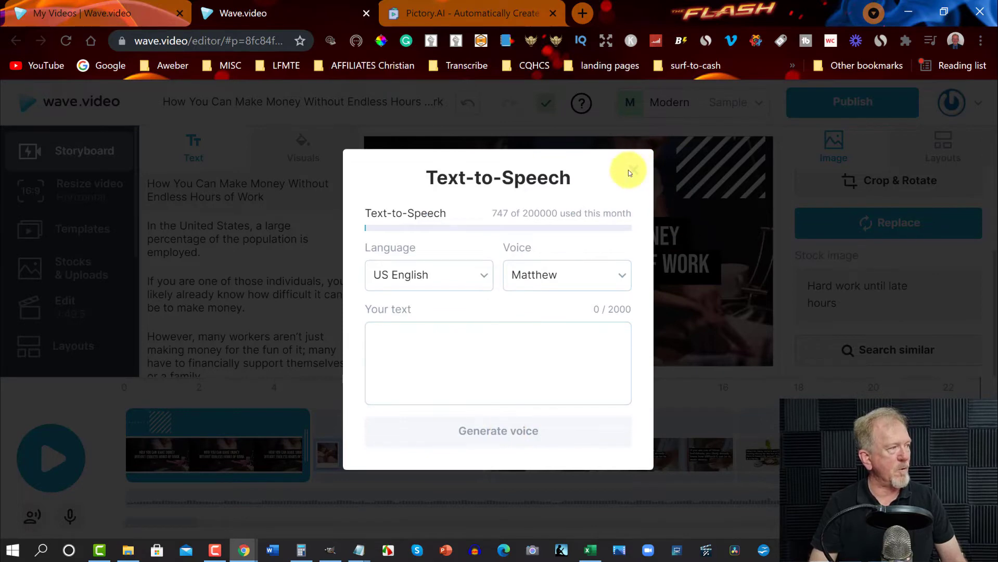
{"action": "left_click", "coordinate": [629, 173]}
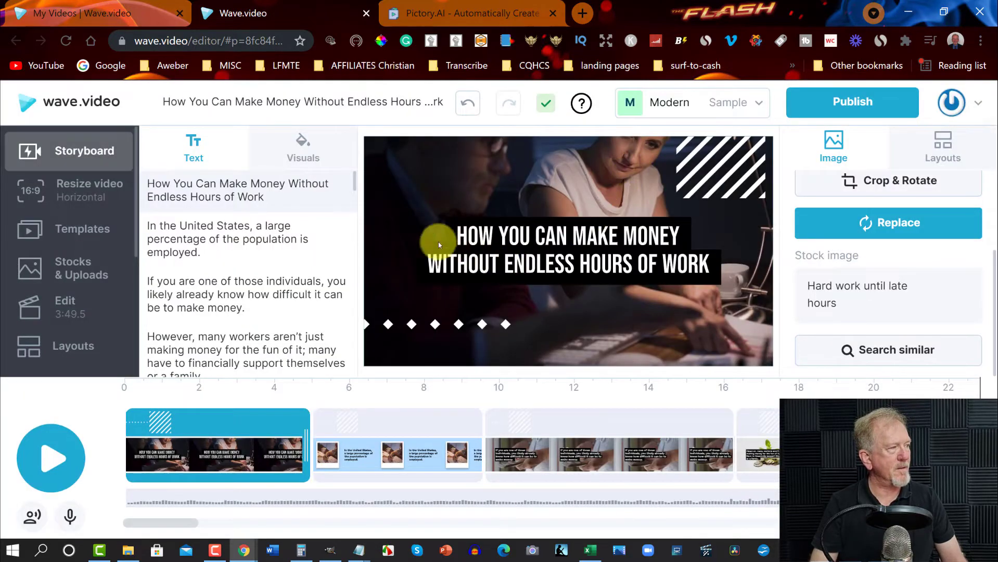
Step: Generate a Matthew text-to-speech clip of the title, preview it, and add it as audio
{"action": "left_click", "coordinate": [474, 236]}
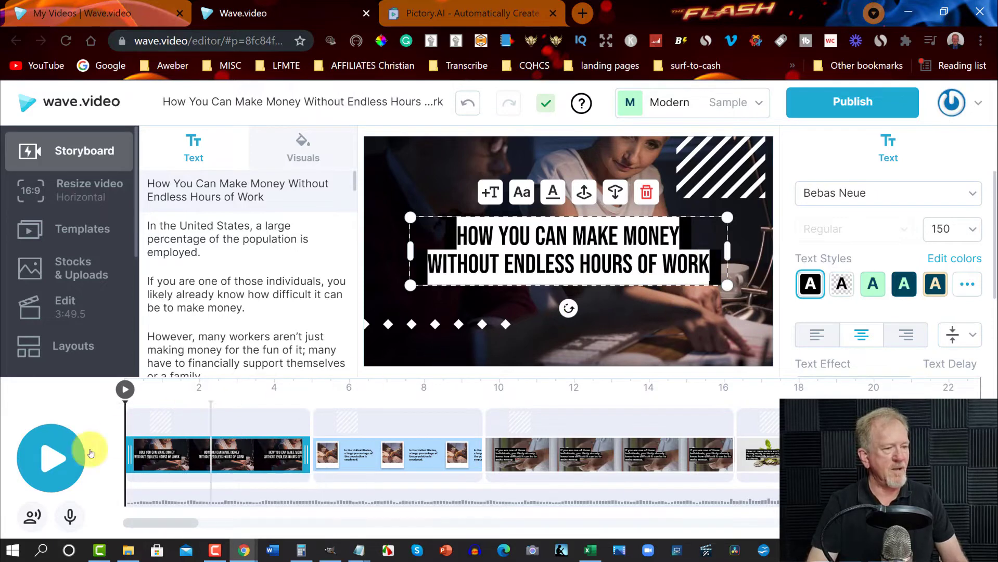
{"action": "left_click", "coordinate": [31, 516]}
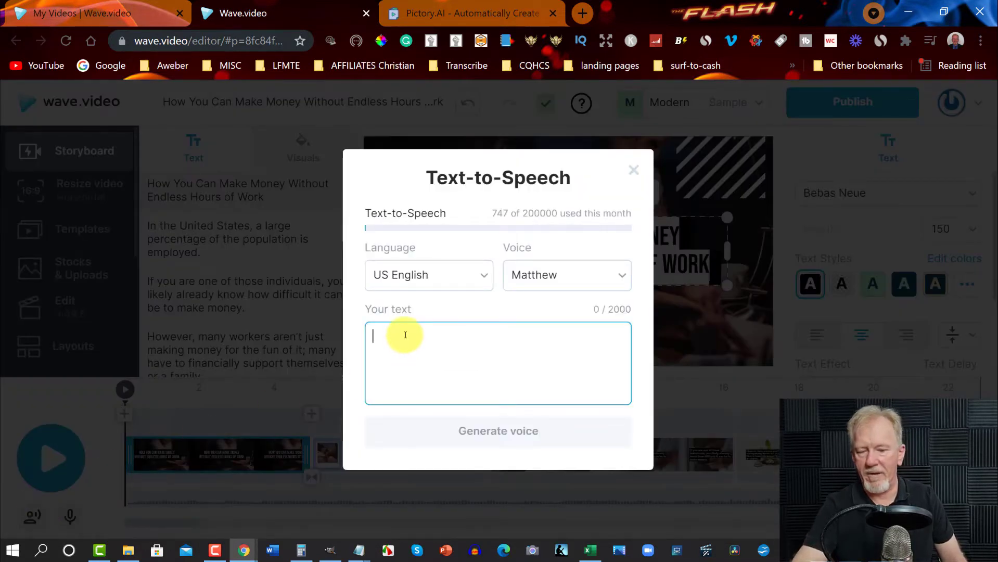
{"action": "type", "text": "How You Can Make Money Without Endless Hours of Work"}
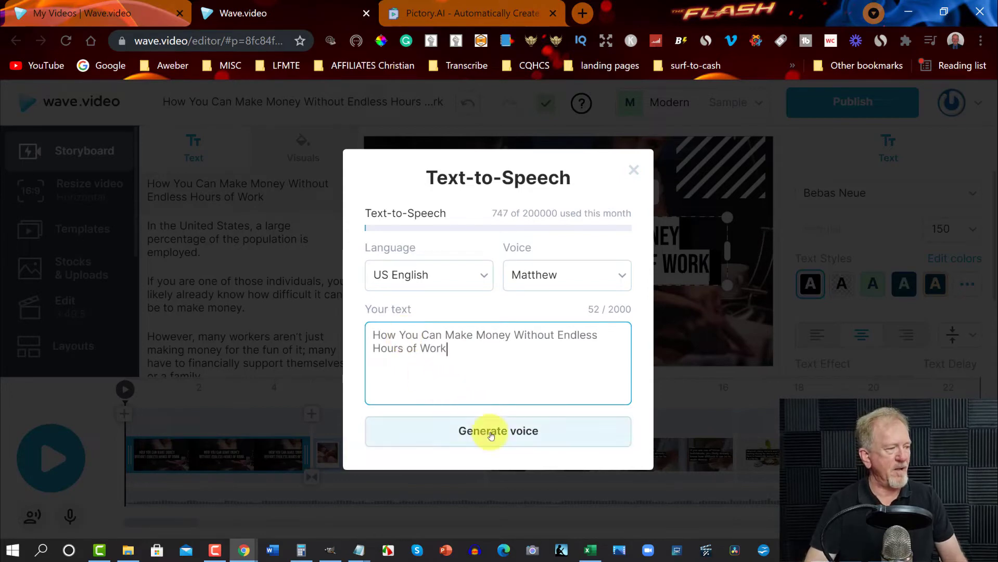
{"action": "left_click", "coordinate": [498, 431]}
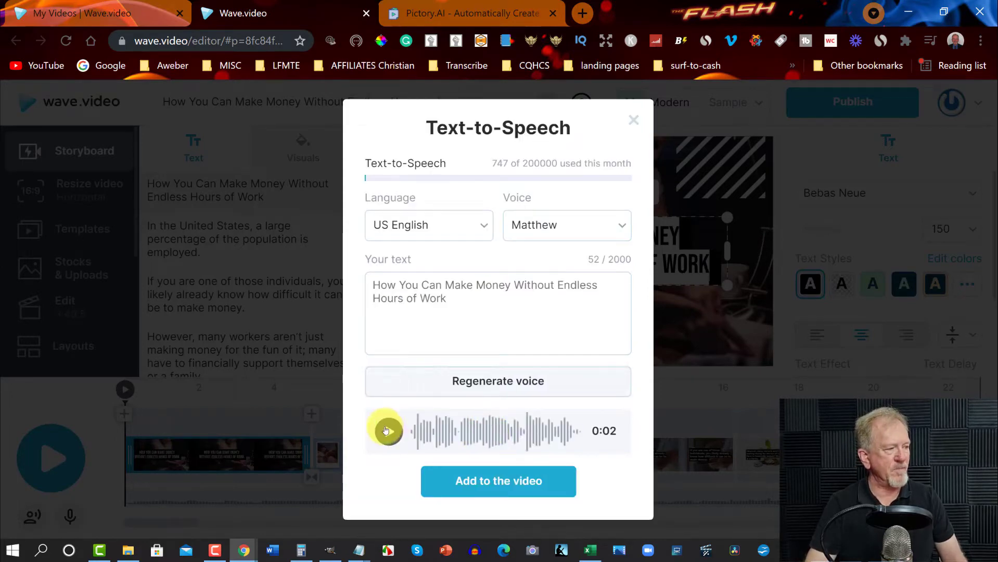
{"action": "left_click", "coordinate": [388, 431]}
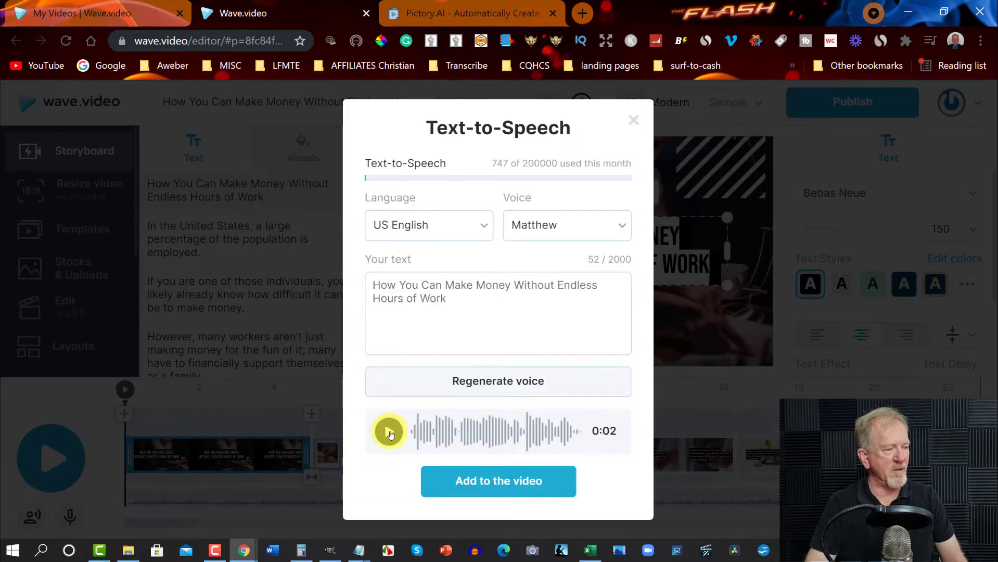
{"action": "left_click", "coordinate": [389, 431]}
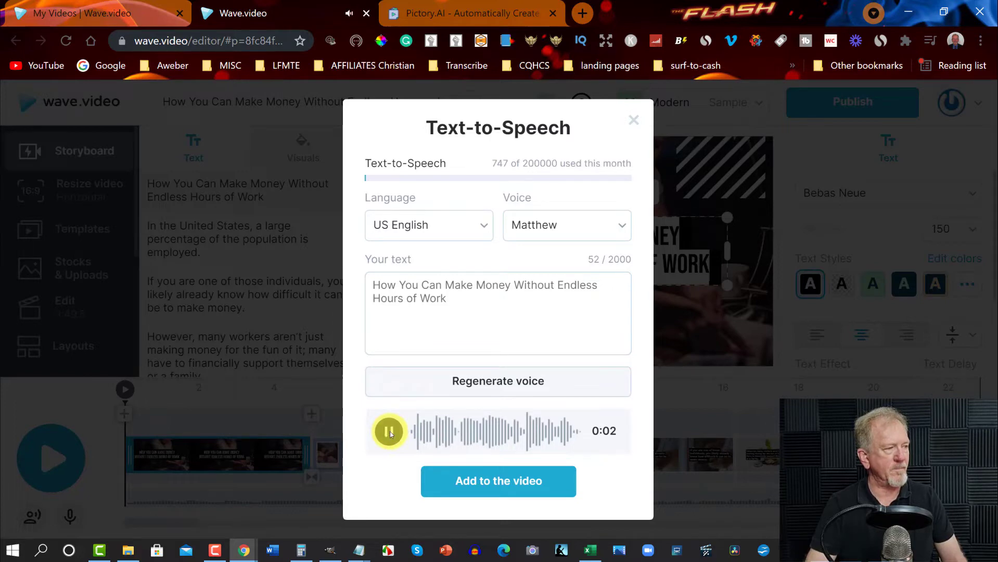
{"action": "left_click", "coordinate": [389, 431]}
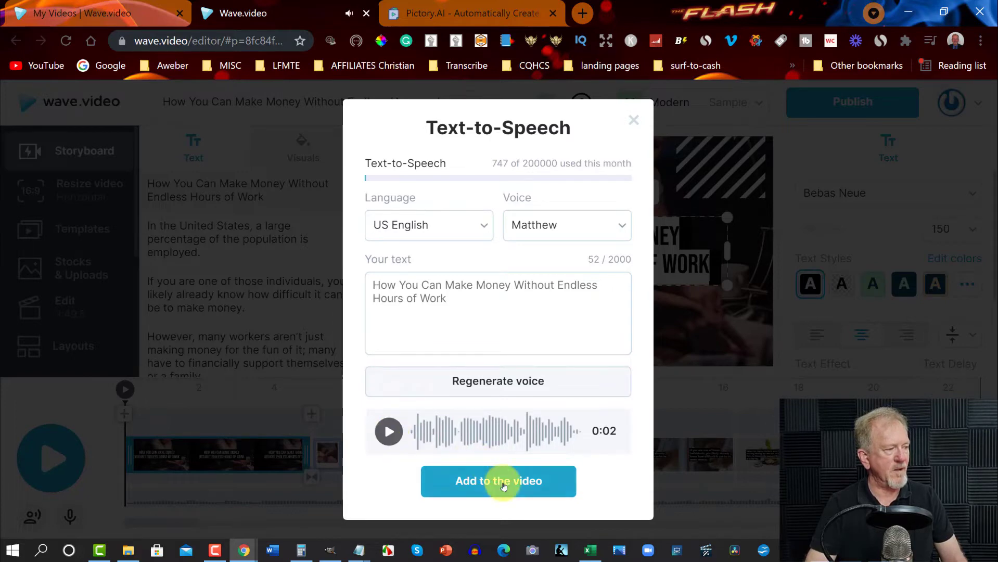
{"action": "left_click", "coordinate": [499, 480]}
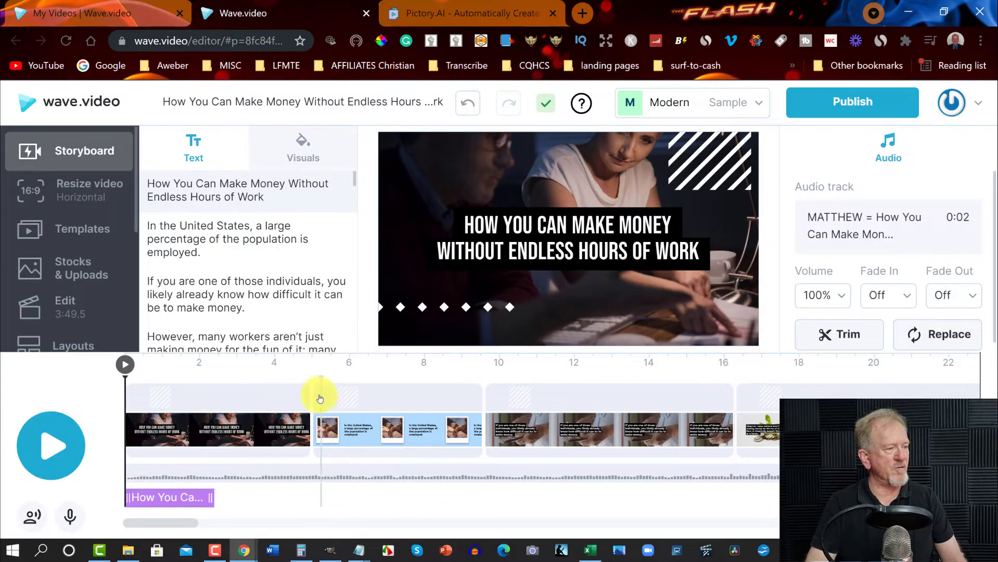
{"action": "mouse_move", "coordinate": [314, 393]}
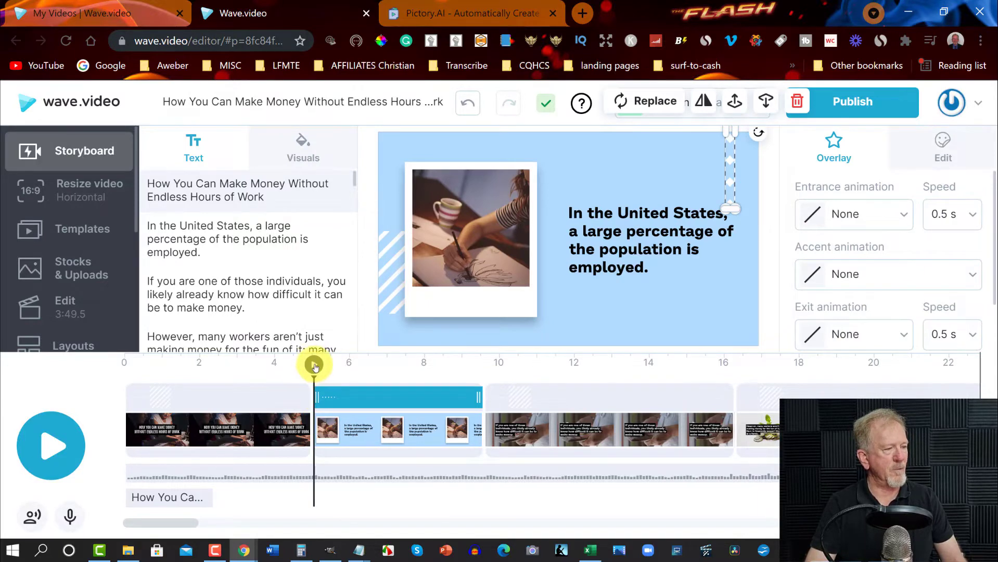
{"action": "left_click", "coordinate": [51, 444]}
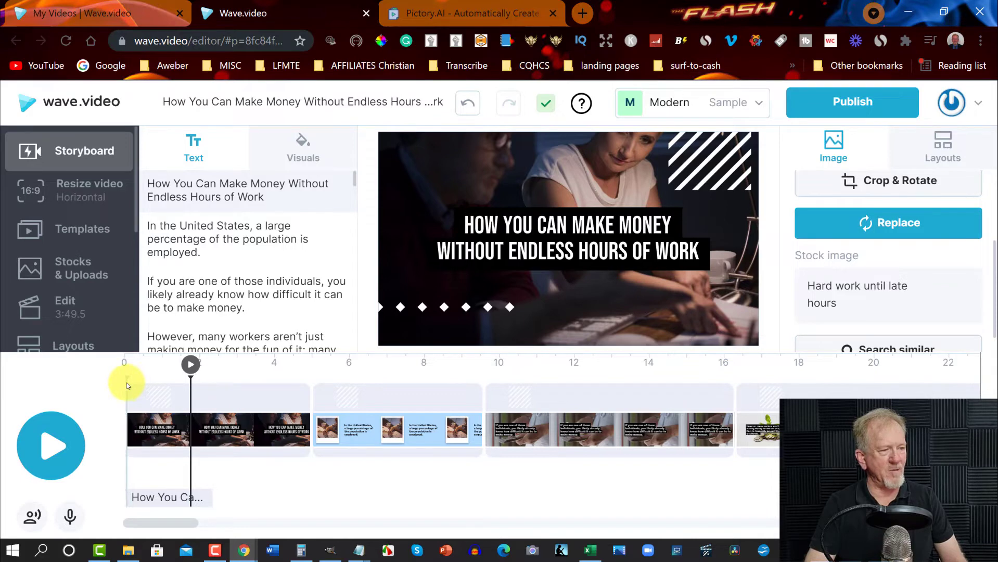
{"action": "mouse_move", "coordinate": [50, 446]}
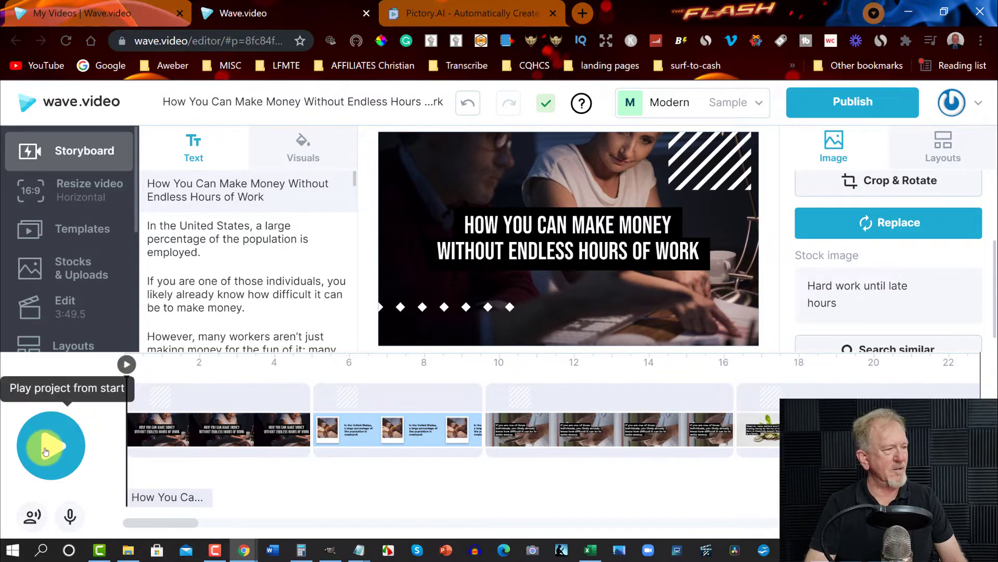
{"action": "left_click", "coordinate": [51, 445]}
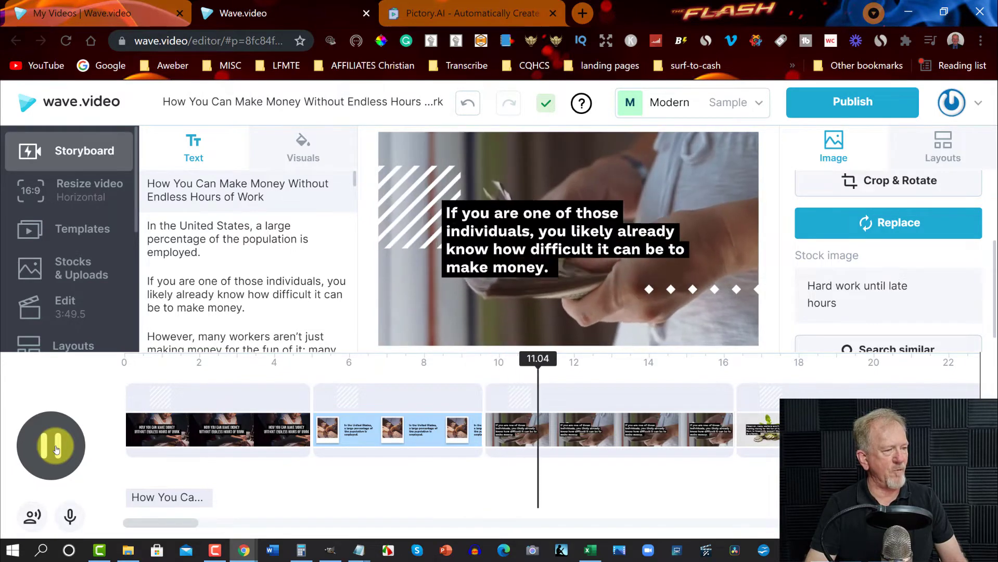
{"action": "left_click", "coordinate": [51, 445]}
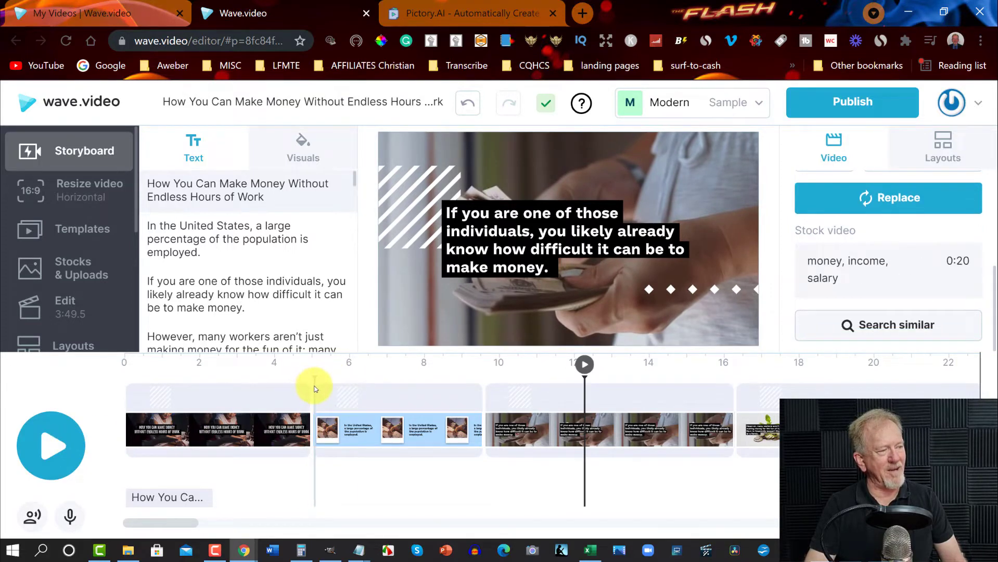
{"action": "left_click", "coordinate": [393, 430]}
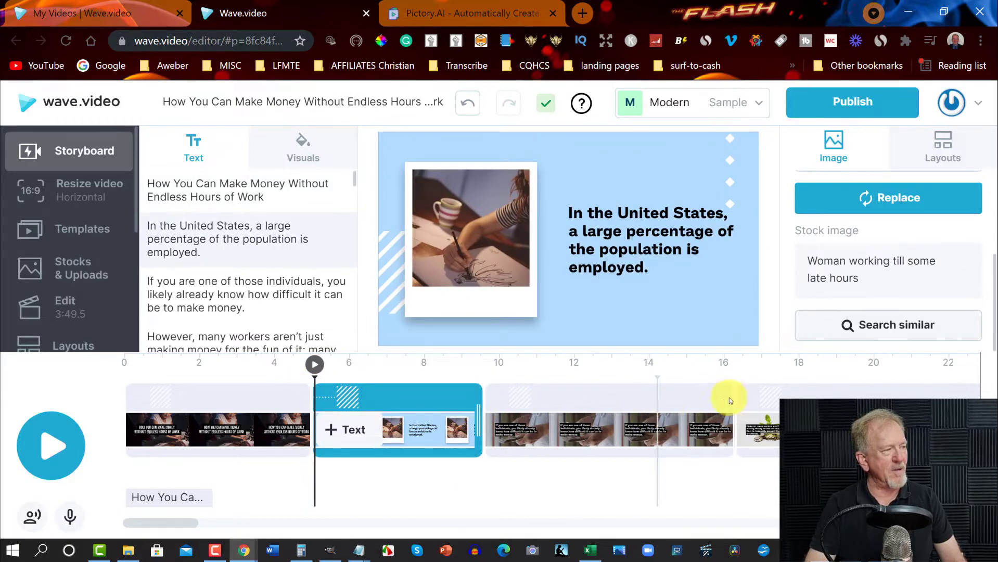
{"action": "mouse_move", "coordinate": [674, 383]}
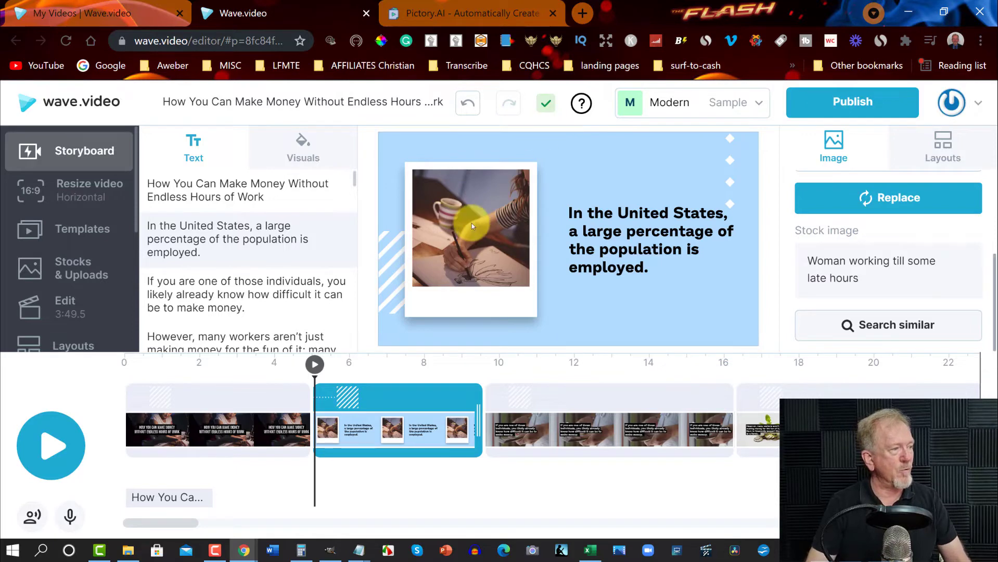
{"action": "left_click", "coordinate": [471, 228]}
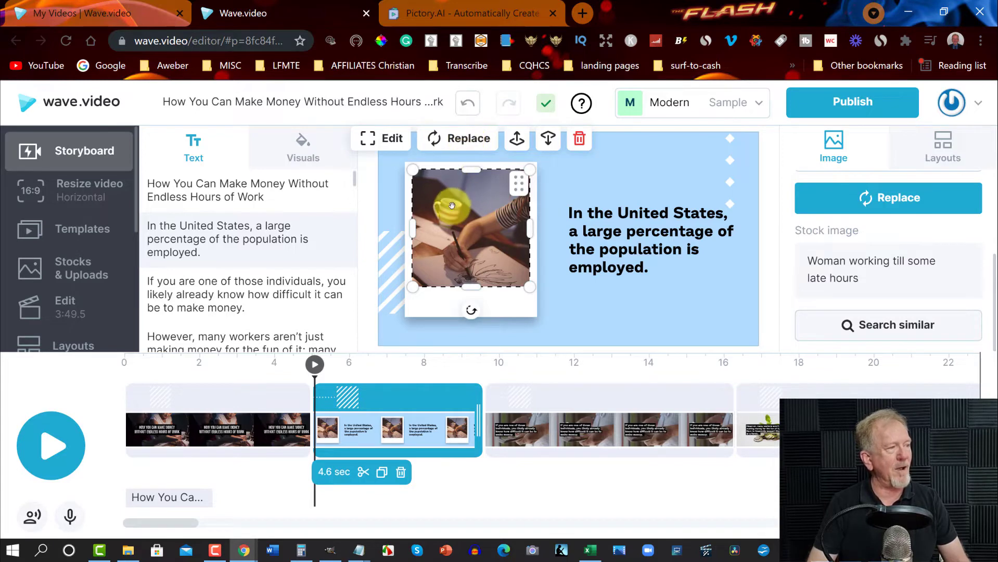
{"action": "mouse_move", "coordinate": [469, 138]}
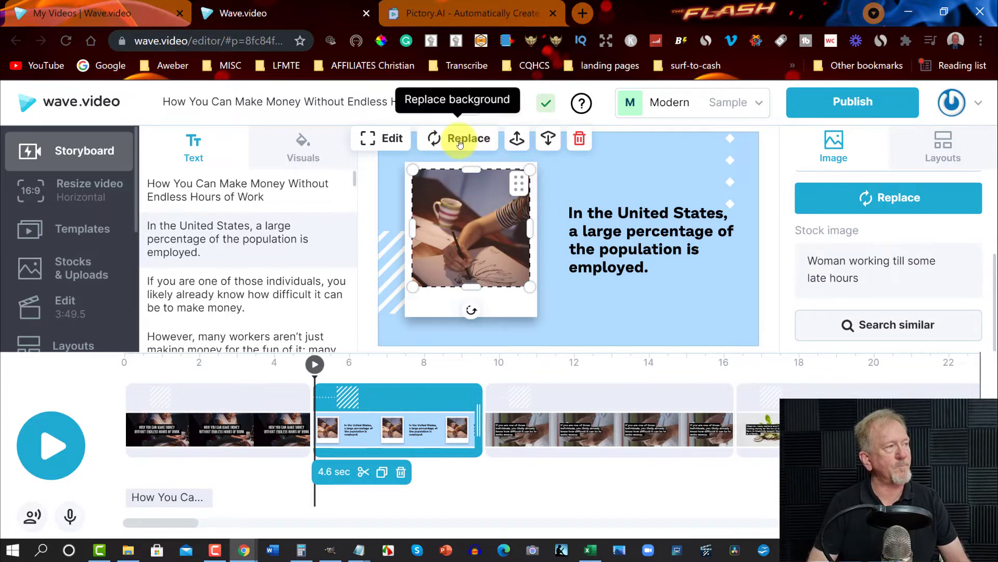
{"action": "left_click", "coordinate": [457, 138]}
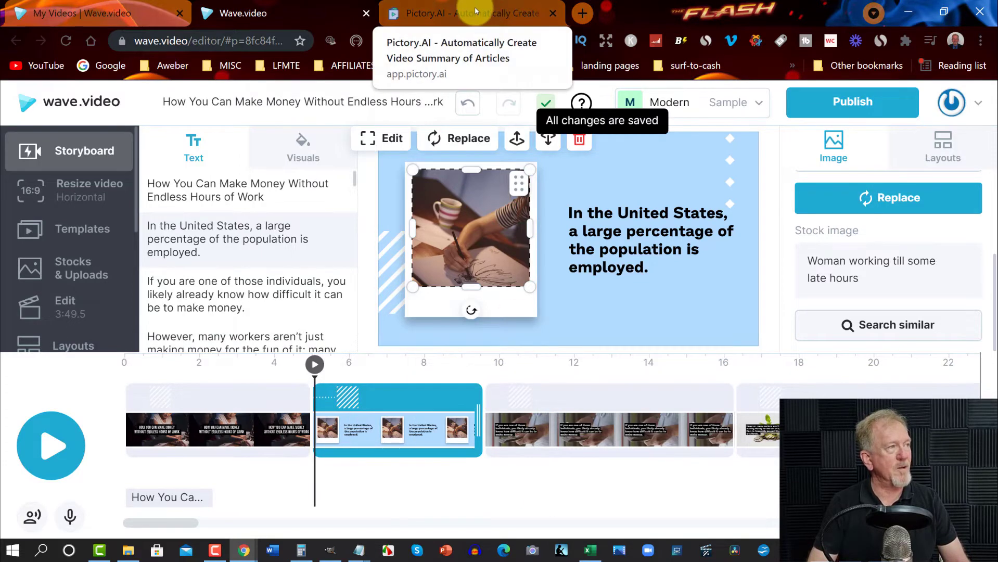
Step: Switch to the Pictory project and open its Visuals sidebar
{"action": "left_click", "coordinate": [471, 12]}
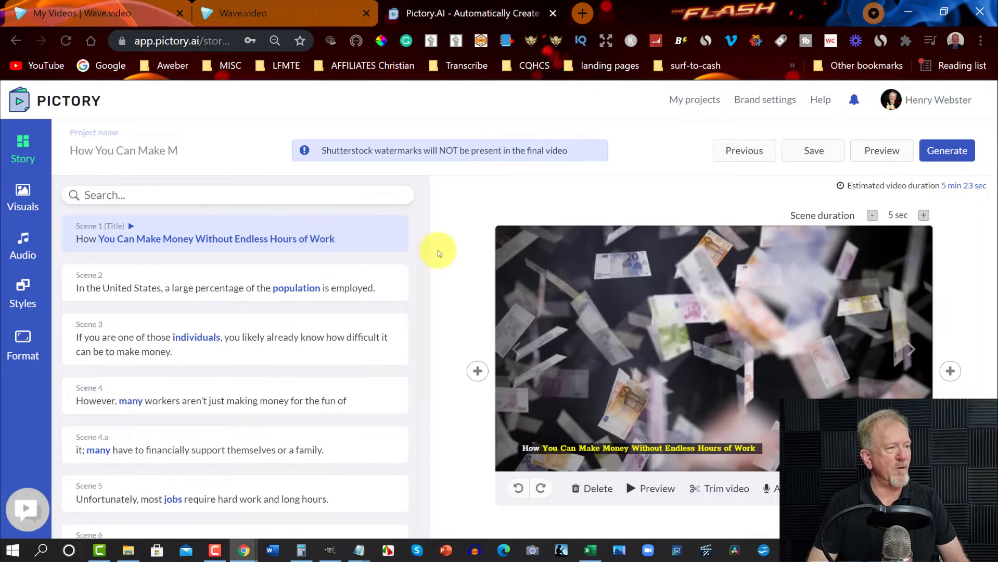
{"action": "mouse_move", "coordinate": [553, 263]}
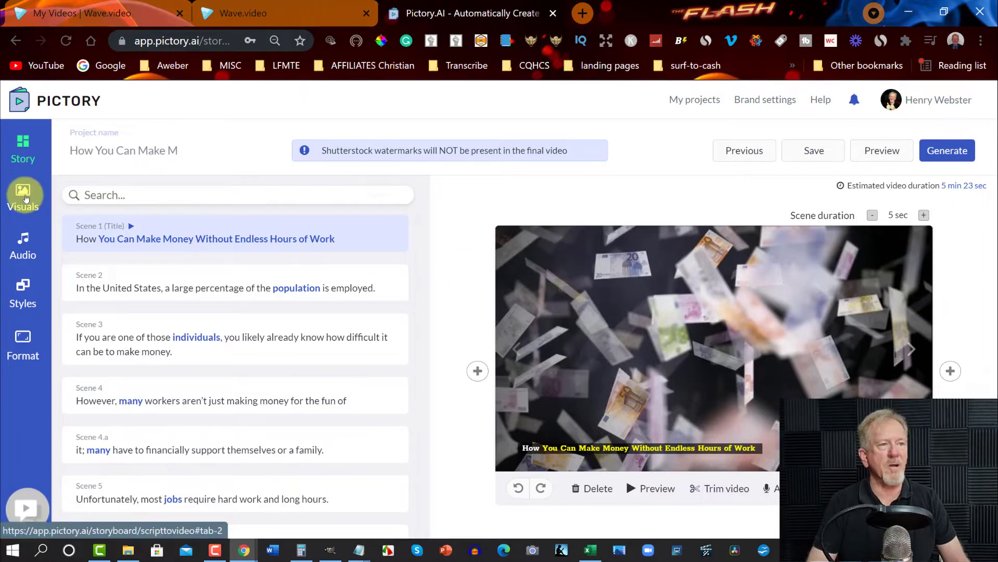
{"action": "left_click", "coordinate": [22, 245]}
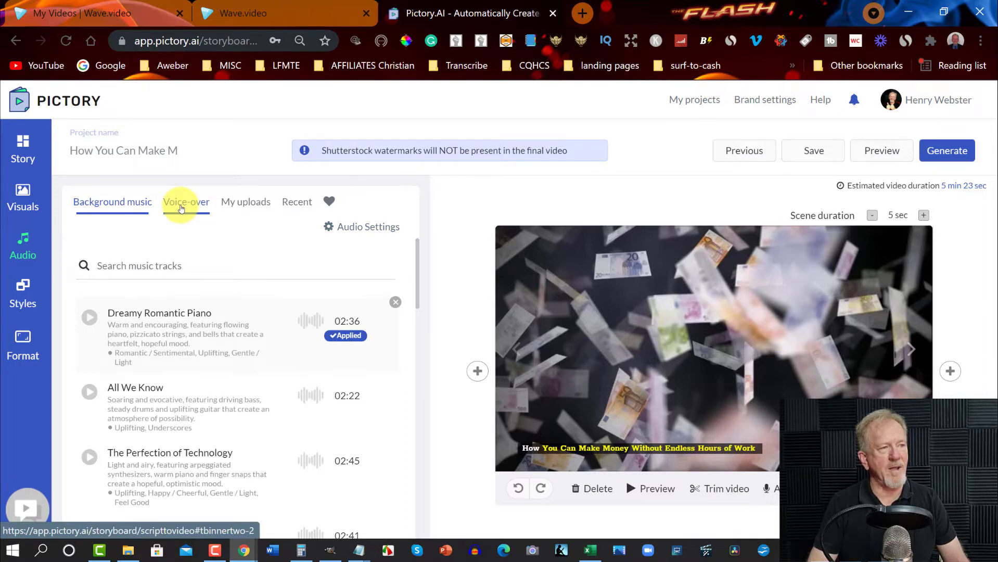
Step: Set the Voice-over Speed slider to 105%
{"action": "left_click", "coordinate": [186, 202]}
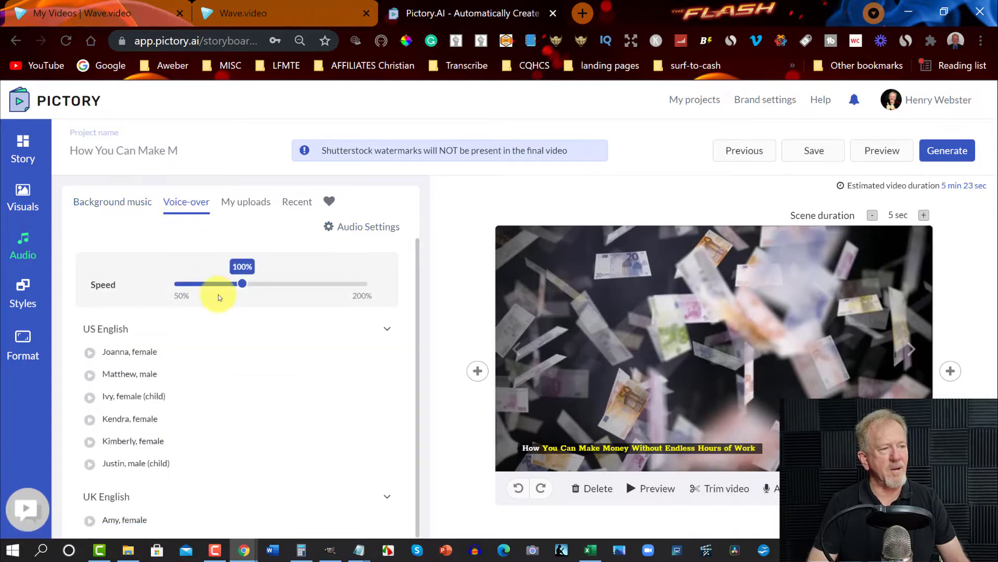
{"action": "left_click_drag", "start_coordinate": [223, 284], "coordinate": [242, 284]}
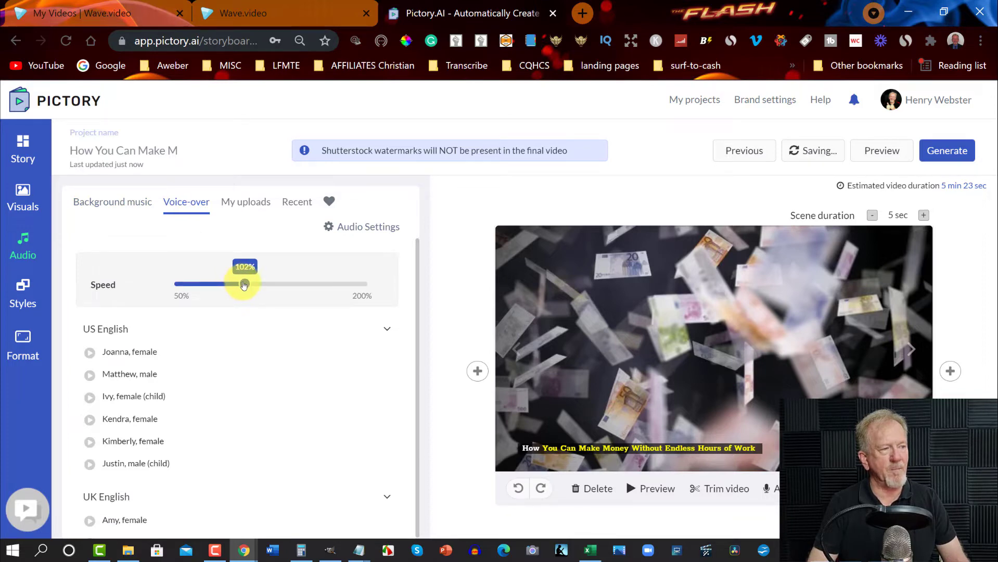
{"action": "left_click_drag", "start_coordinate": [242, 284], "coordinate": [246, 285]}
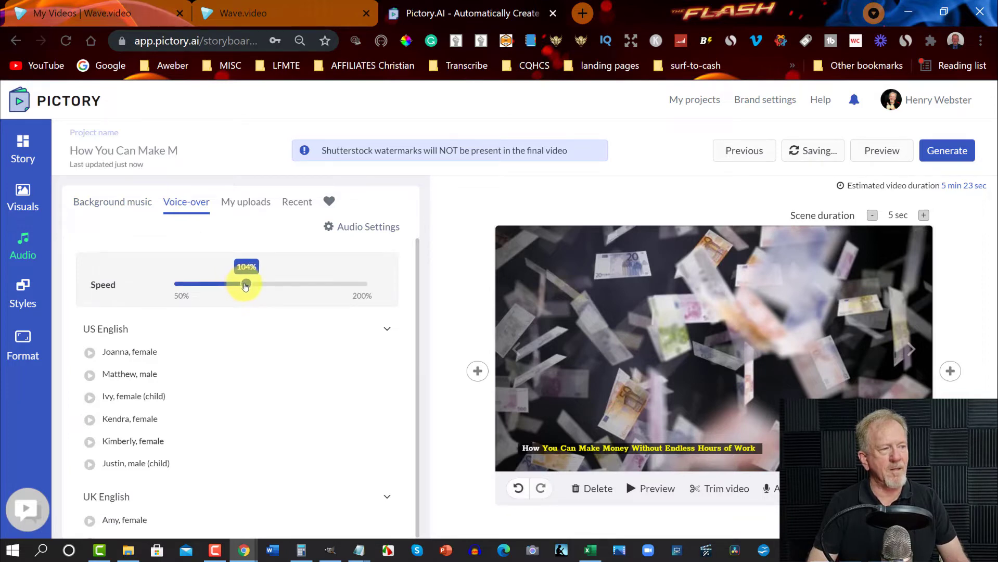
{"action": "left_click_drag", "start_coordinate": [245, 284], "coordinate": [247, 284]}
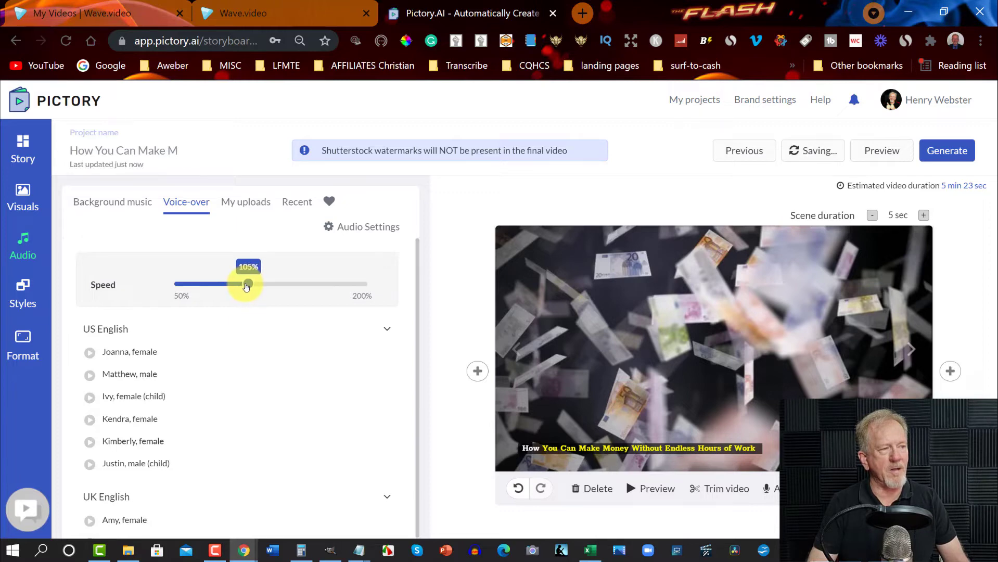
{"action": "left_click_drag", "start_coordinate": [247, 284], "coordinate": [240, 284]}
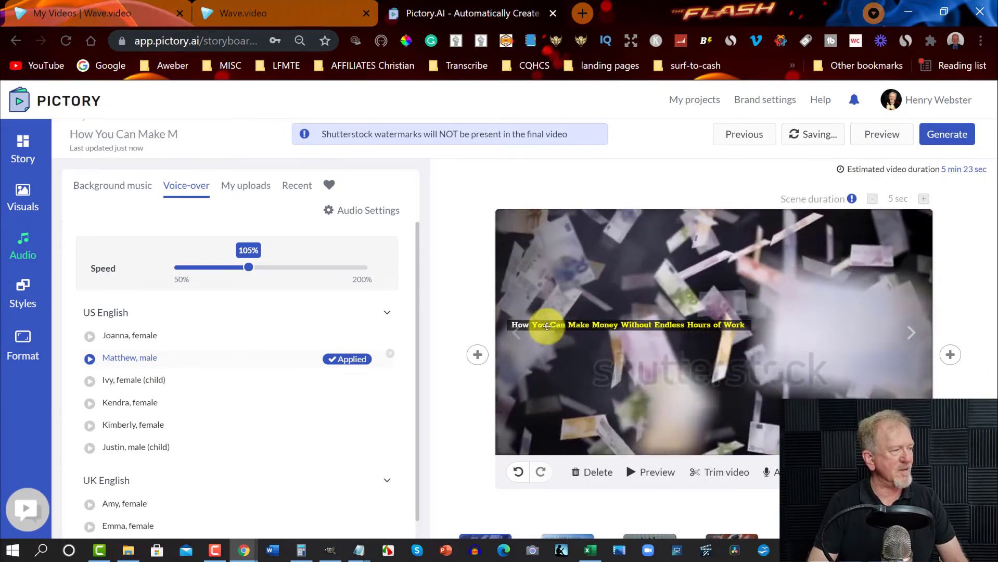
Step: Enlarge the title caption's font size, then open and preview Scene 2
{"action": "left_click", "coordinate": [627, 325]}
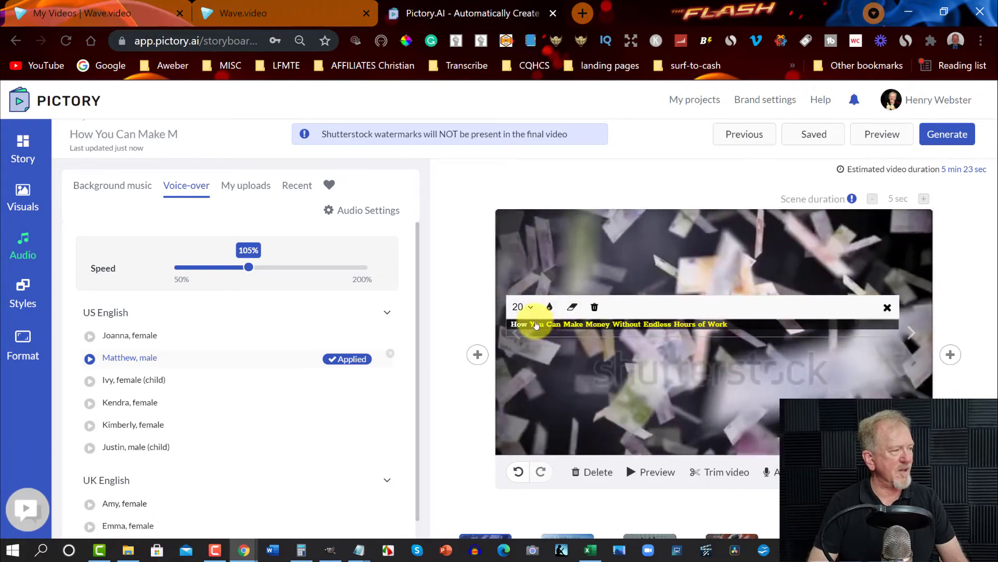
{"action": "left_click", "coordinate": [522, 307]}
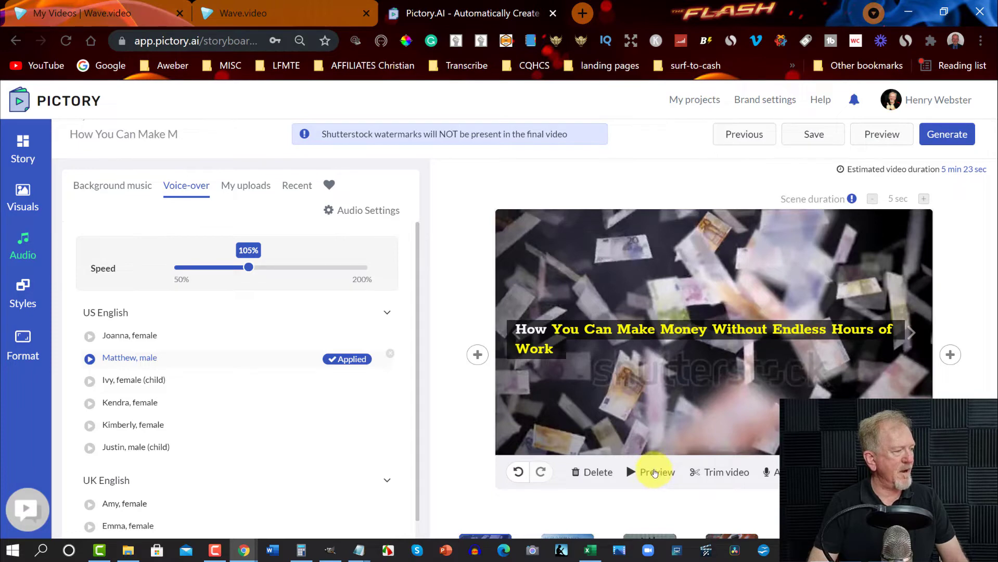
{"action": "scroll", "scroll_direction": "down", "scroll_amount": 3}
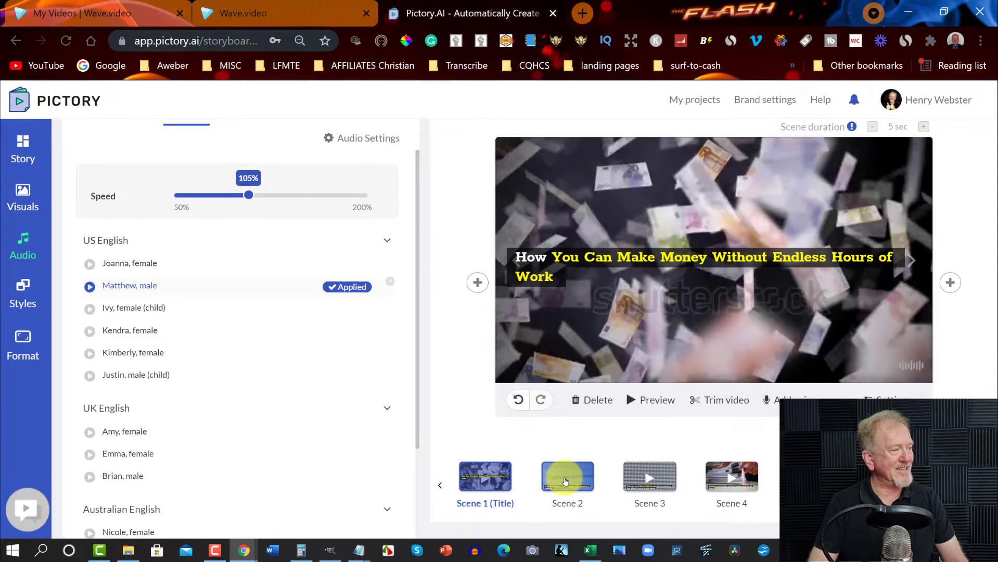
{"action": "left_click", "coordinate": [566, 476]}
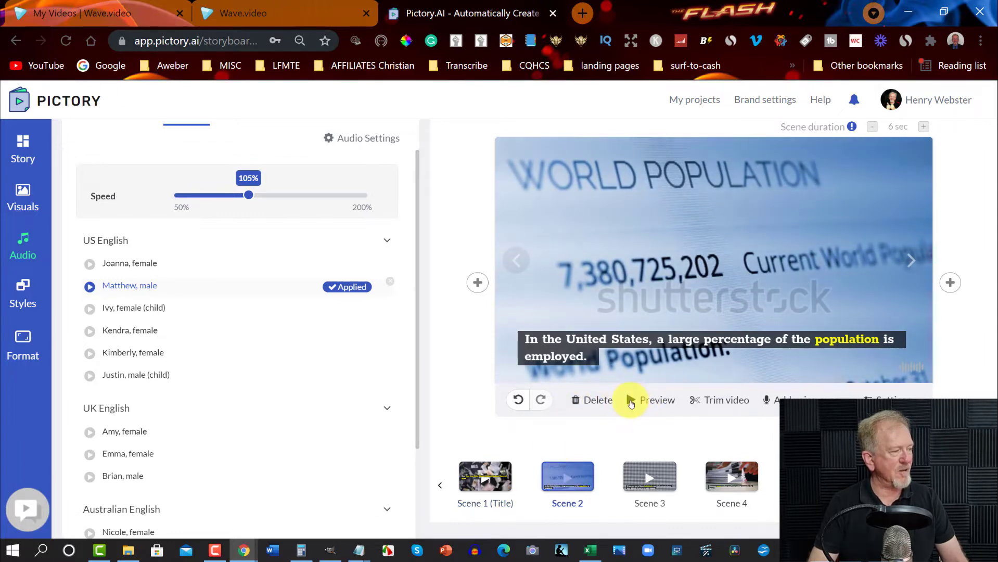
{"action": "left_click", "coordinate": [657, 400]}
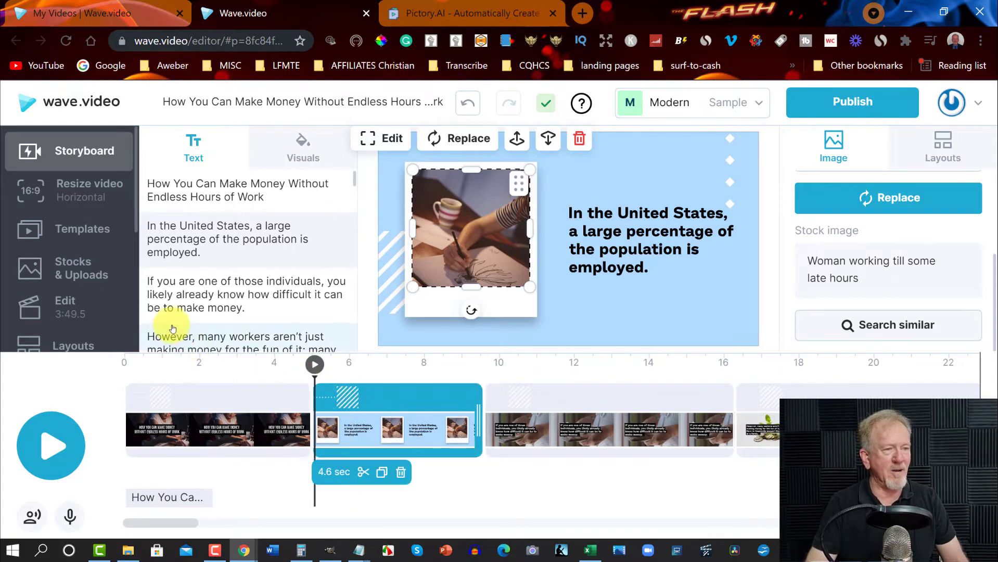
{"action": "mouse_move", "coordinate": [100, 355]}
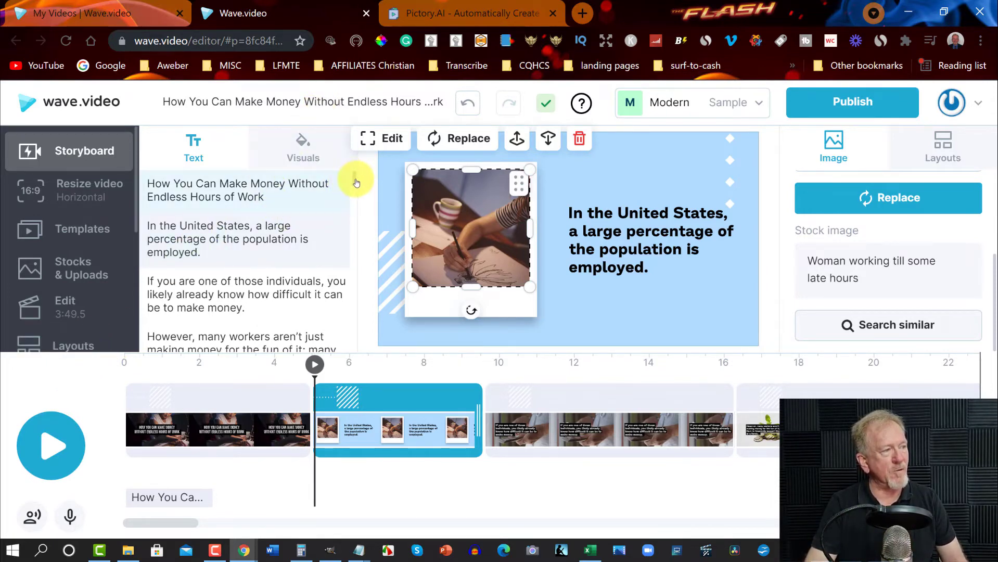
{"action": "scroll", "scroll_direction": "down", "scroll_amount": 3}
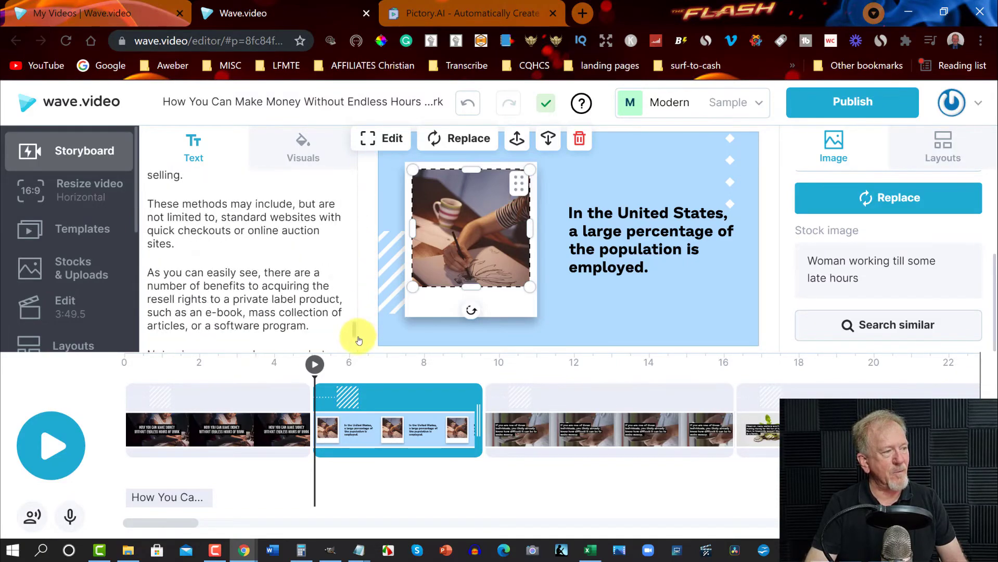
{"action": "scroll", "scroll_direction": "down", "scroll_amount": 3}
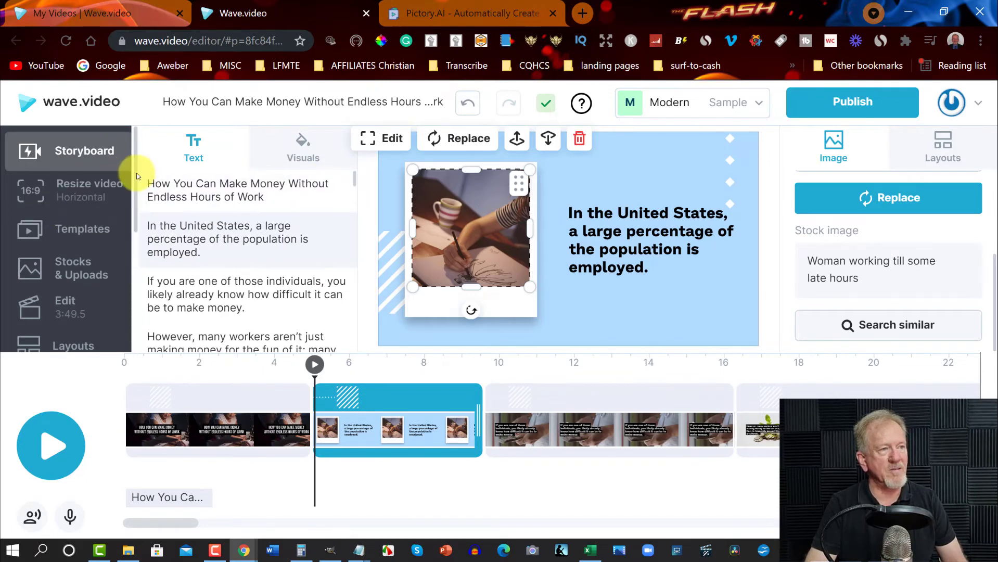
{"action": "scroll", "scroll_direction": "down", "scroll_amount": 3}
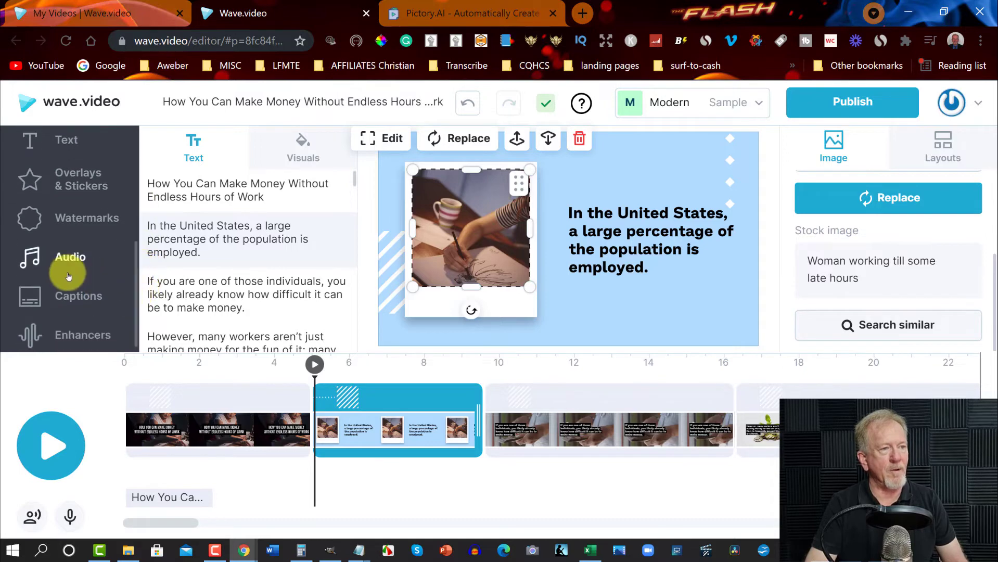
Step: Scroll through the music library categories, then bring up the Text style templates
{"action": "left_click", "coordinate": [69, 262]}
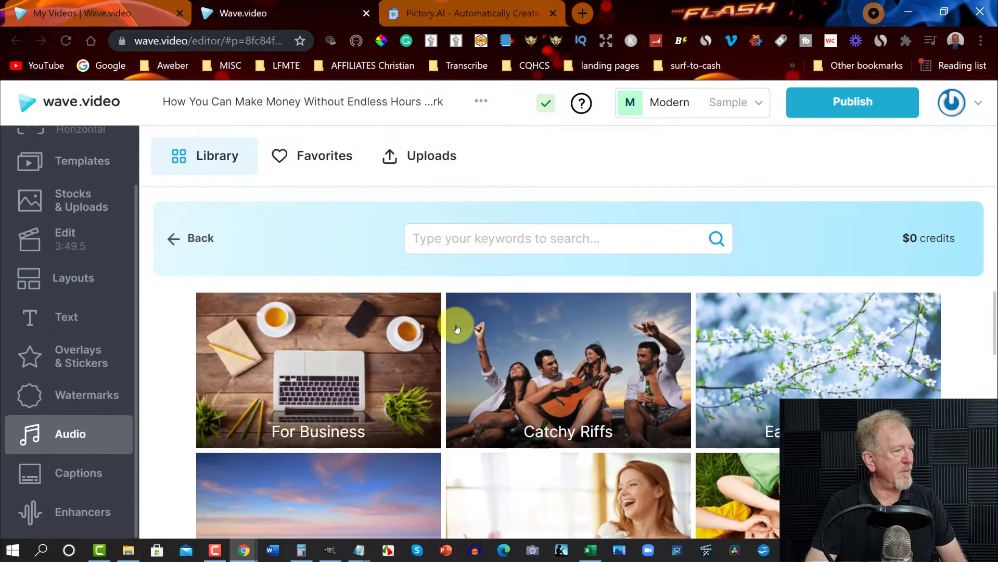
{"action": "mouse_move", "coordinate": [339, 329]}
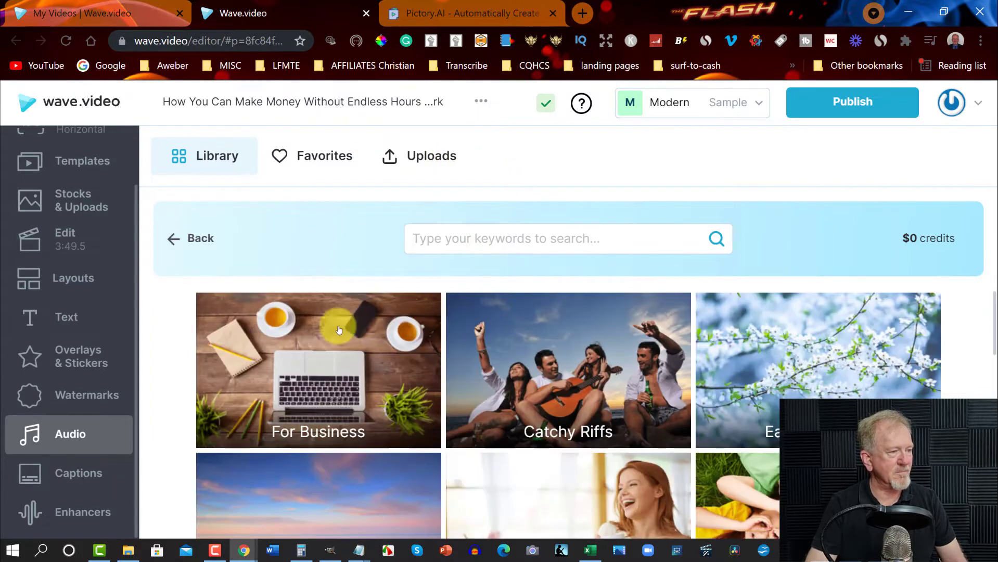
{"action": "mouse_move", "coordinate": [947, 275]}
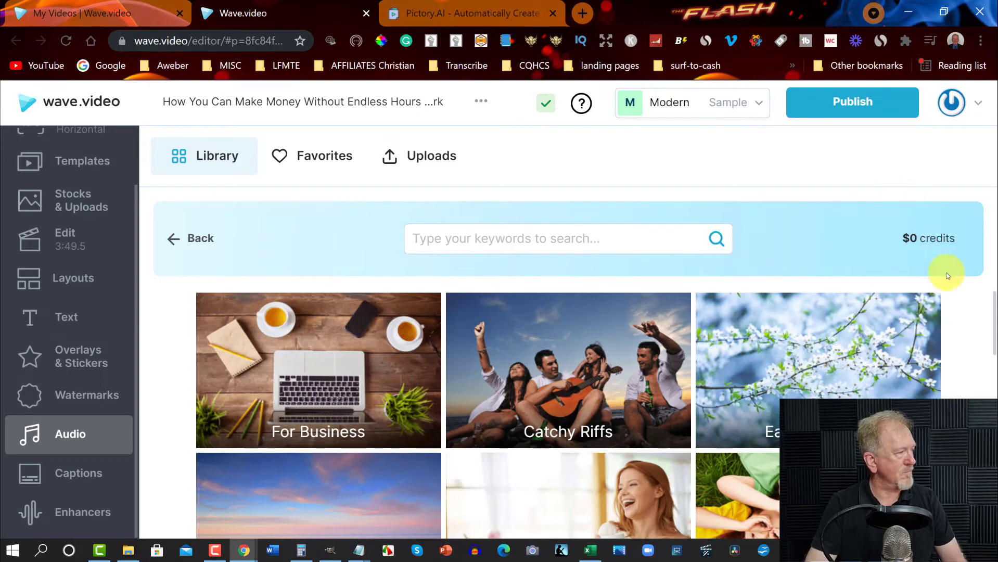
{"action": "scroll", "scroll_direction": "down", "scroll_amount": 3}
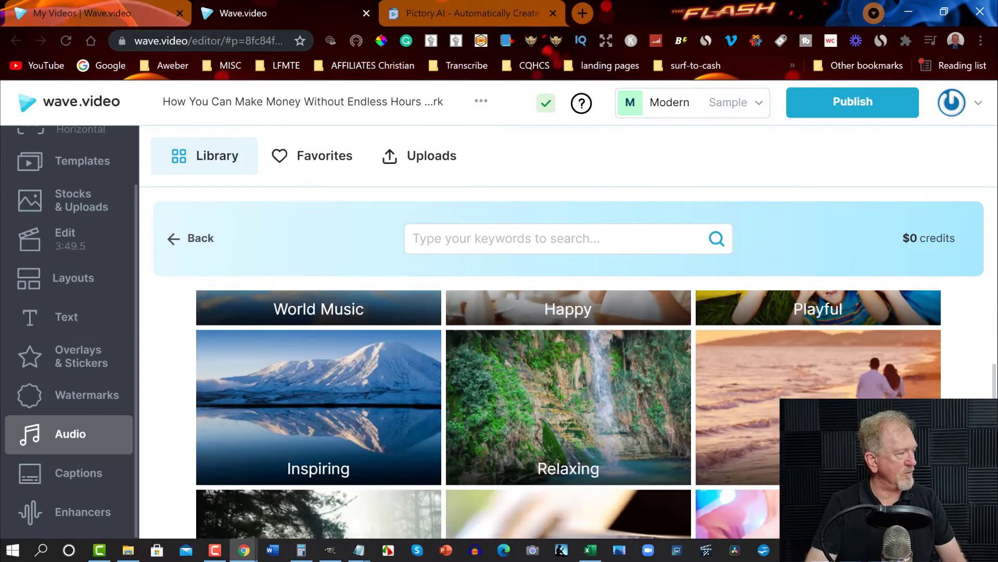
{"action": "scroll", "scroll_direction": "down", "scroll_amount": 3}
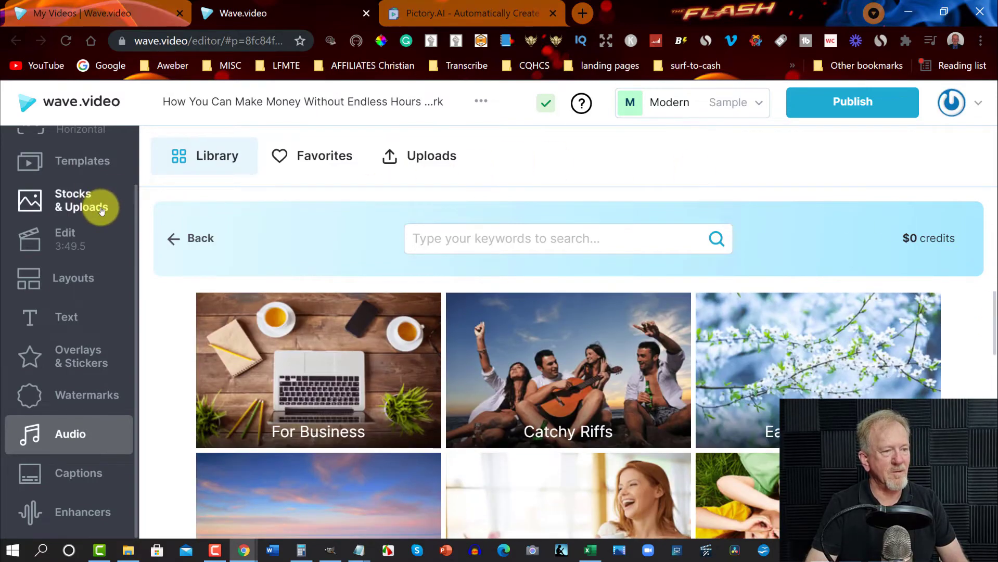
{"action": "mouse_move", "coordinate": [34, 322]}
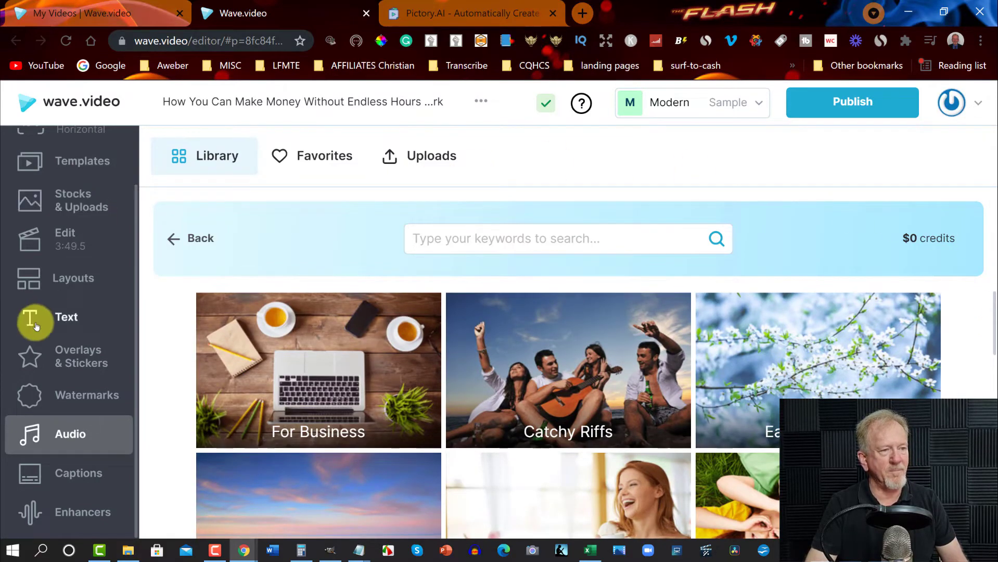
{"action": "left_click", "coordinate": [66, 317]}
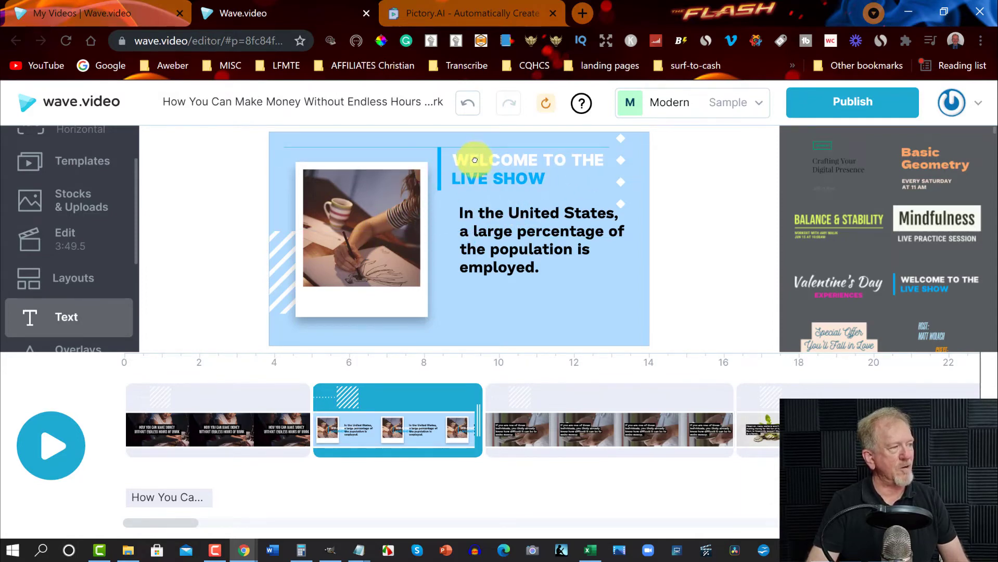
Step: Show the second scene's background settings with its light blue #B1DCFF solid colour
{"action": "left_click", "coordinate": [528, 168]}
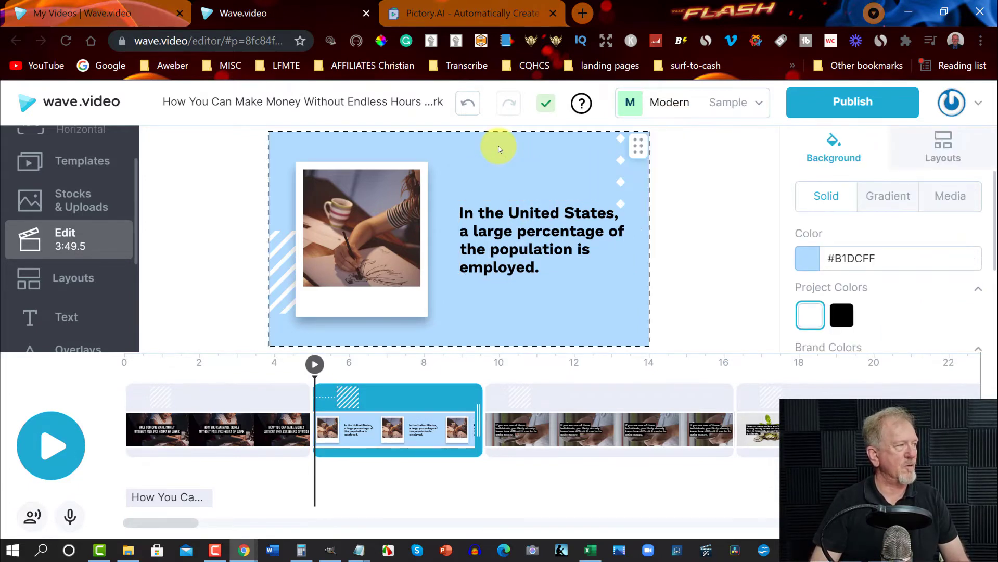
{"action": "left_click", "coordinate": [471, 13]}
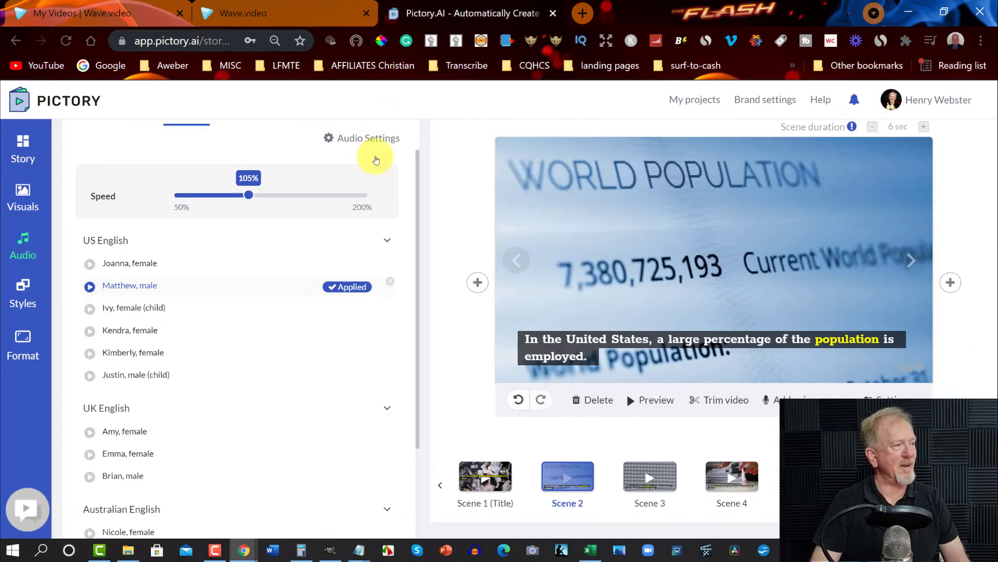
{"action": "mouse_move", "coordinate": [23, 285]}
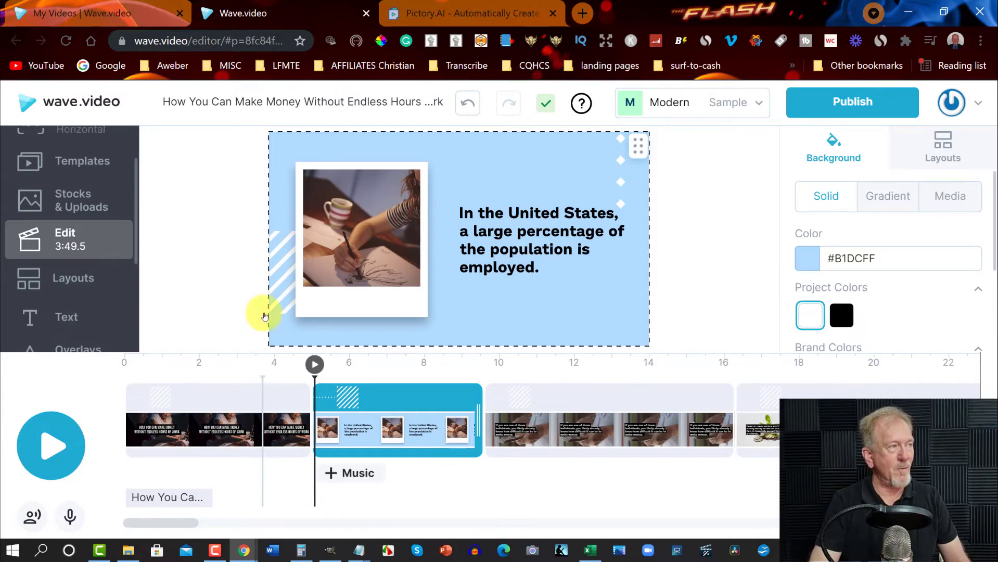
Step: Return to Pictory's Scene 2 voice-over with the Matthew voice at 105% speed
{"action": "left_click", "coordinate": [470, 12]}
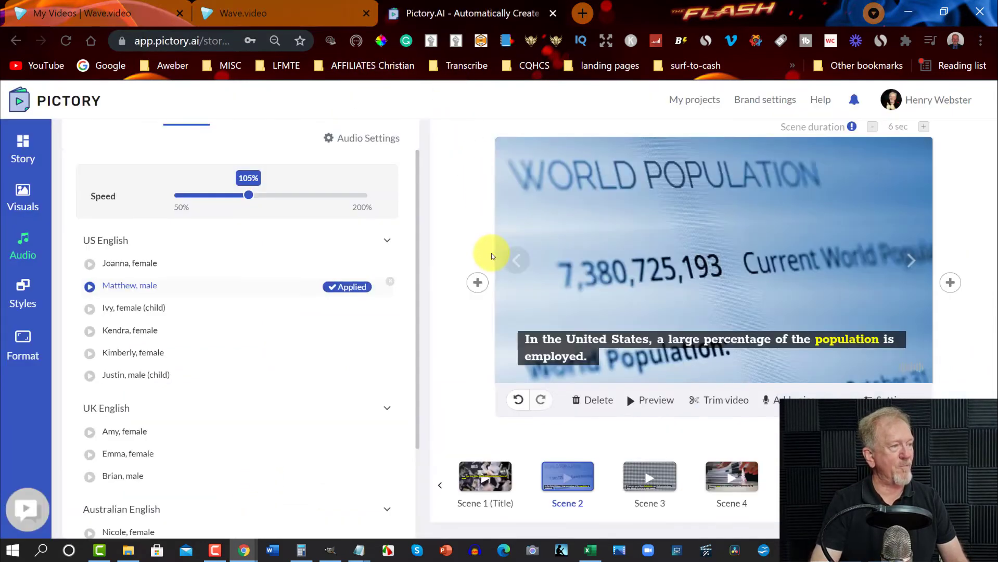
{"action": "mouse_move", "coordinate": [412, 211]}
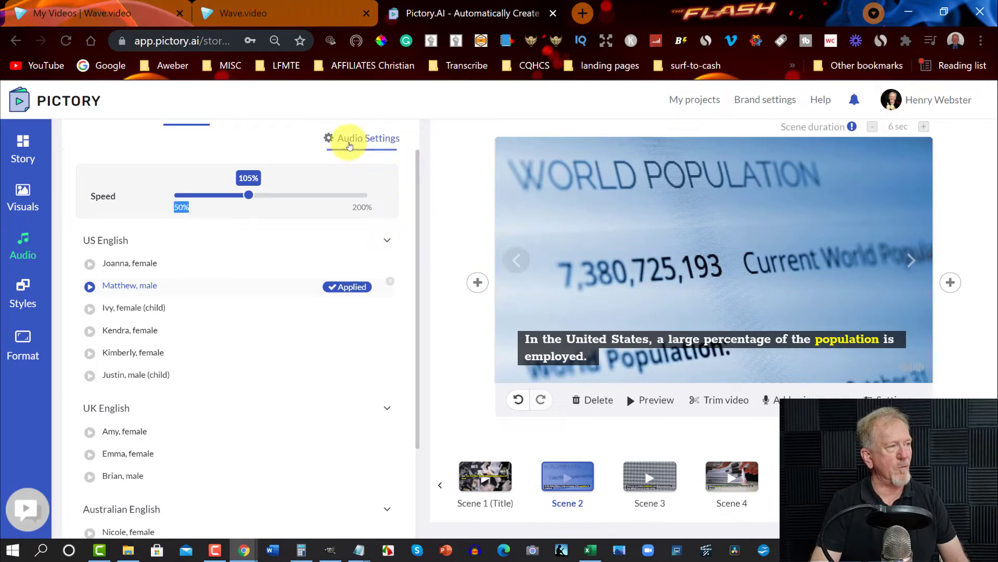
Step: Lower Pictory's background music volume from 10% to 8% in Audio Settings
{"action": "left_click", "coordinate": [361, 138]}
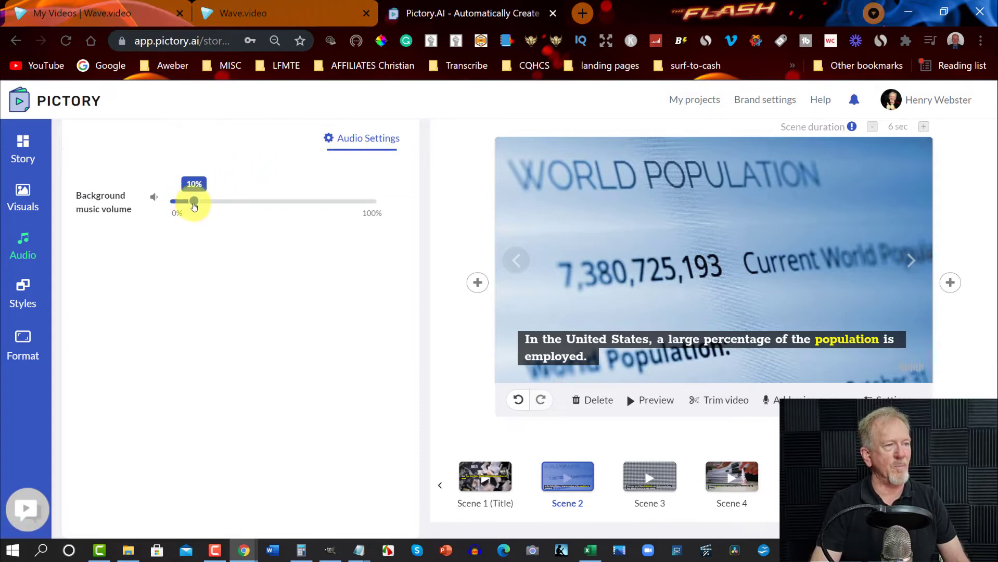
{"action": "left_click_drag", "start_coordinate": [194, 202], "coordinate": [189, 201]}
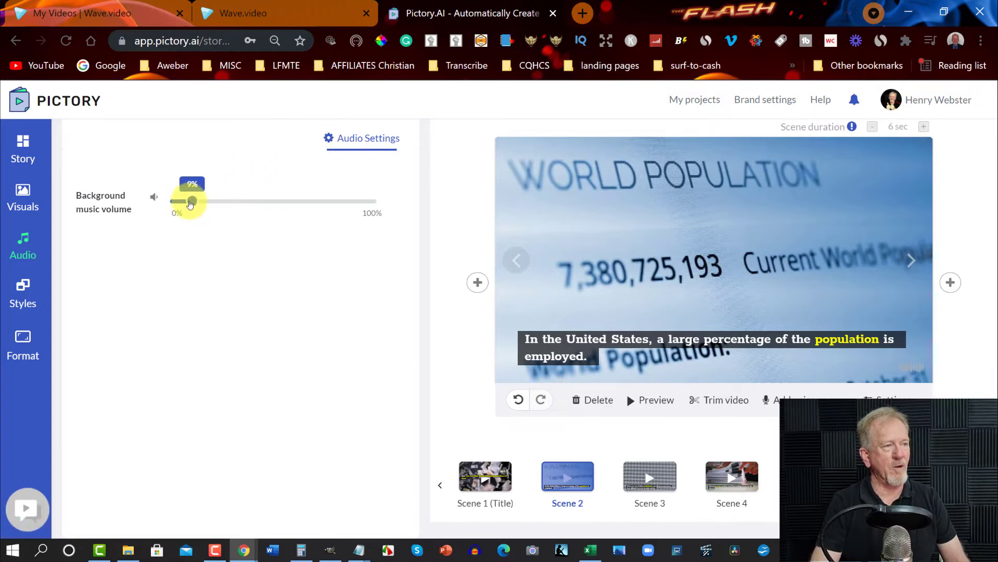
{"action": "left_click_drag", "start_coordinate": [191, 202], "coordinate": [190, 202]}
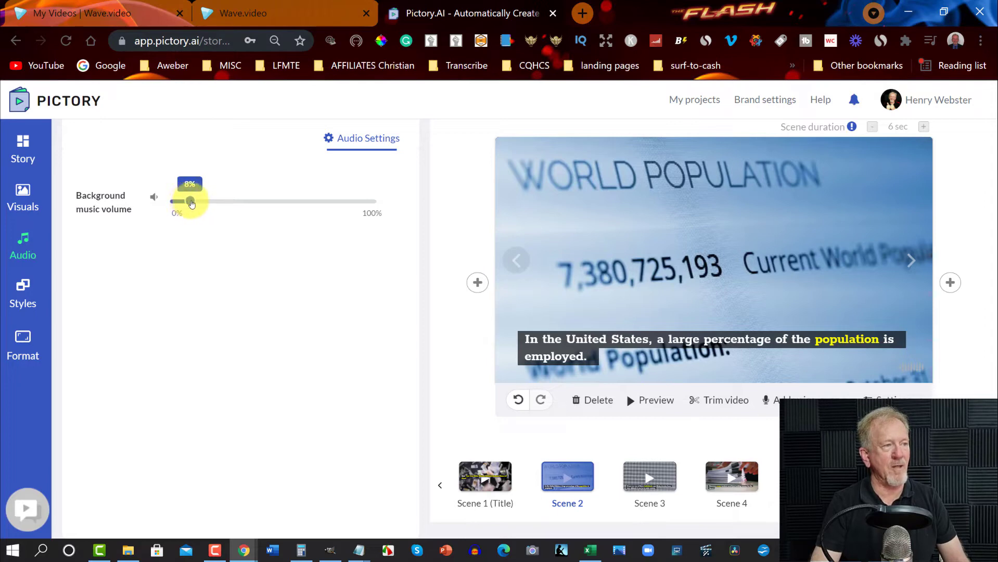
{"action": "left_click_drag", "start_coordinate": [189, 203], "coordinate": [193, 202]}
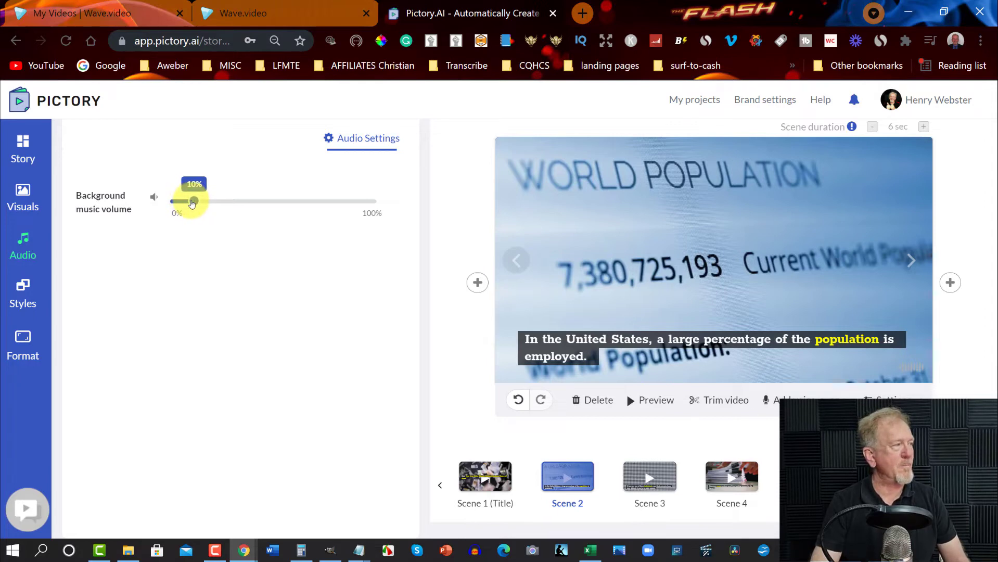
{"action": "left_click_drag", "start_coordinate": [194, 201], "coordinate": [191, 201]}
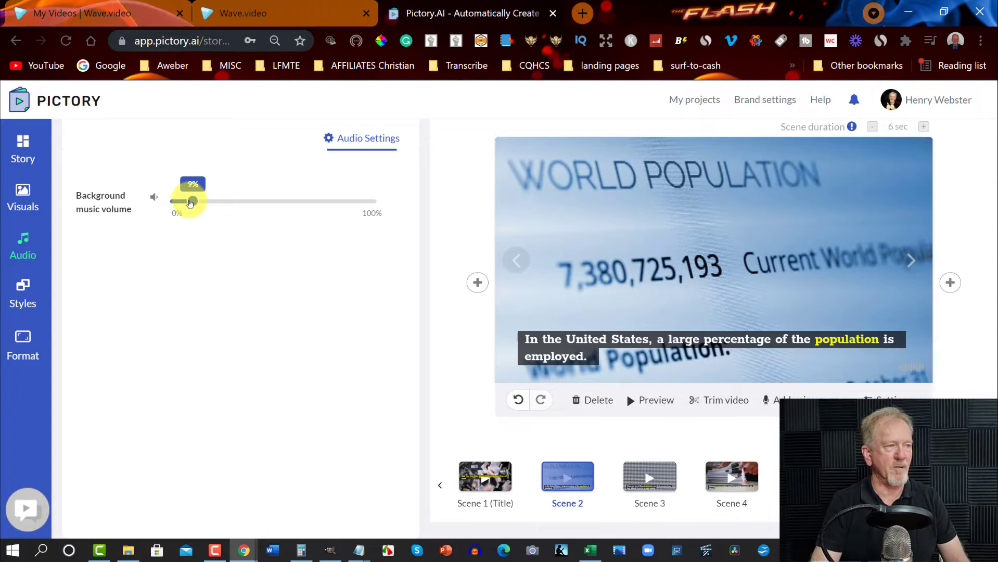
{"action": "left_click_drag", "start_coordinate": [191, 201], "coordinate": [189, 202]}
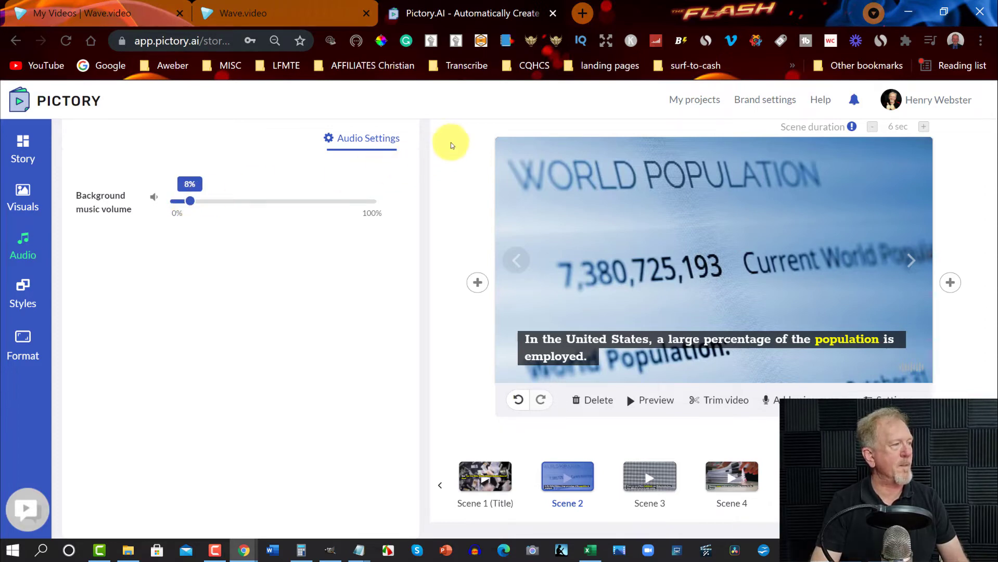
{"action": "mouse_move", "coordinate": [972, 185]}
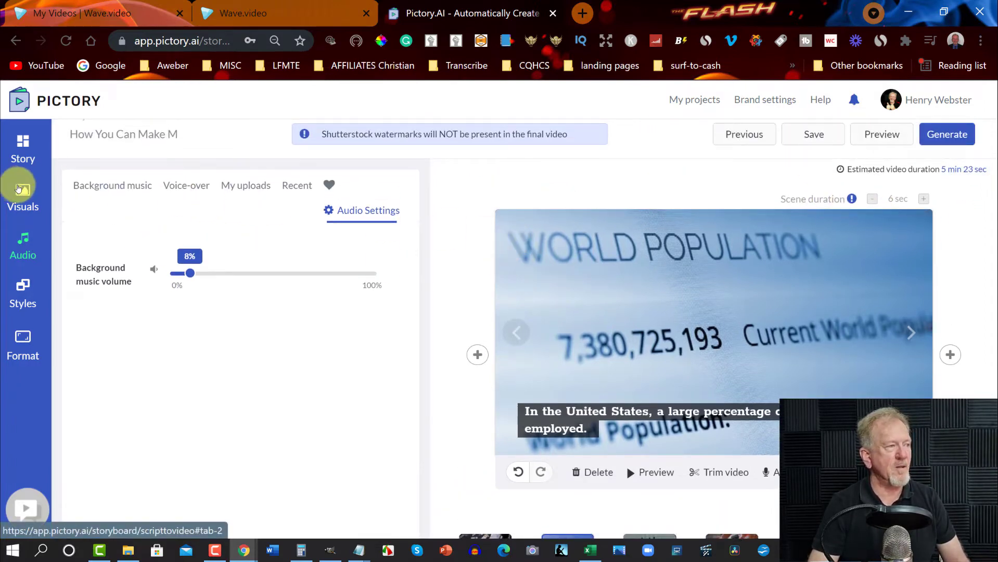
Step: Search Pictory's stock visuals for 'computers', browse the clips, then return to Wave.video
{"action": "left_click", "coordinate": [22, 195]}
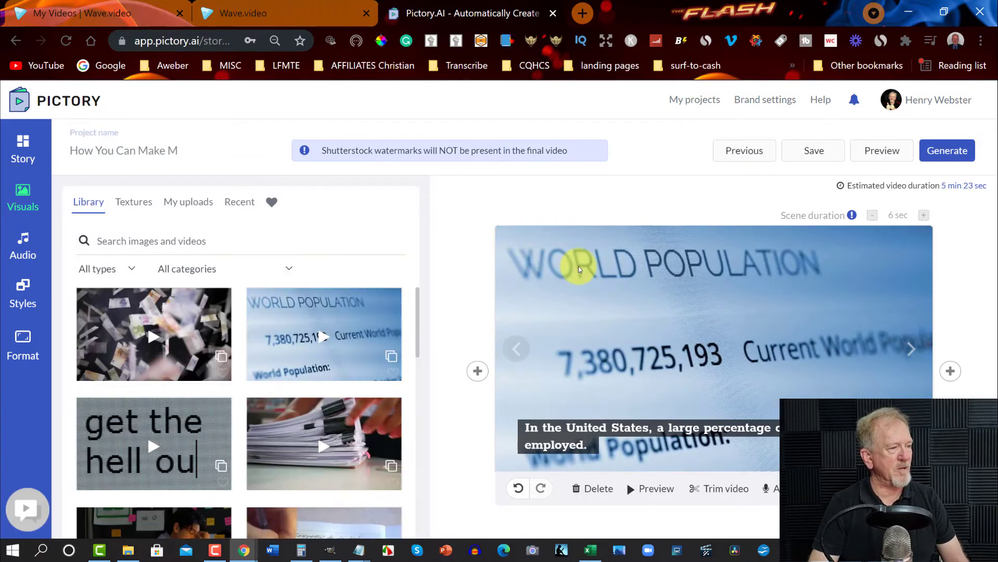
{"action": "mouse_move", "coordinate": [108, 240]}
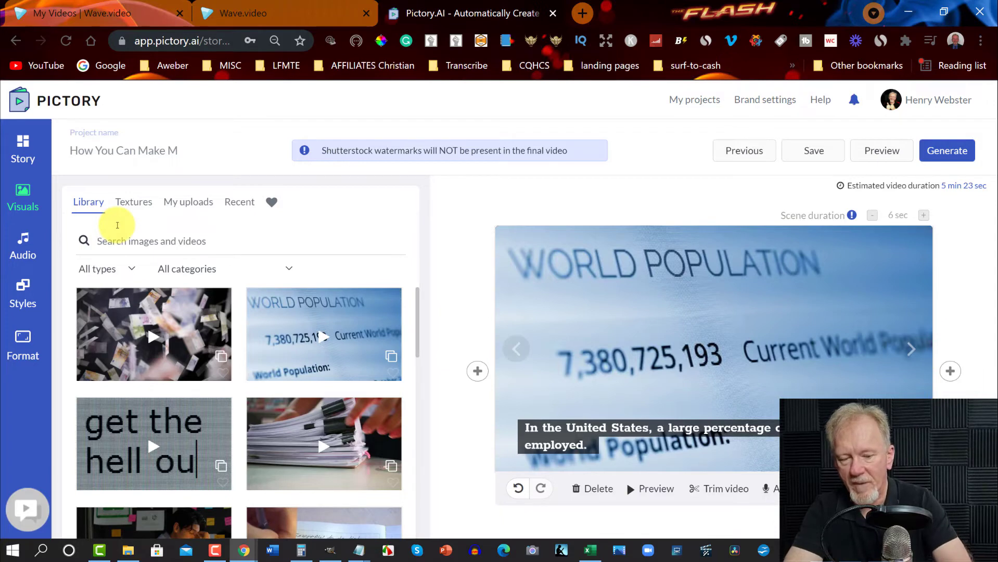
{"action": "type", "text": "computers"}
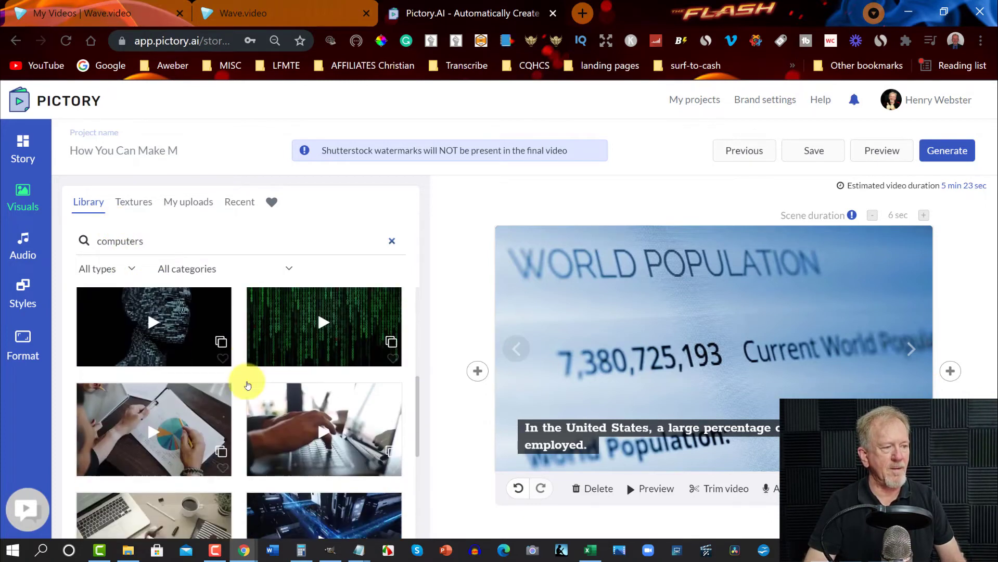
{"action": "scroll", "scroll_direction": "down", "scroll_amount": 3}
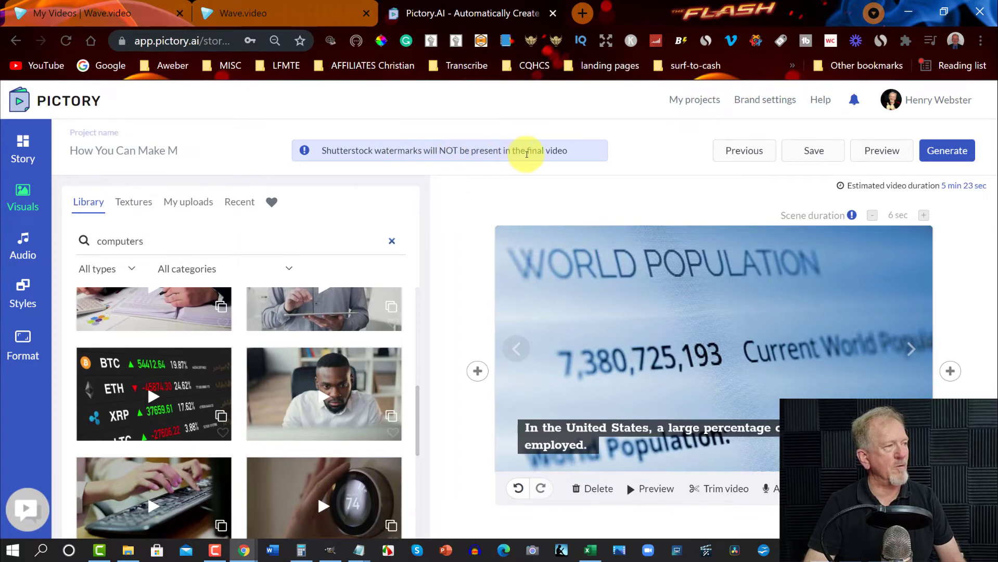
{"action": "mouse_move", "coordinate": [577, 154]}
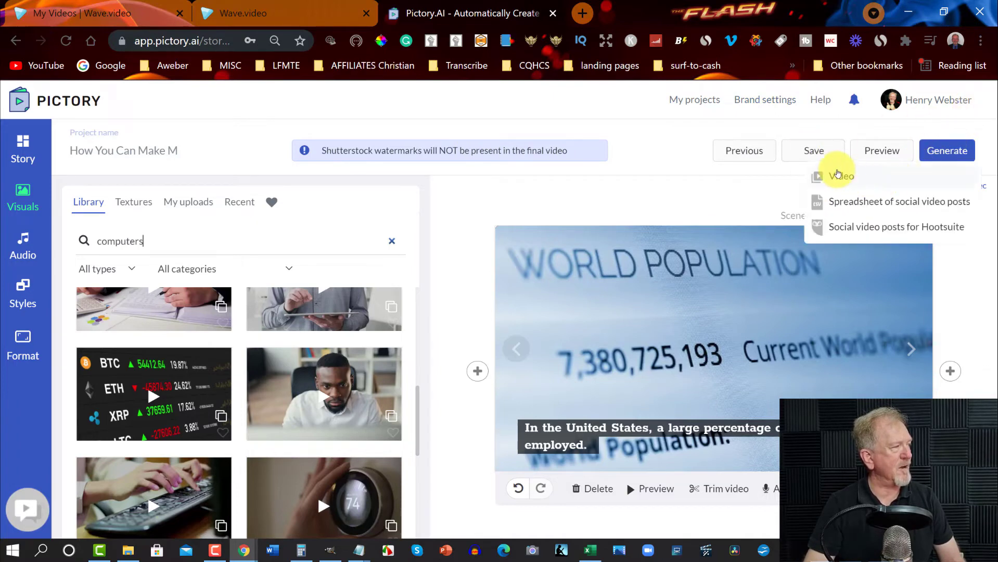
{"action": "left_click", "coordinate": [242, 13]}
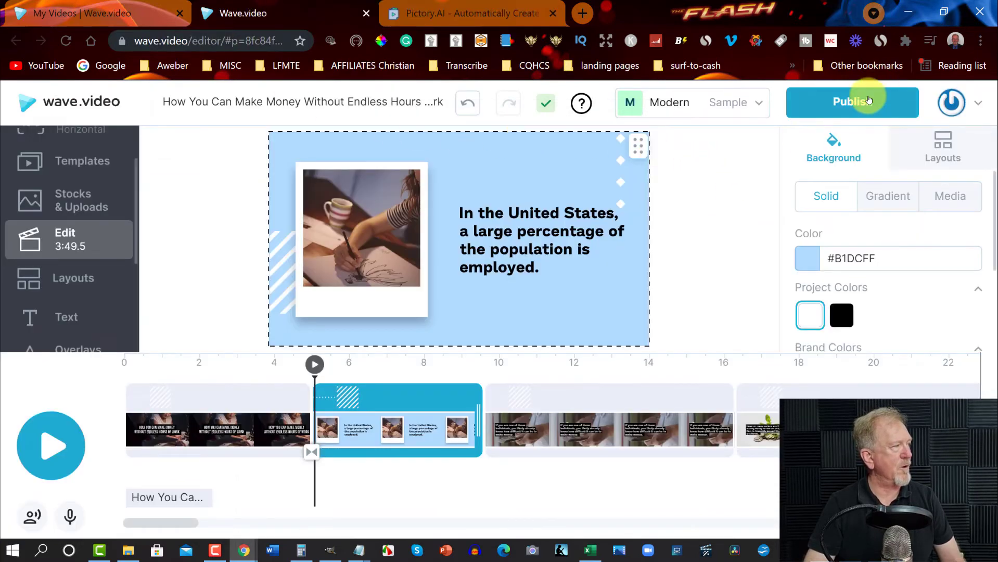
Step: Show Wave.video's publish choices: Video, White label link, GIF, current frame as image
{"action": "left_click", "coordinate": [852, 102]}
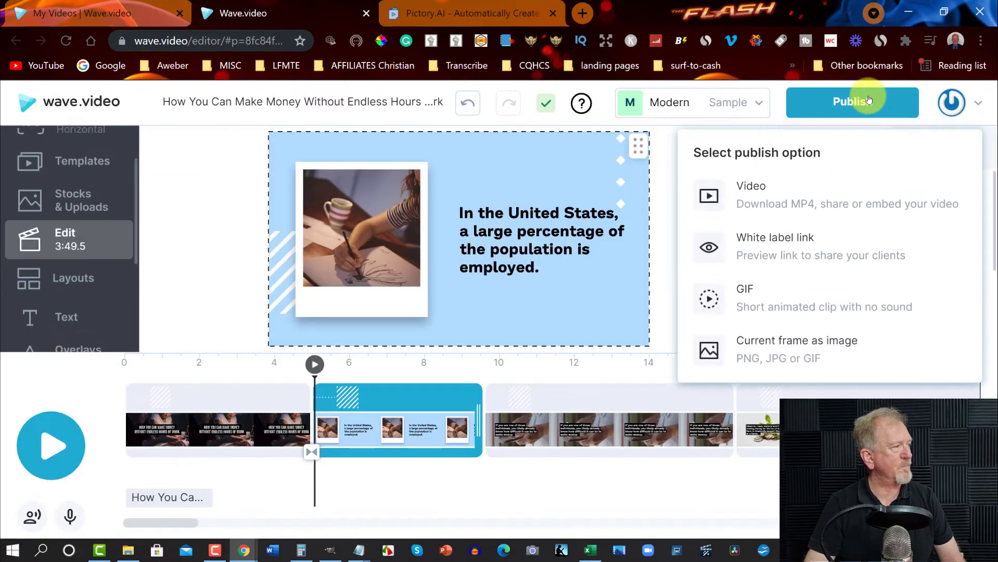
{"action": "mouse_move", "coordinate": [761, 203]}
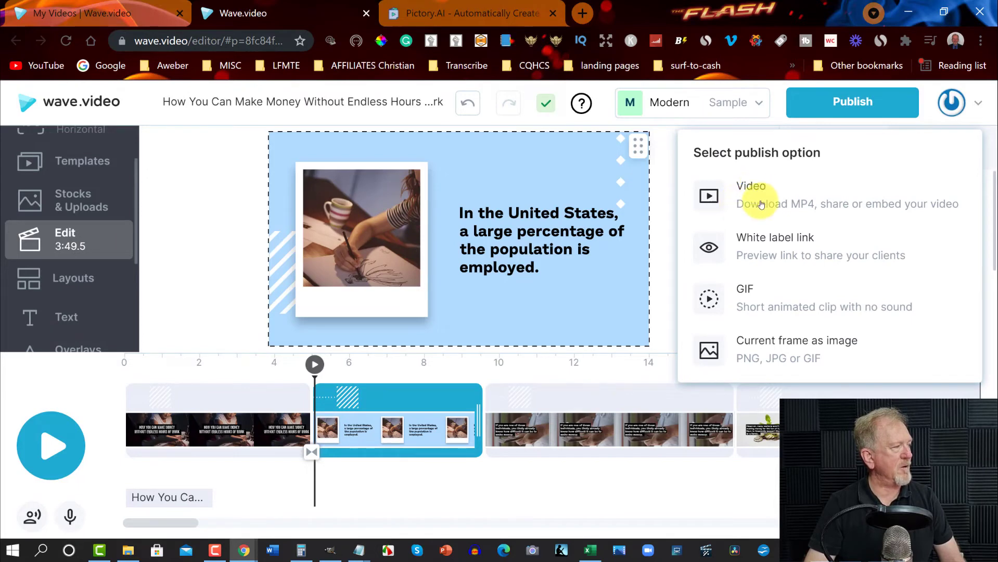
{"action": "mouse_move", "coordinate": [745, 364]}
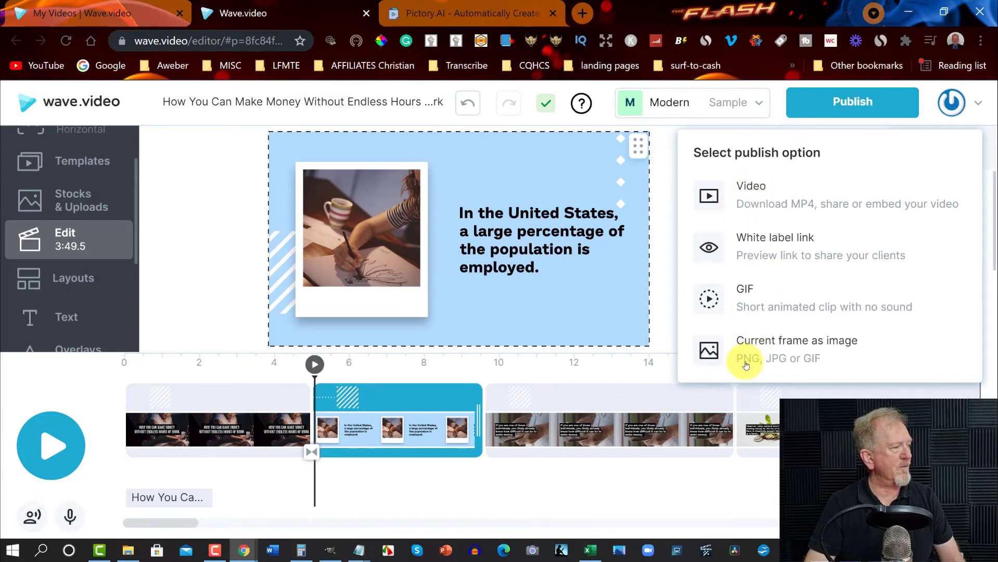
{"action": "mouse_move", "coordinate": [745, 279]}
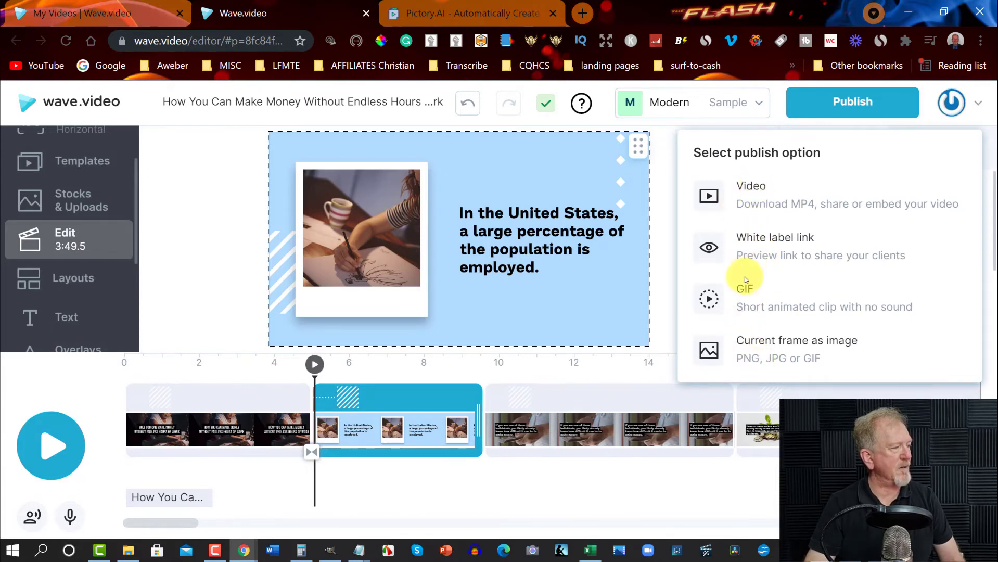
{"action": "mouse_move", "coordinate": [749, 242]}
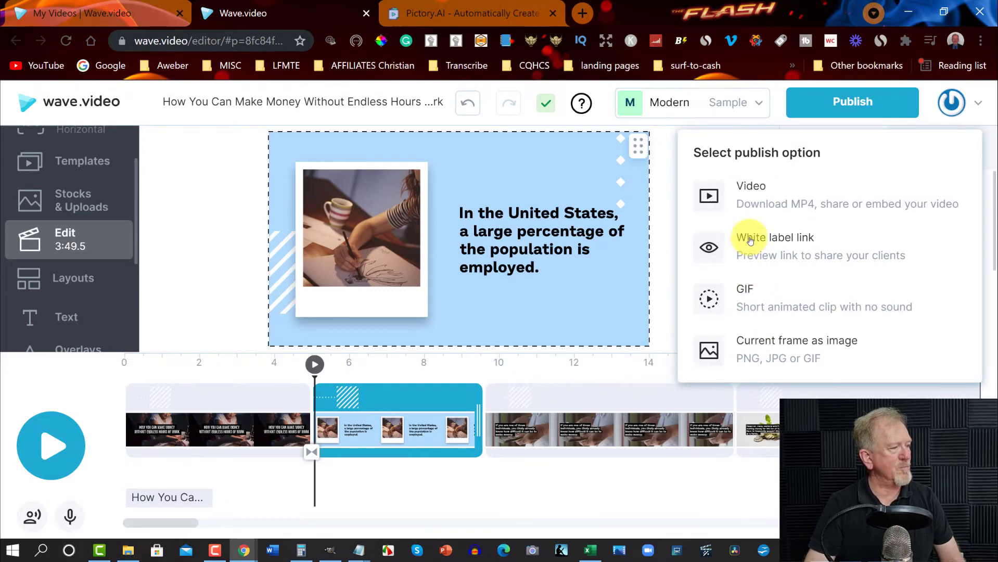
{"action": "mouse_move", "coordinate": [532, 192]}
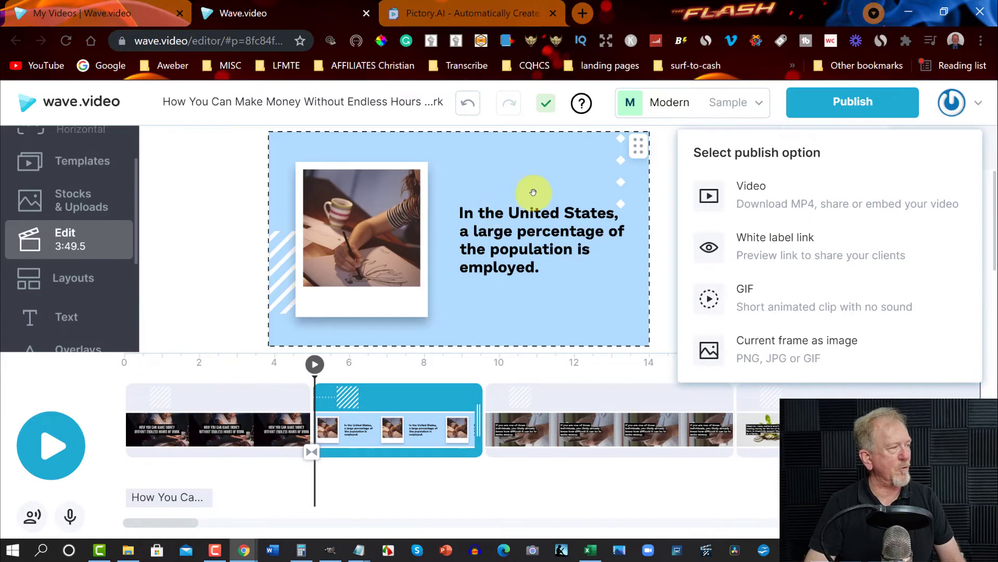
{"action": "mouse_move", "coordinate": [755, 191]}
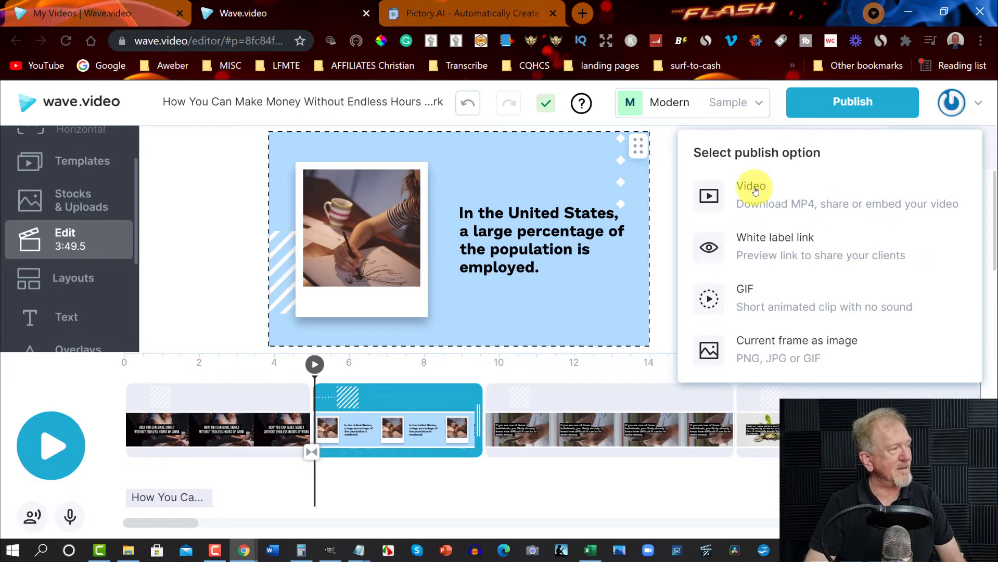
{"action": "mouse_move", "coordinate": [660, 200]}
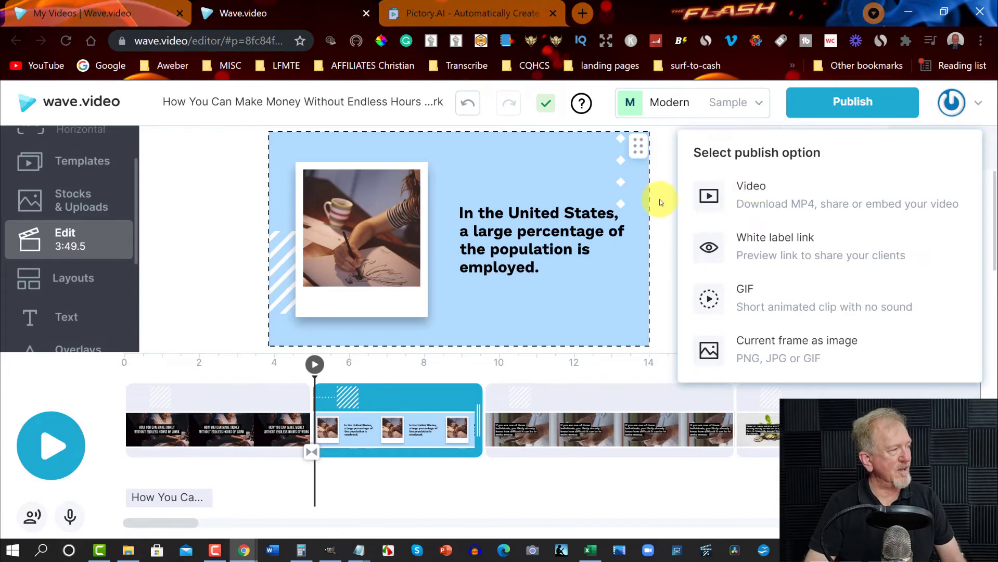
{"action": "mouse_move", "coordinate": [761, 192]}
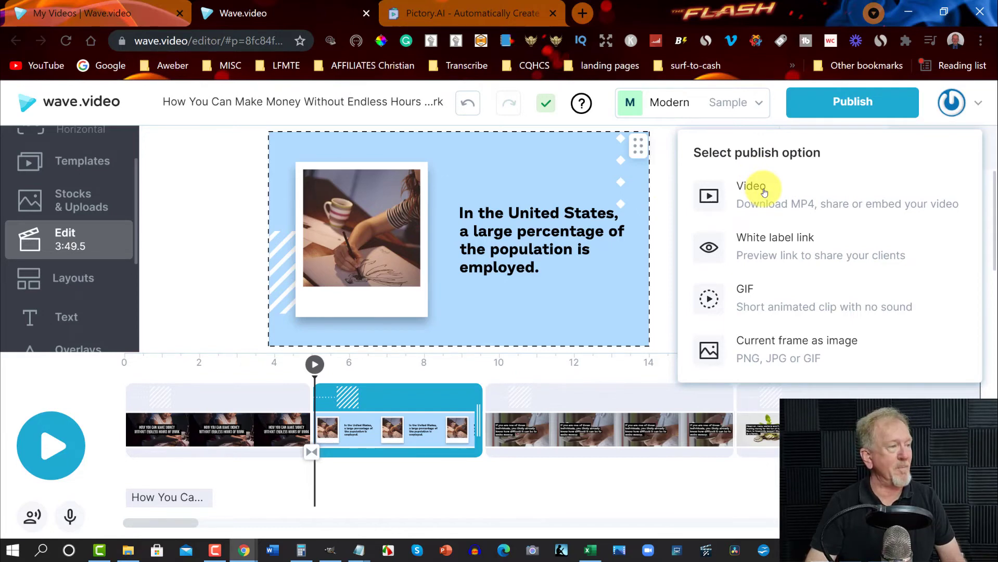
{"action": "mouse_move", "coordinate": [684, 211]}
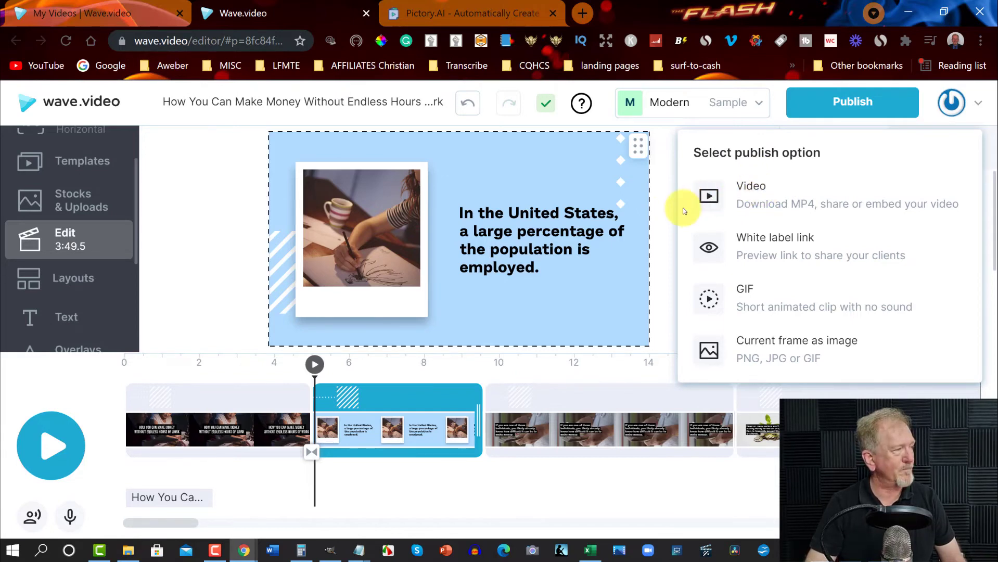
{"action": "mouse_move", "coordinate": [659, 194]}
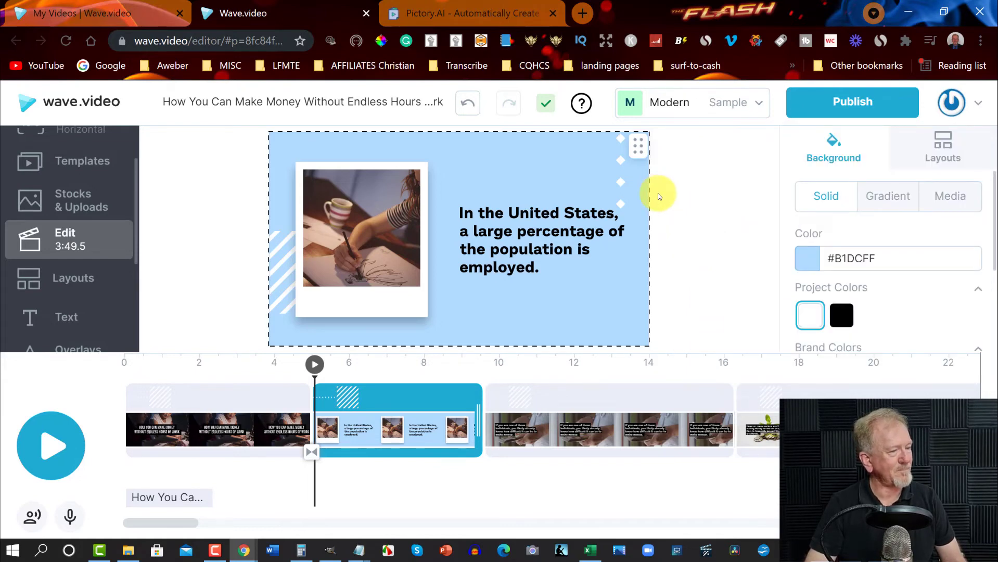
{"action": "mouse_move", "coordinate": [656, 198]}
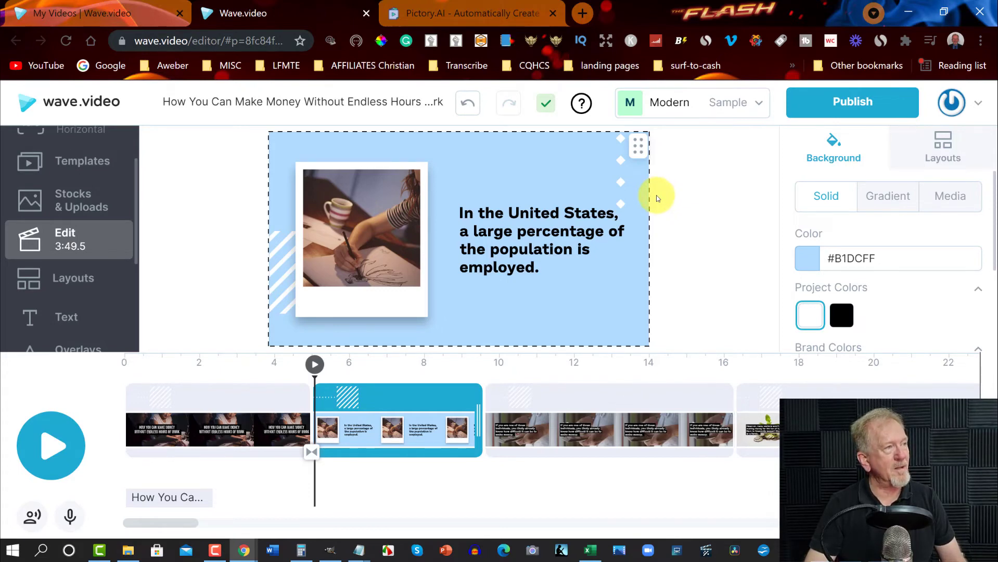
{"action": "mouse_move", "coordinate": [436, 13]}
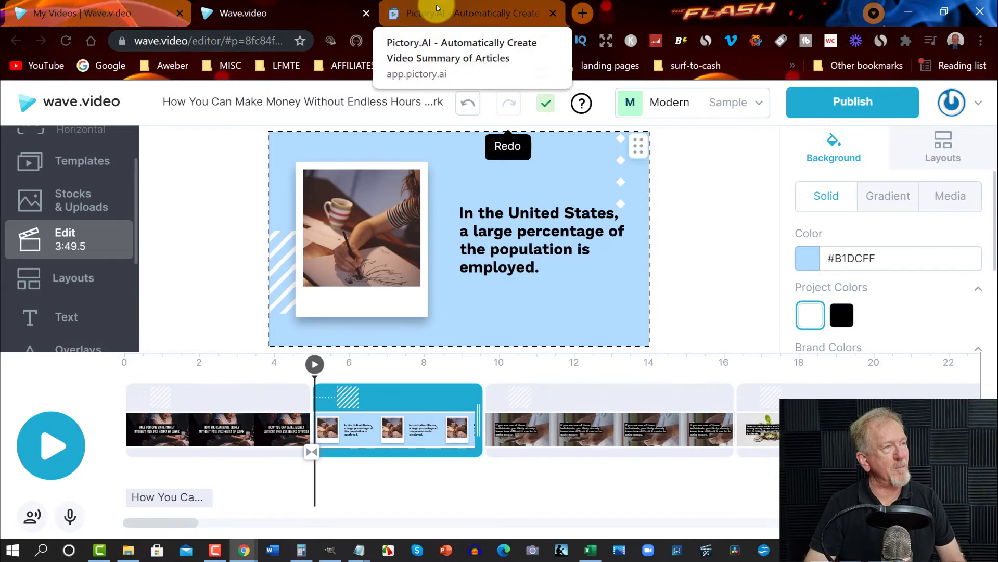
Step: Browse Wave.video's pricing page comparing Free ($0), Creator ($39) and Business ($79) plans
{"action": "left_click", "coordinate": [471, 13]}
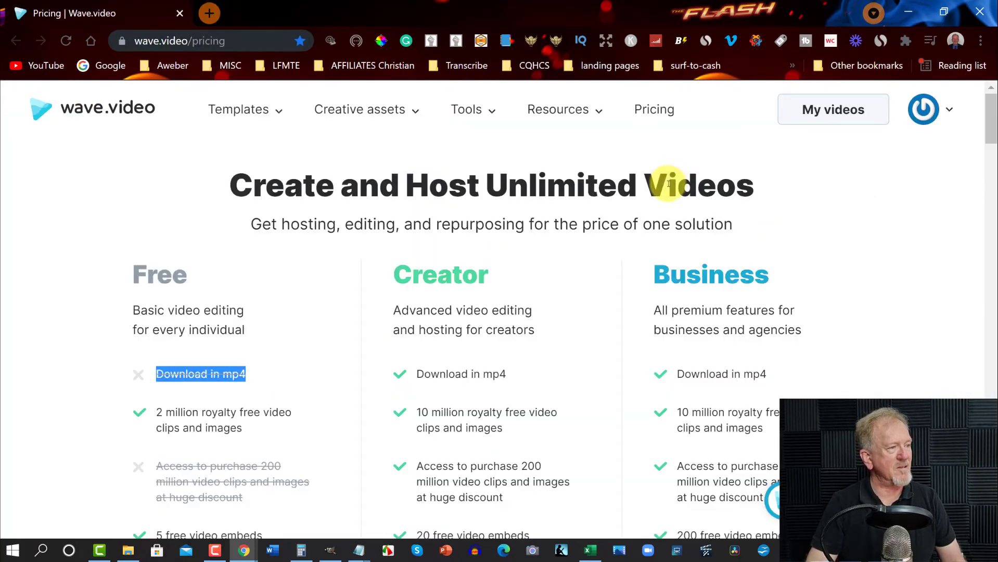
{"action": "scroll", "scroll_direction": "down", "scroll_amount": 3}
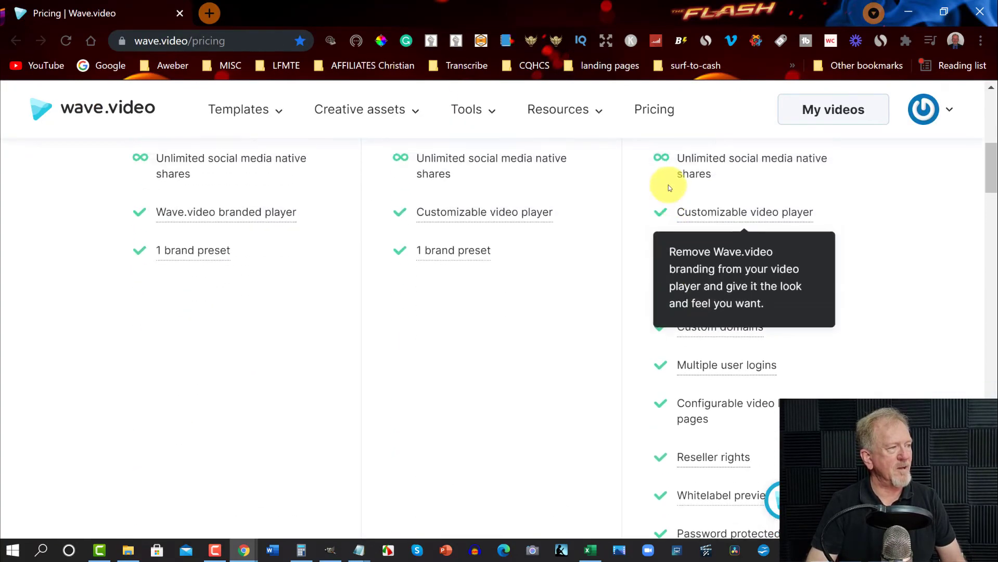
{"action": "scroll", "scroll_direction": "up", "scroll_amount": 3}
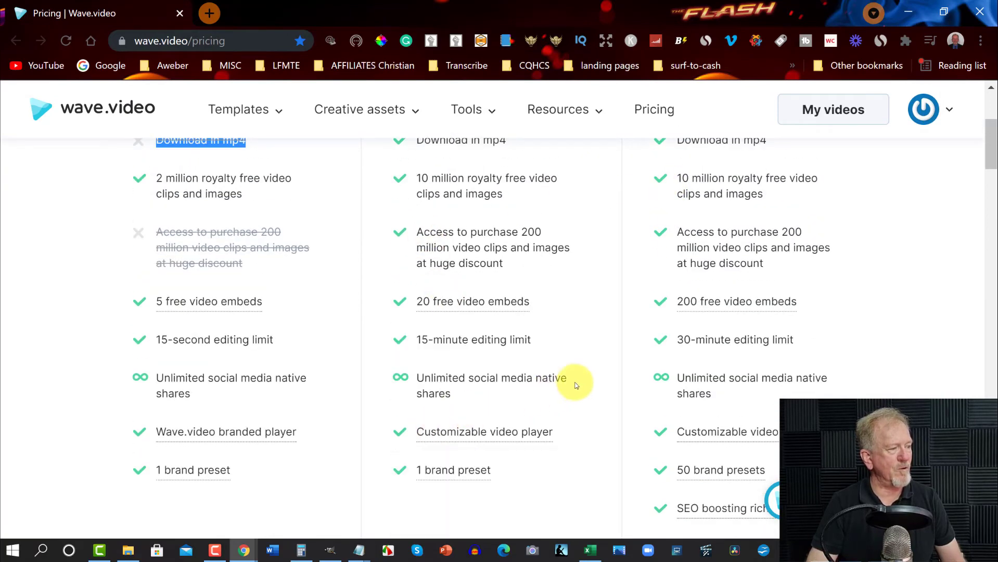
{"action": "mouse_move", "coordinate": [571, 391]}
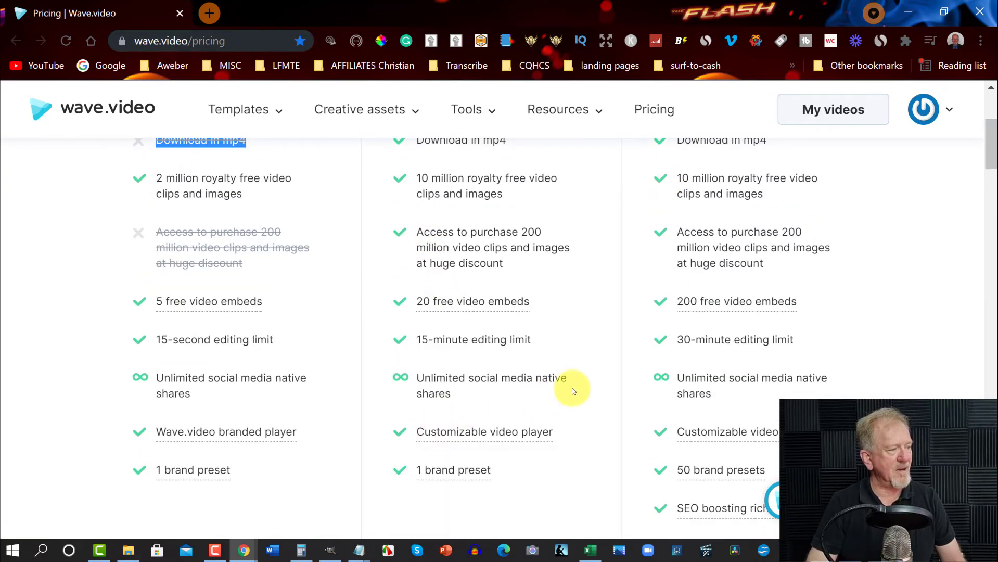
{"action": "mouse_move", "coordinate": [484, 432]}
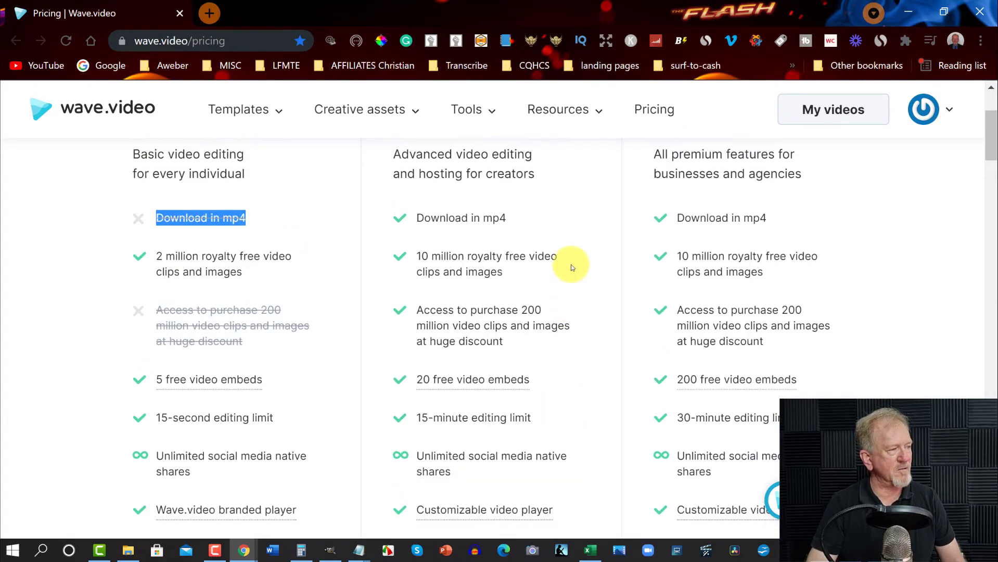
{"action": "scroll", "scroll_direction": "down", "scroll_amount": 3}
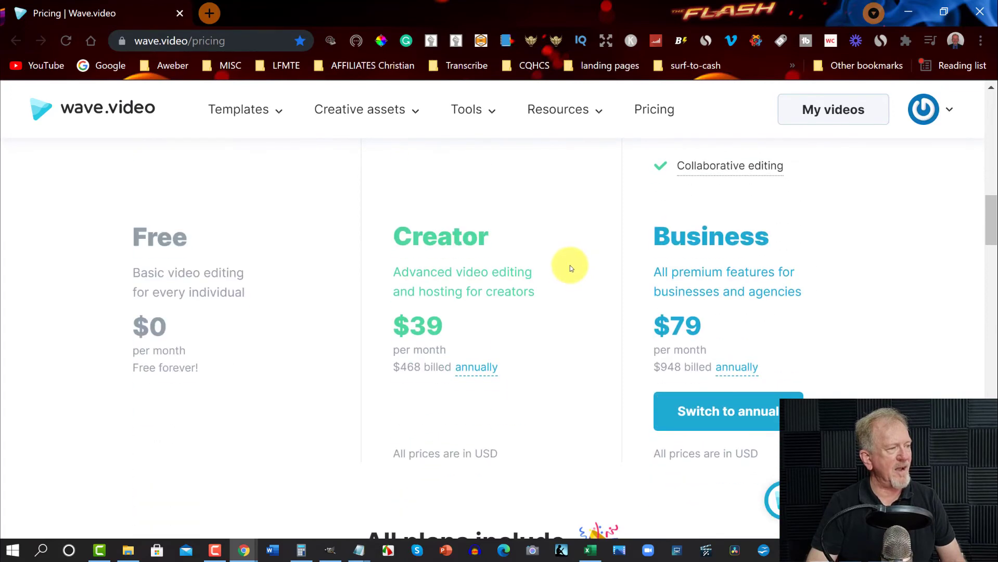
{"action": "scroll", "scroll_direction": "down", "scroll_amount": 3}
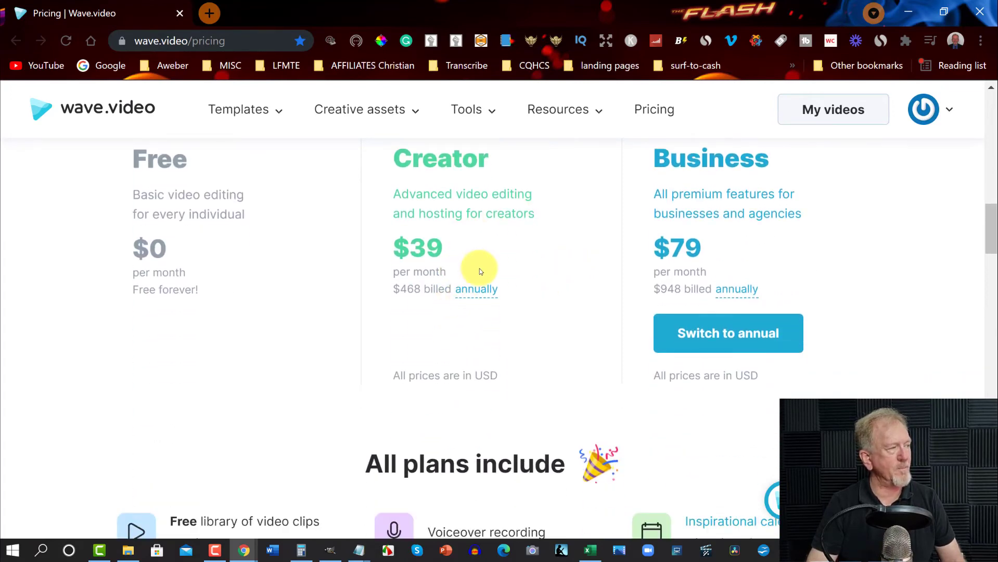
{"action": "mouse_move", "coordinate": [739, 213]}
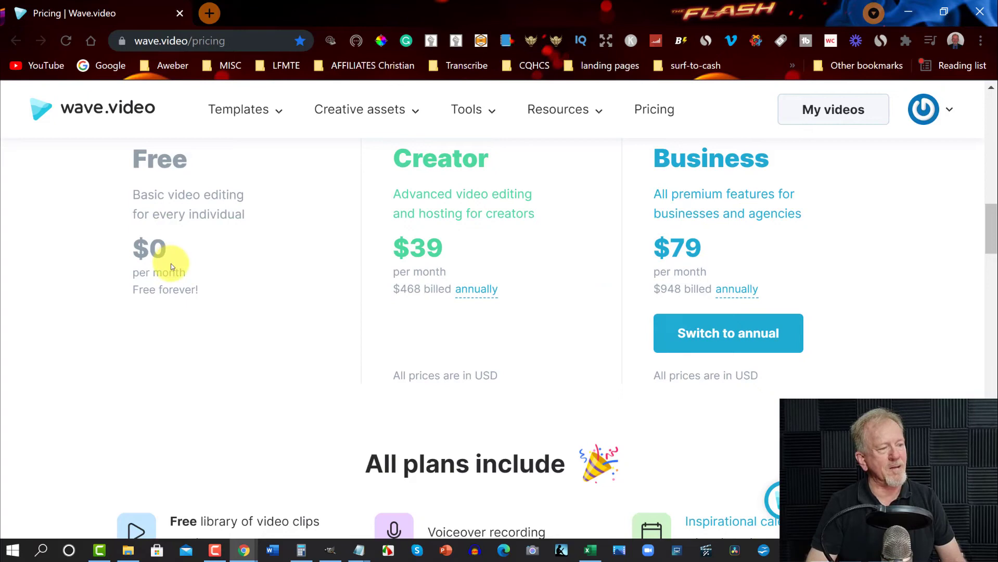
{"action": "scroll", "scroll_direction": "down", "scroll_amount": 3}
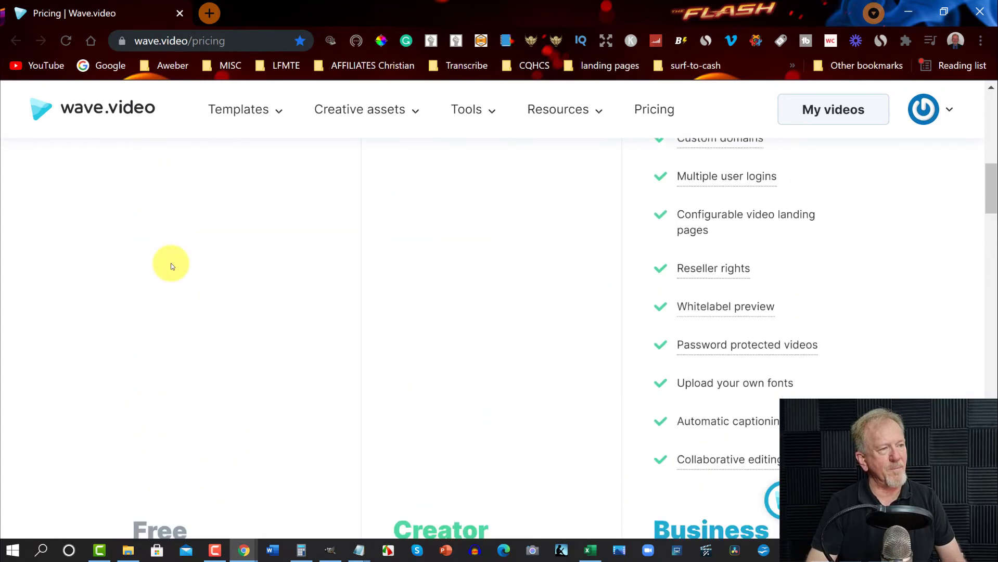
{"action": "scroll", "scroll_direction": "up", "scroll_amount": 3}
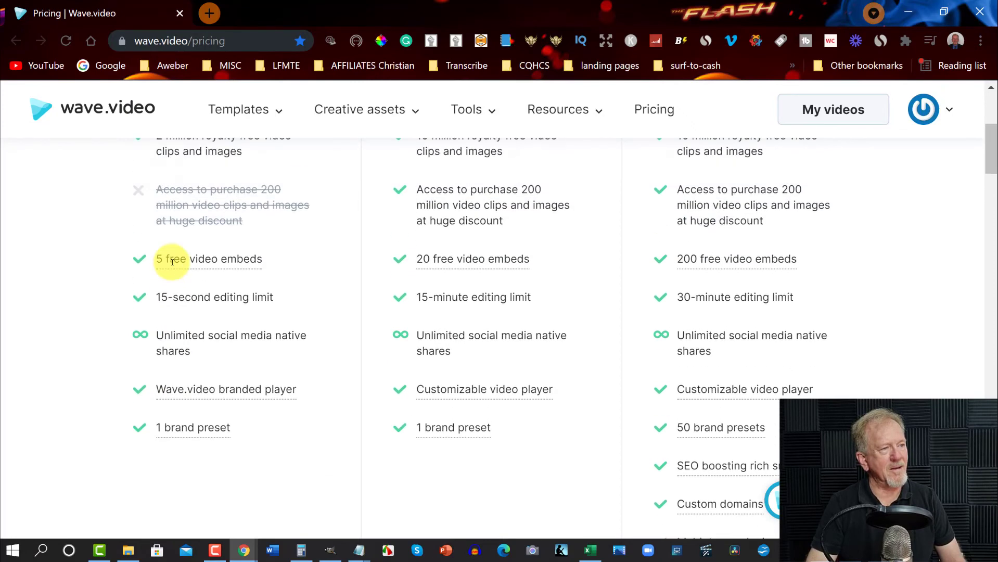
{"action": "scroll", "scroll_direction": "down", "scroll_amount": 3}
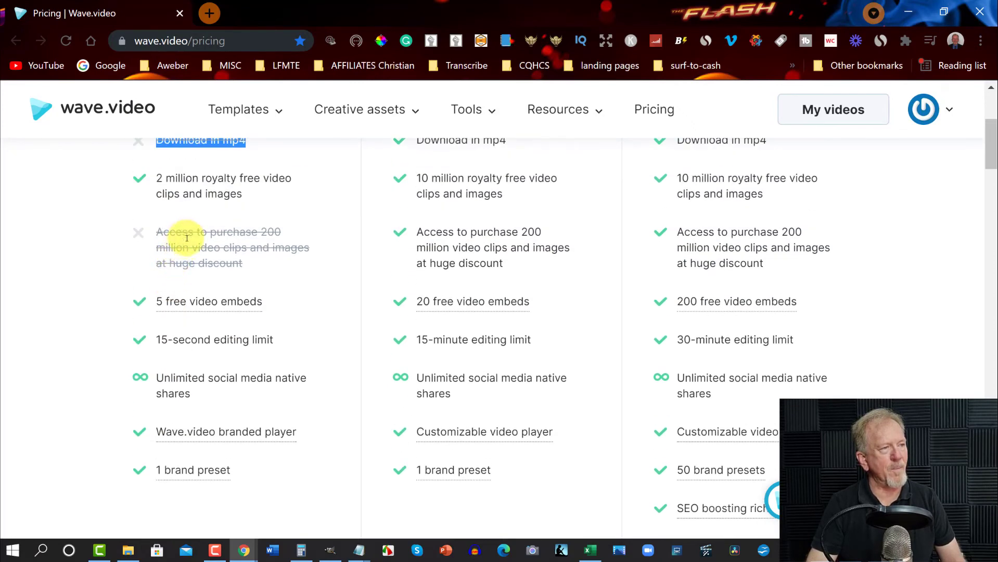
{"action": "mouse_move", "coordinate": [208, 185]}
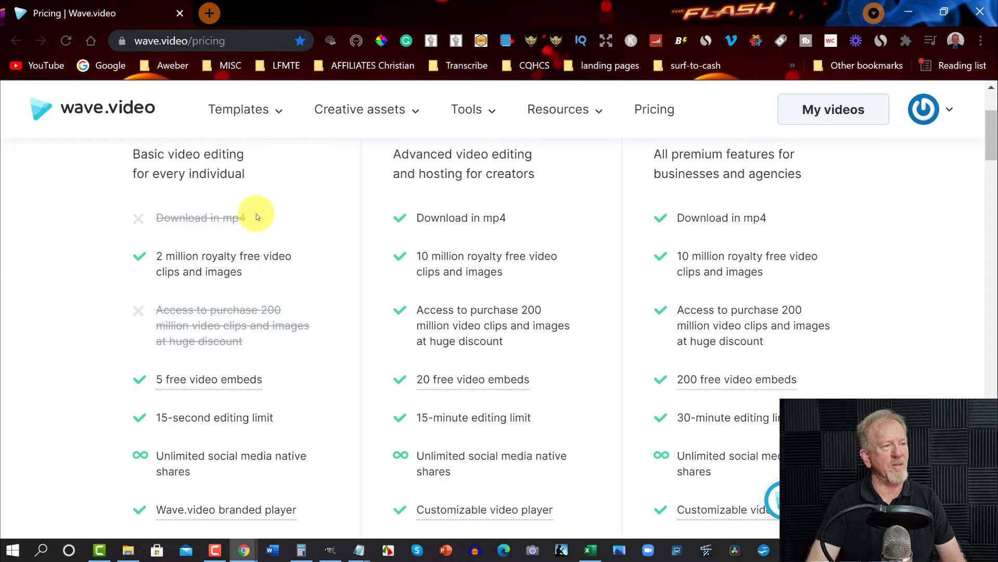
{"action": "mouse_move", "coordinate": [255, 225]}
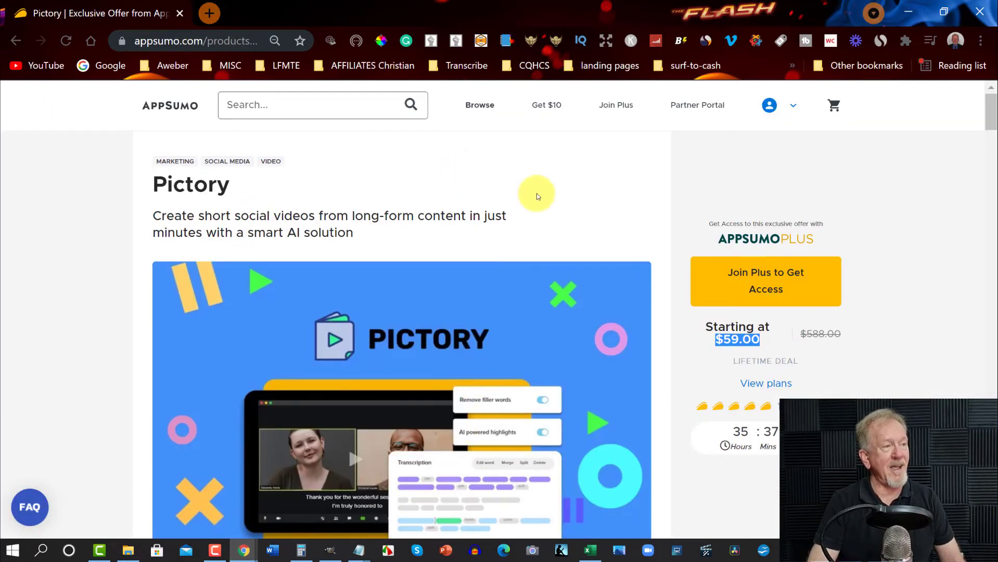
{"action": "mouse_move", "coordinate": [892, 247]}
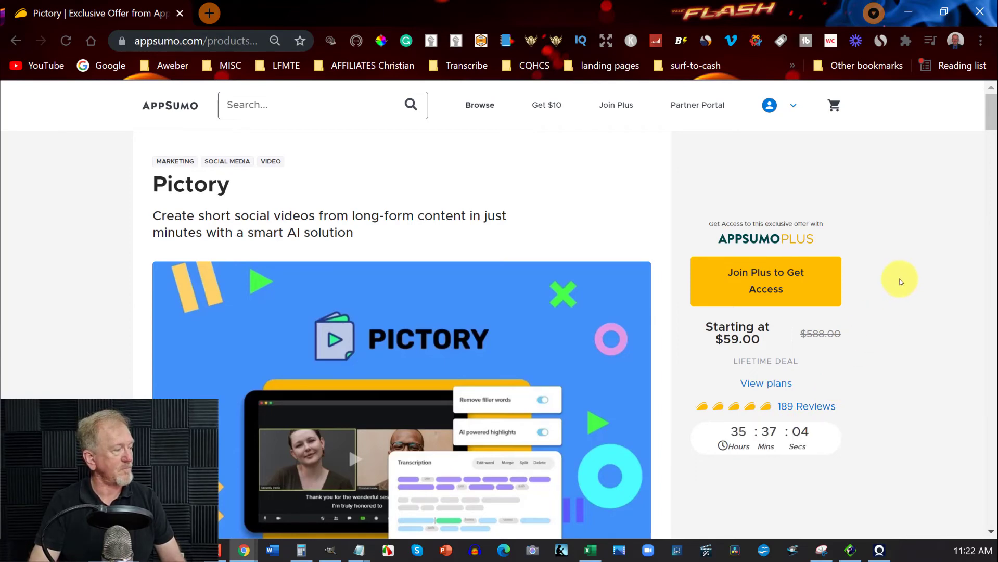
{"action": "mouse_move", "coordinate": [898, 287]}
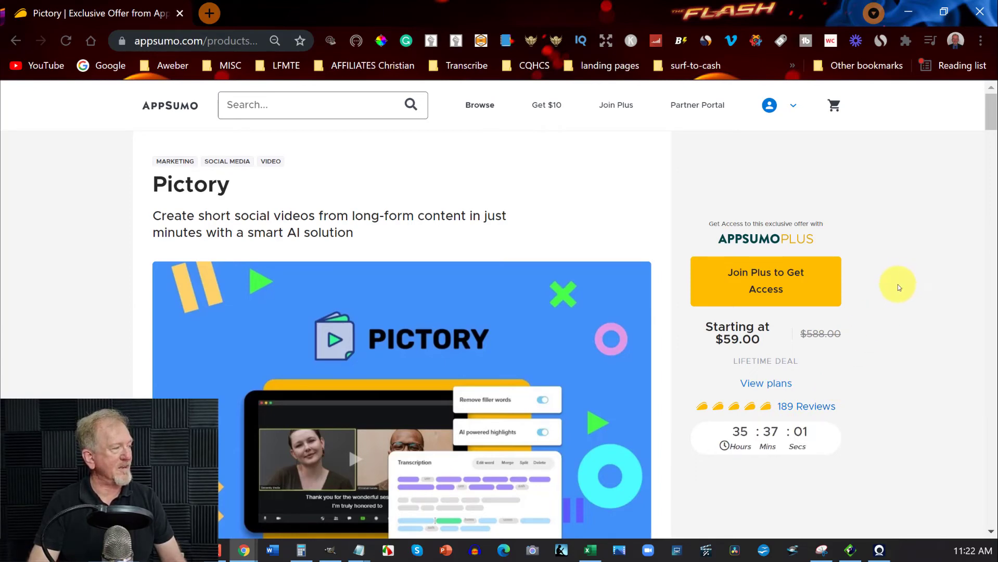
{"action": "mouse_move", "coordinate": [897, 288]}
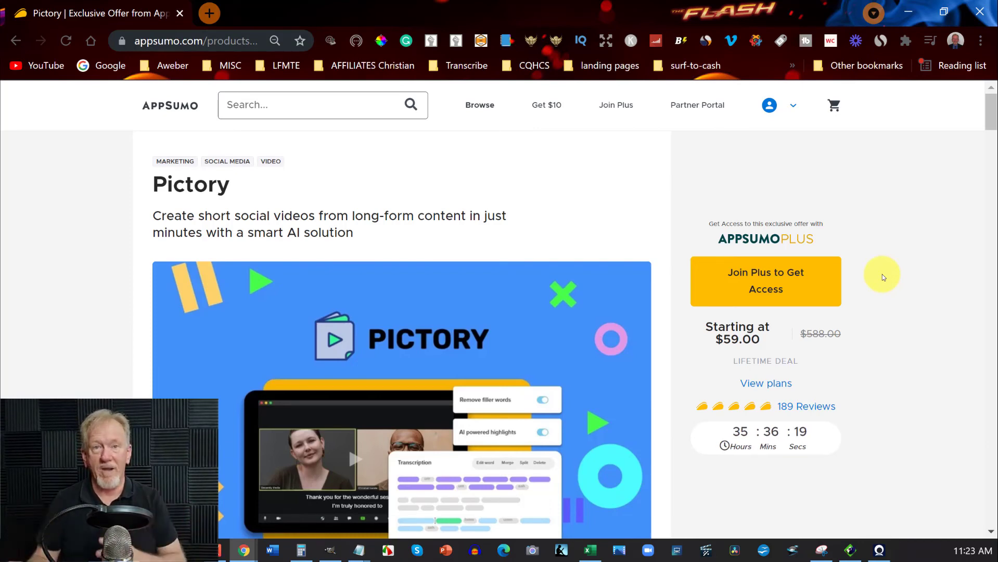
{"action": "mouse_move", "coordinate": [834, 344]}
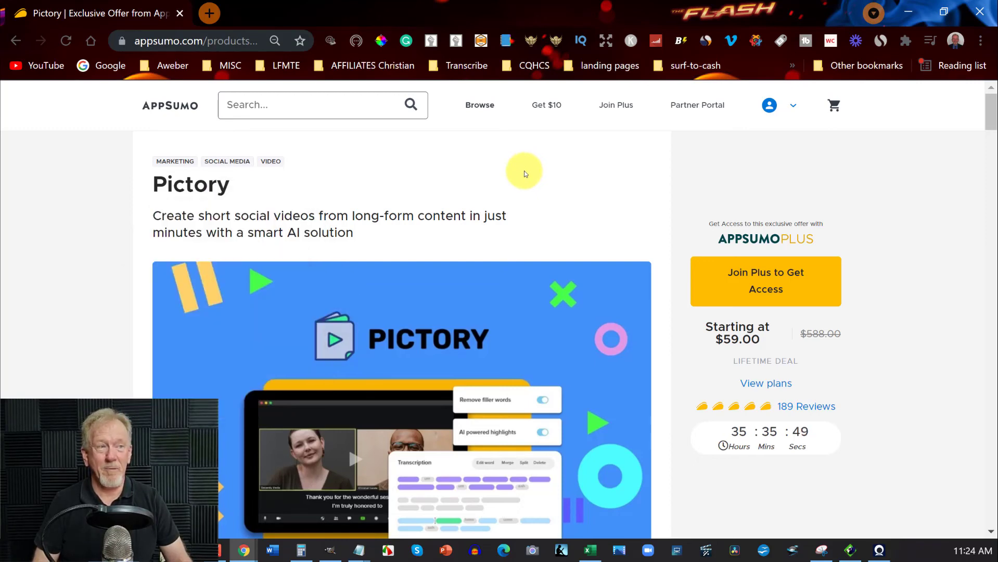
{"action": "mouse_move", "coordinate": [527, 173]}
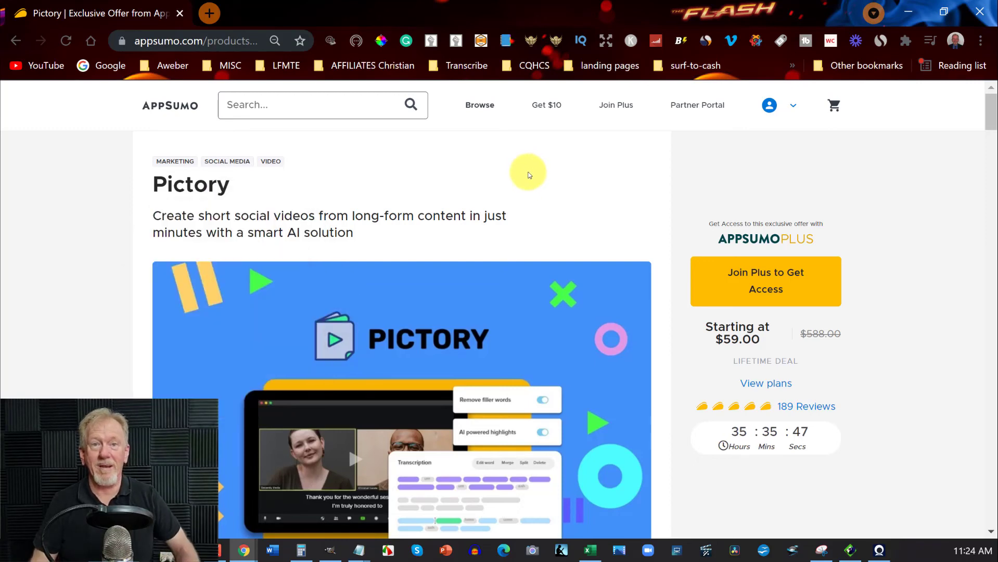